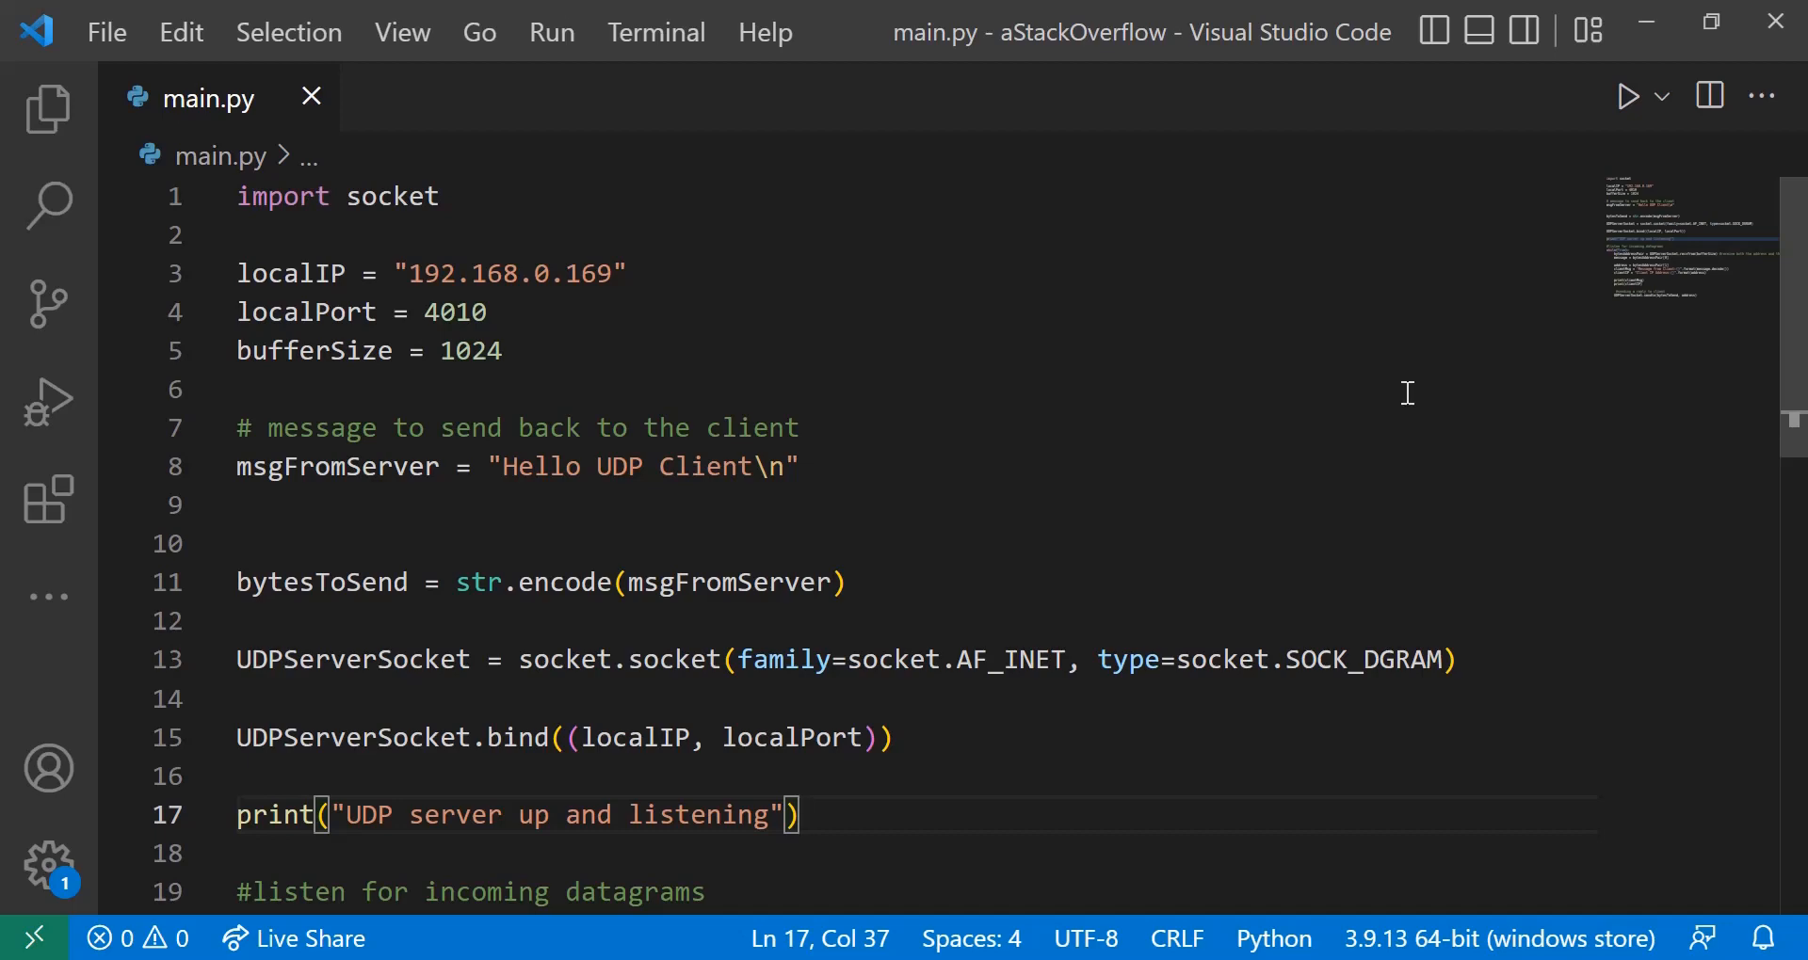
pyautogui.moveTo(1403, 397)
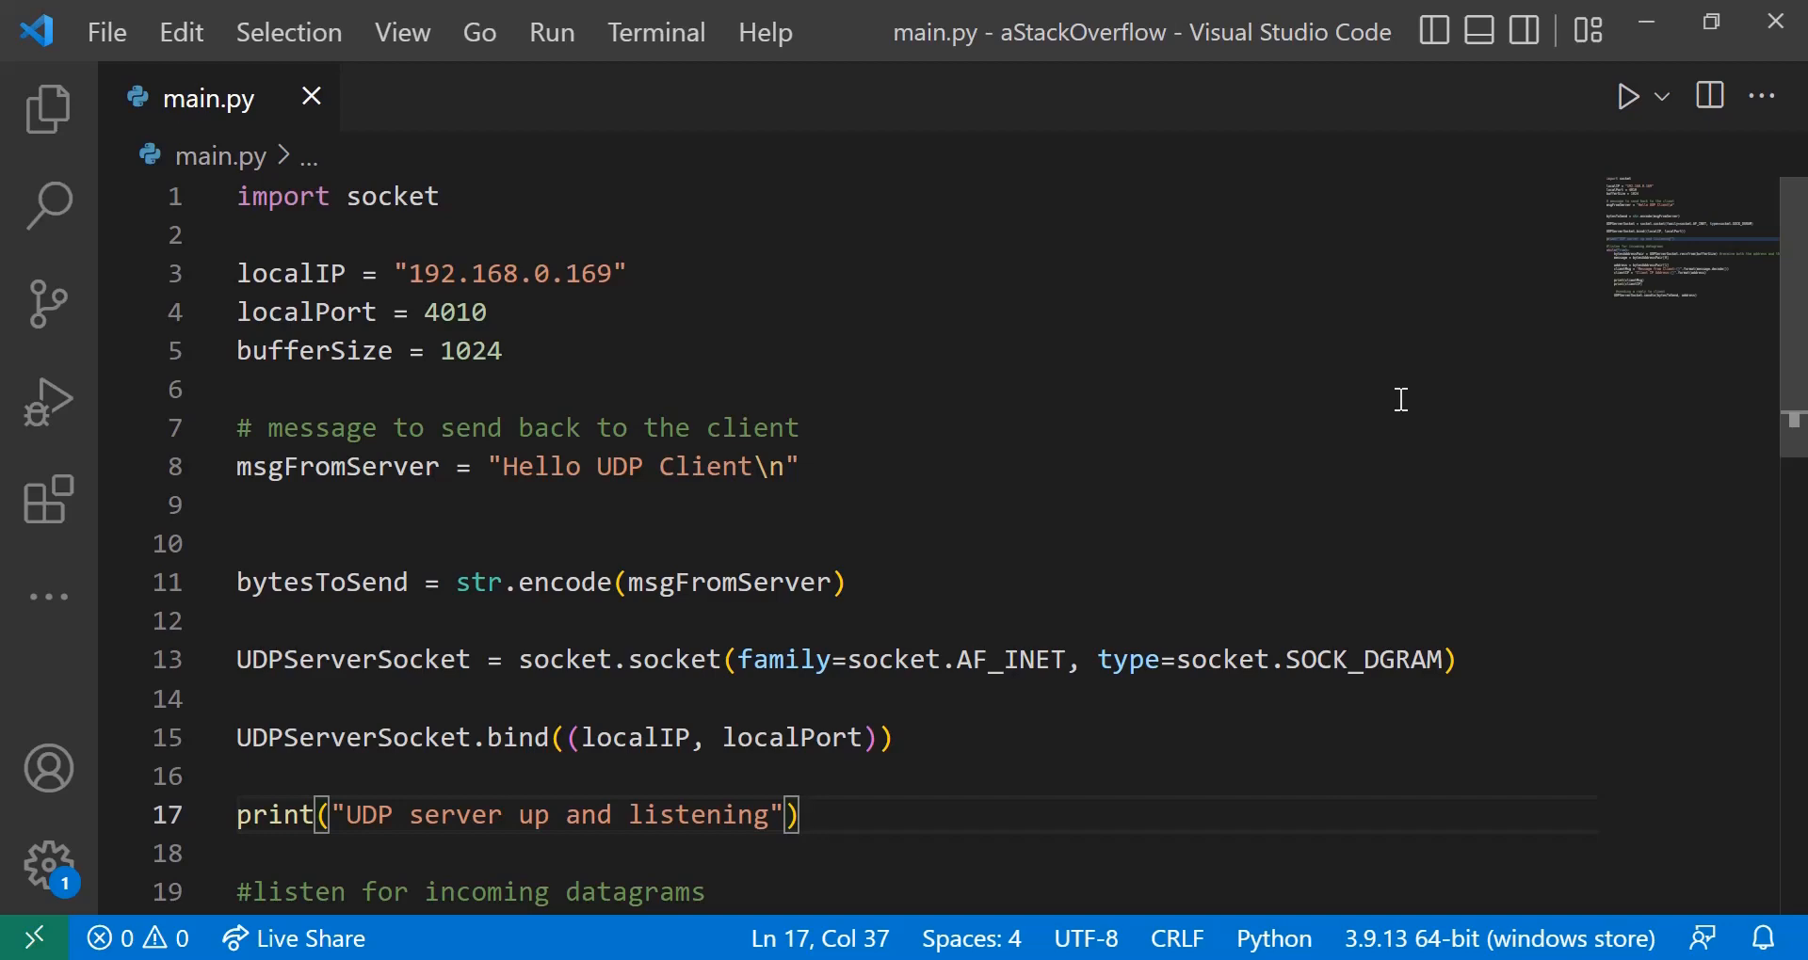
pyautogui.moveTo(151, 156)
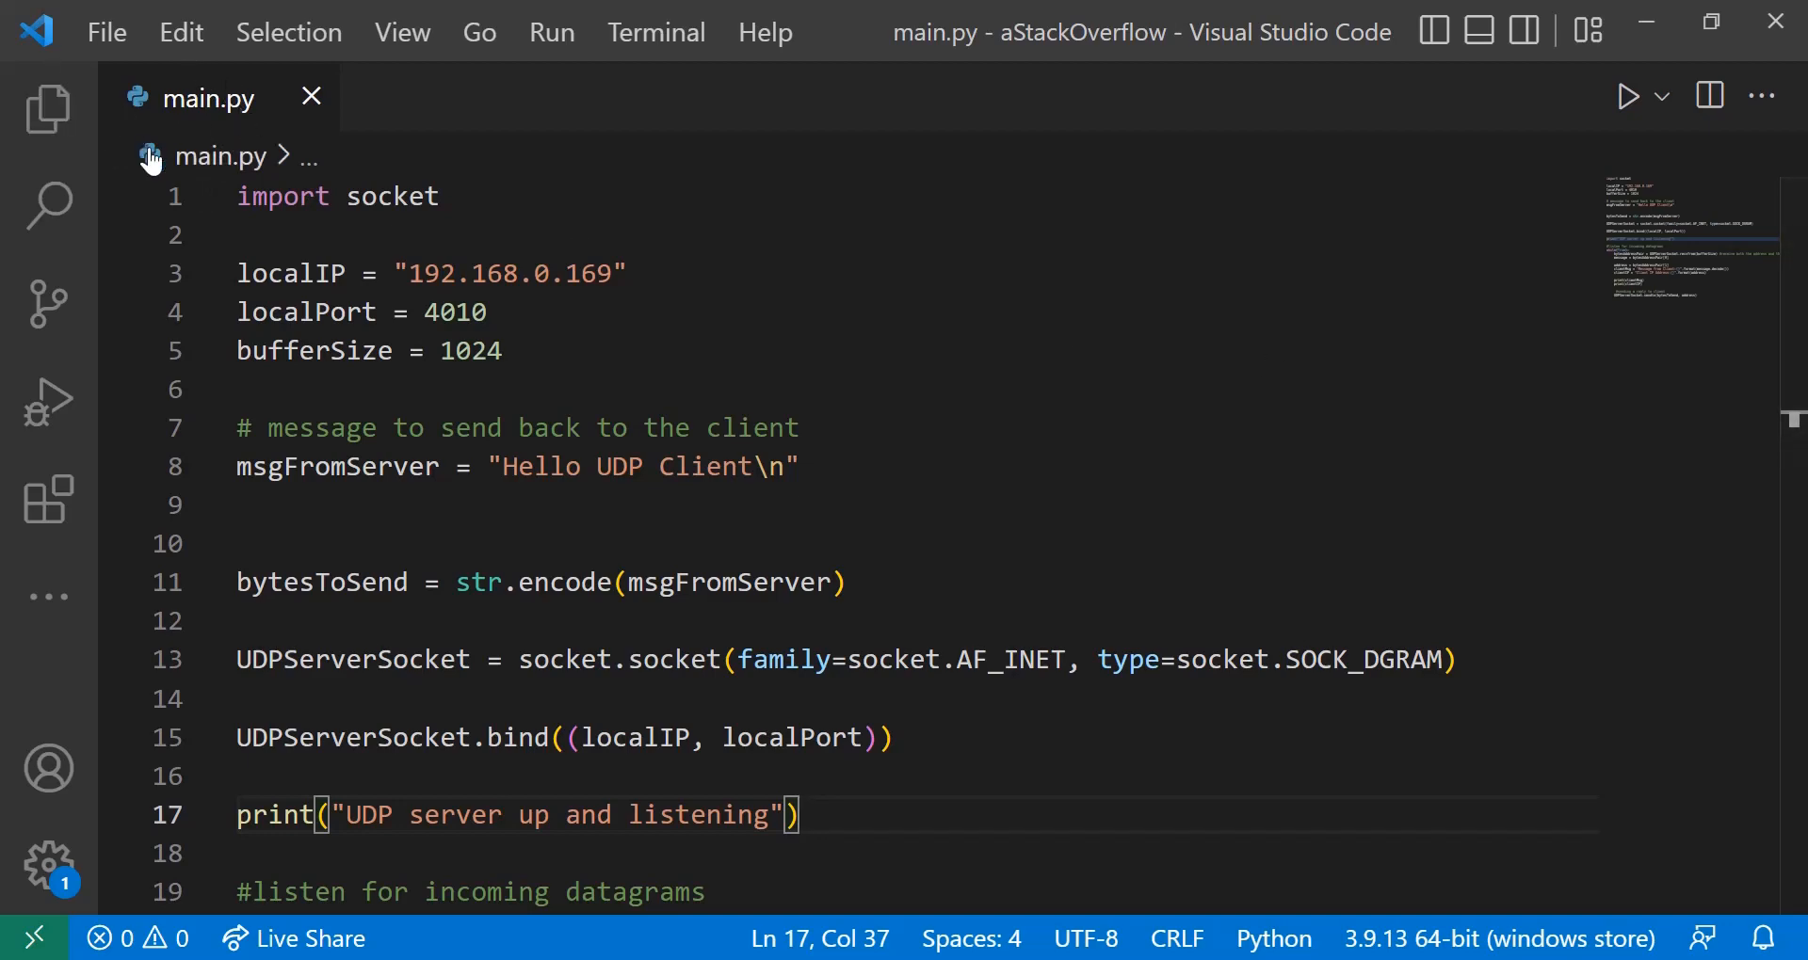
pyautogui.moveTo(1278, 335)
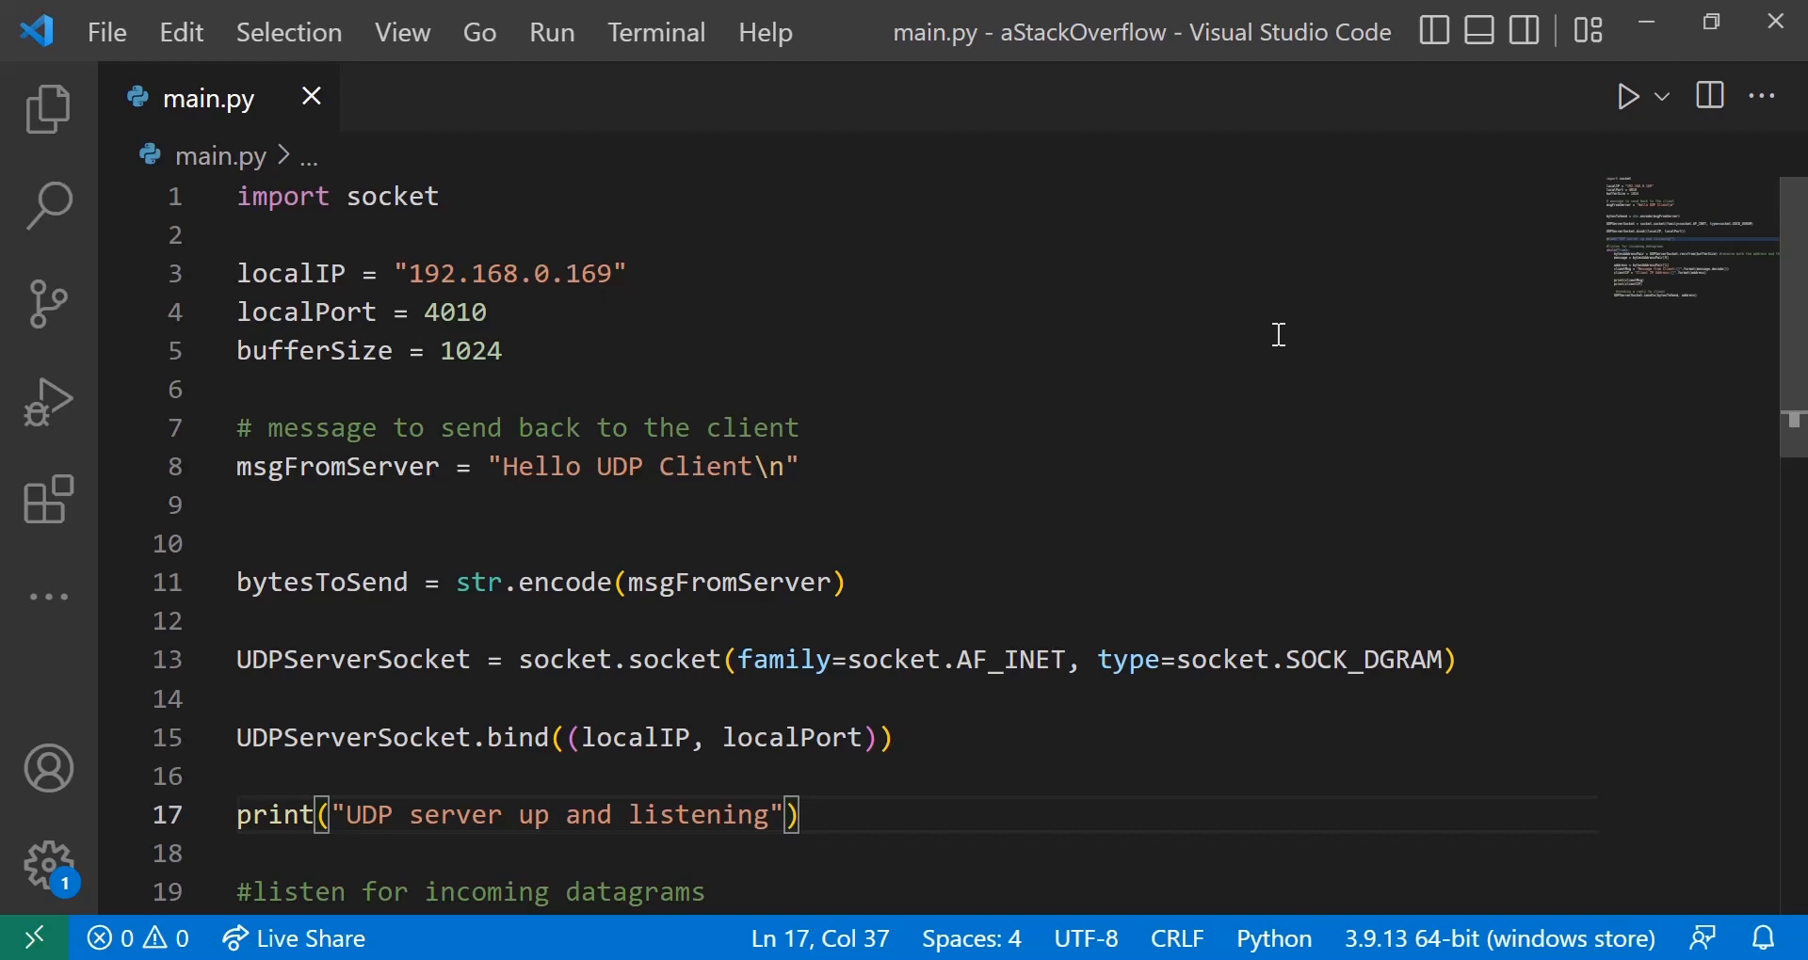
pyautogui.moveTo(1251, 337)
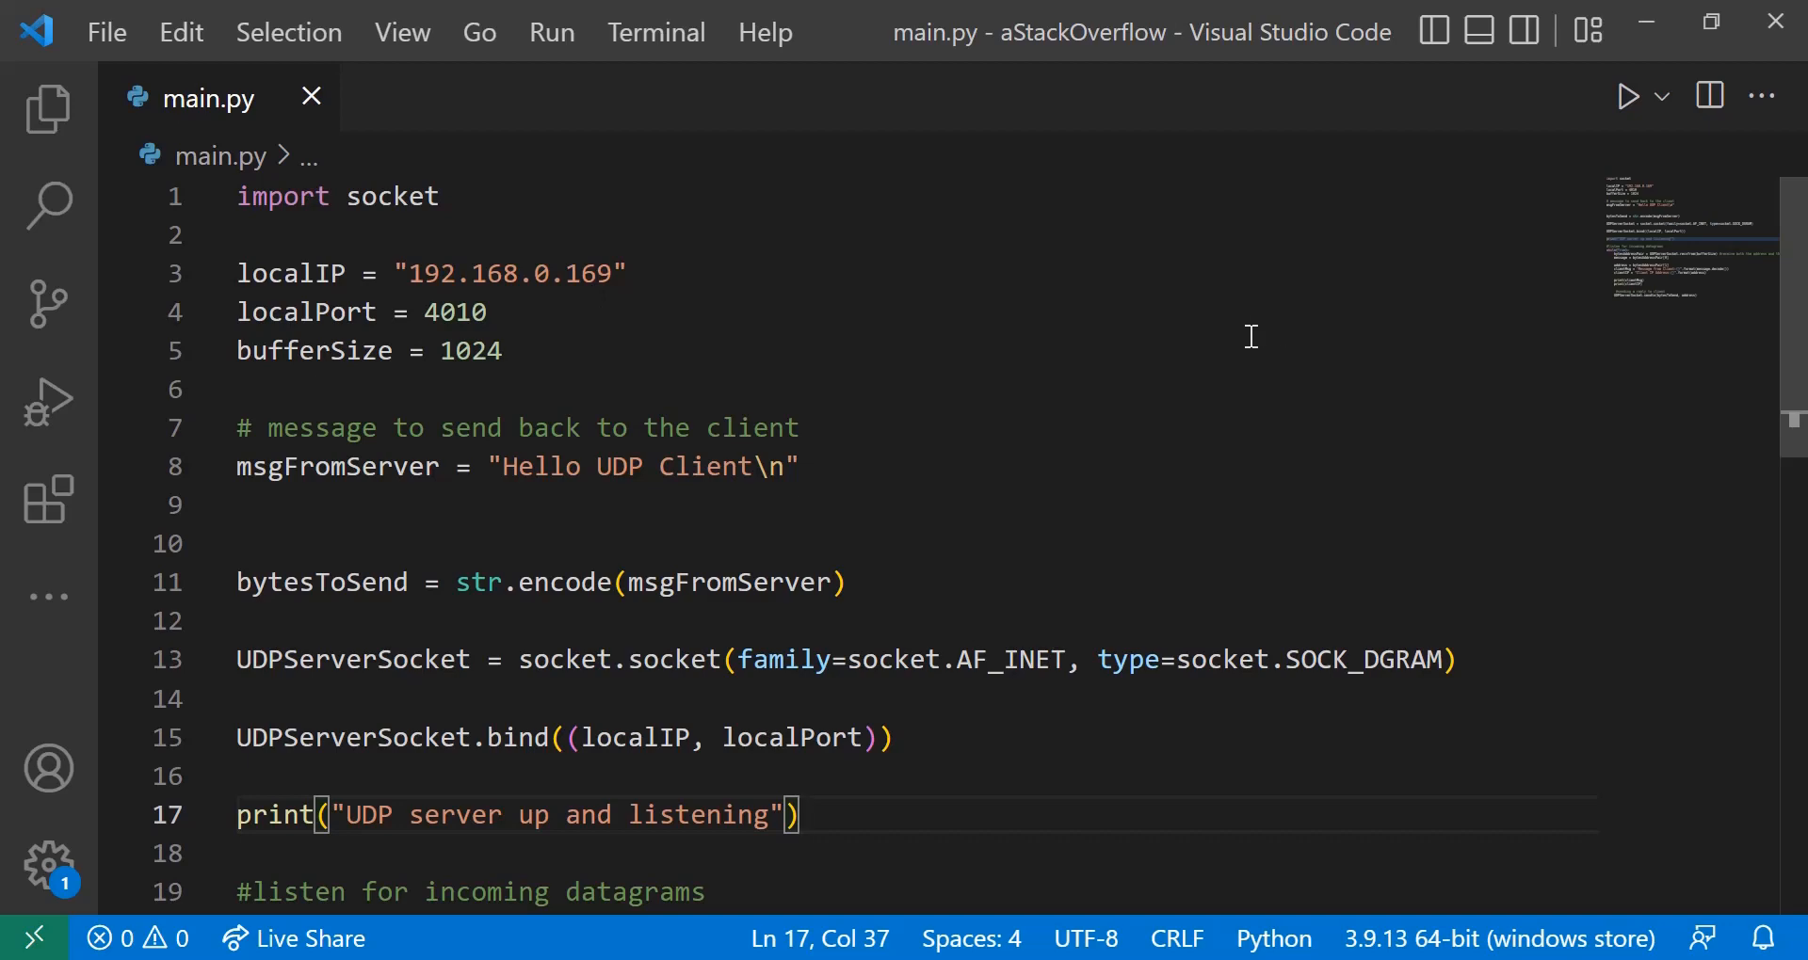
pyautogui.moveTo(1245, 339)
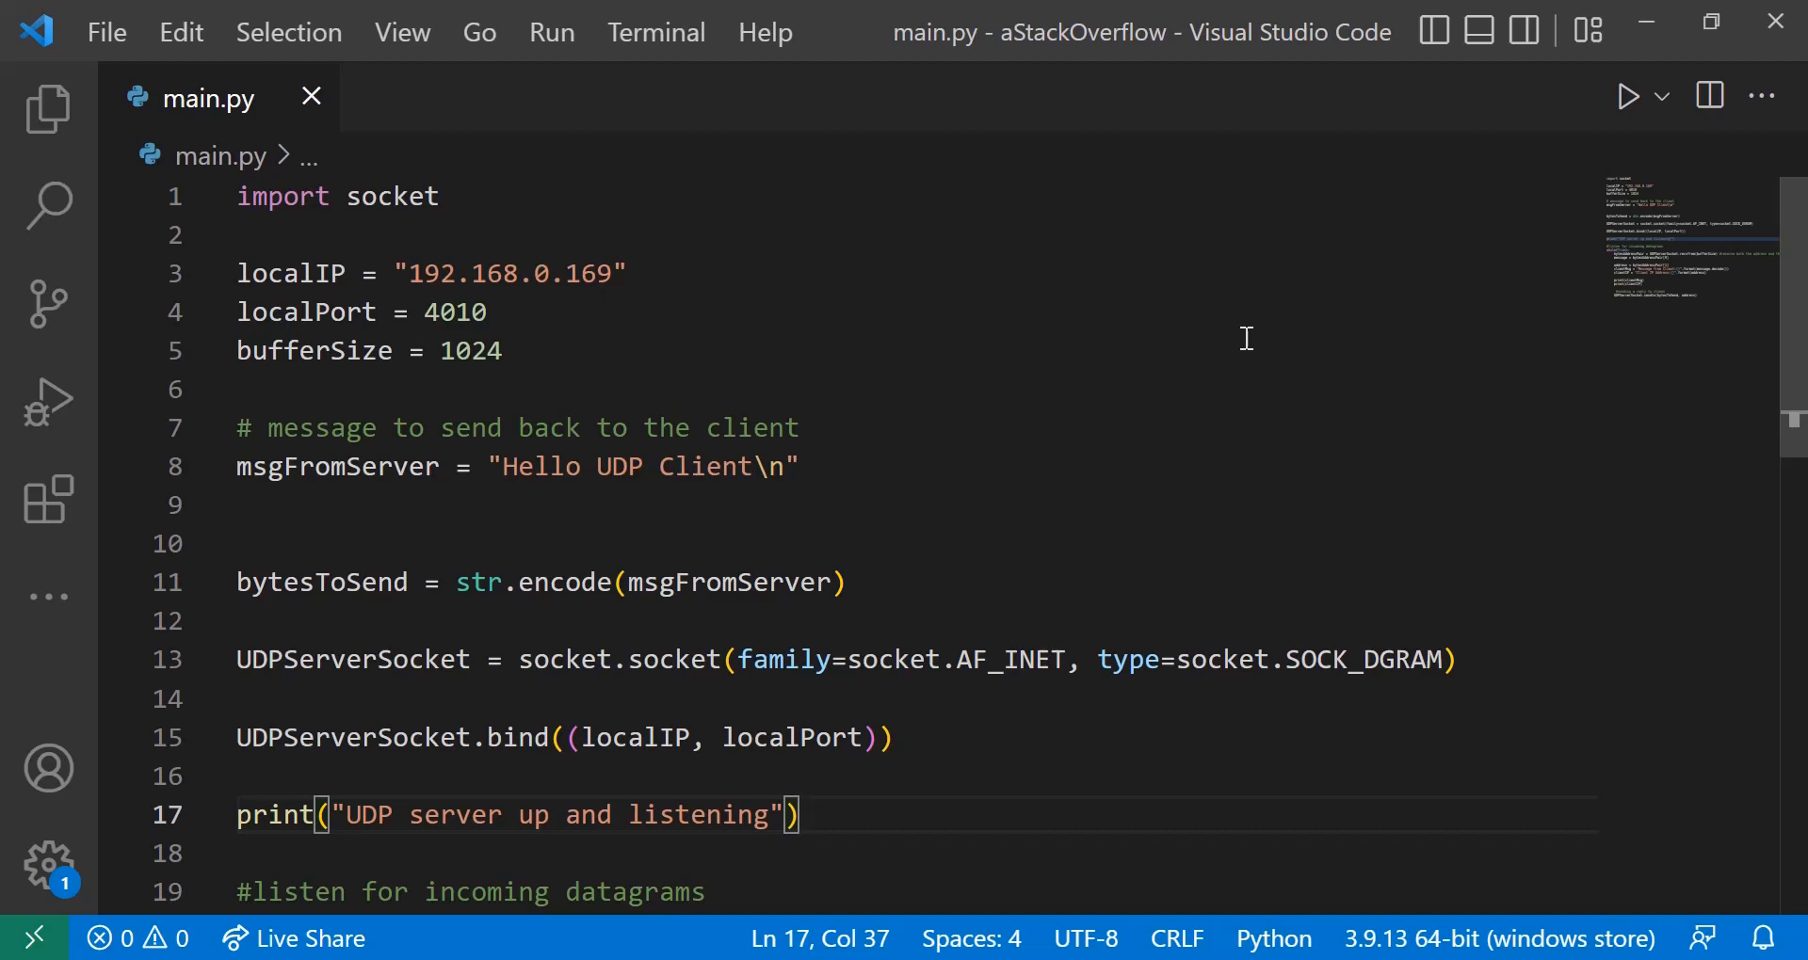
pyautogui.moveTo(702, 276)
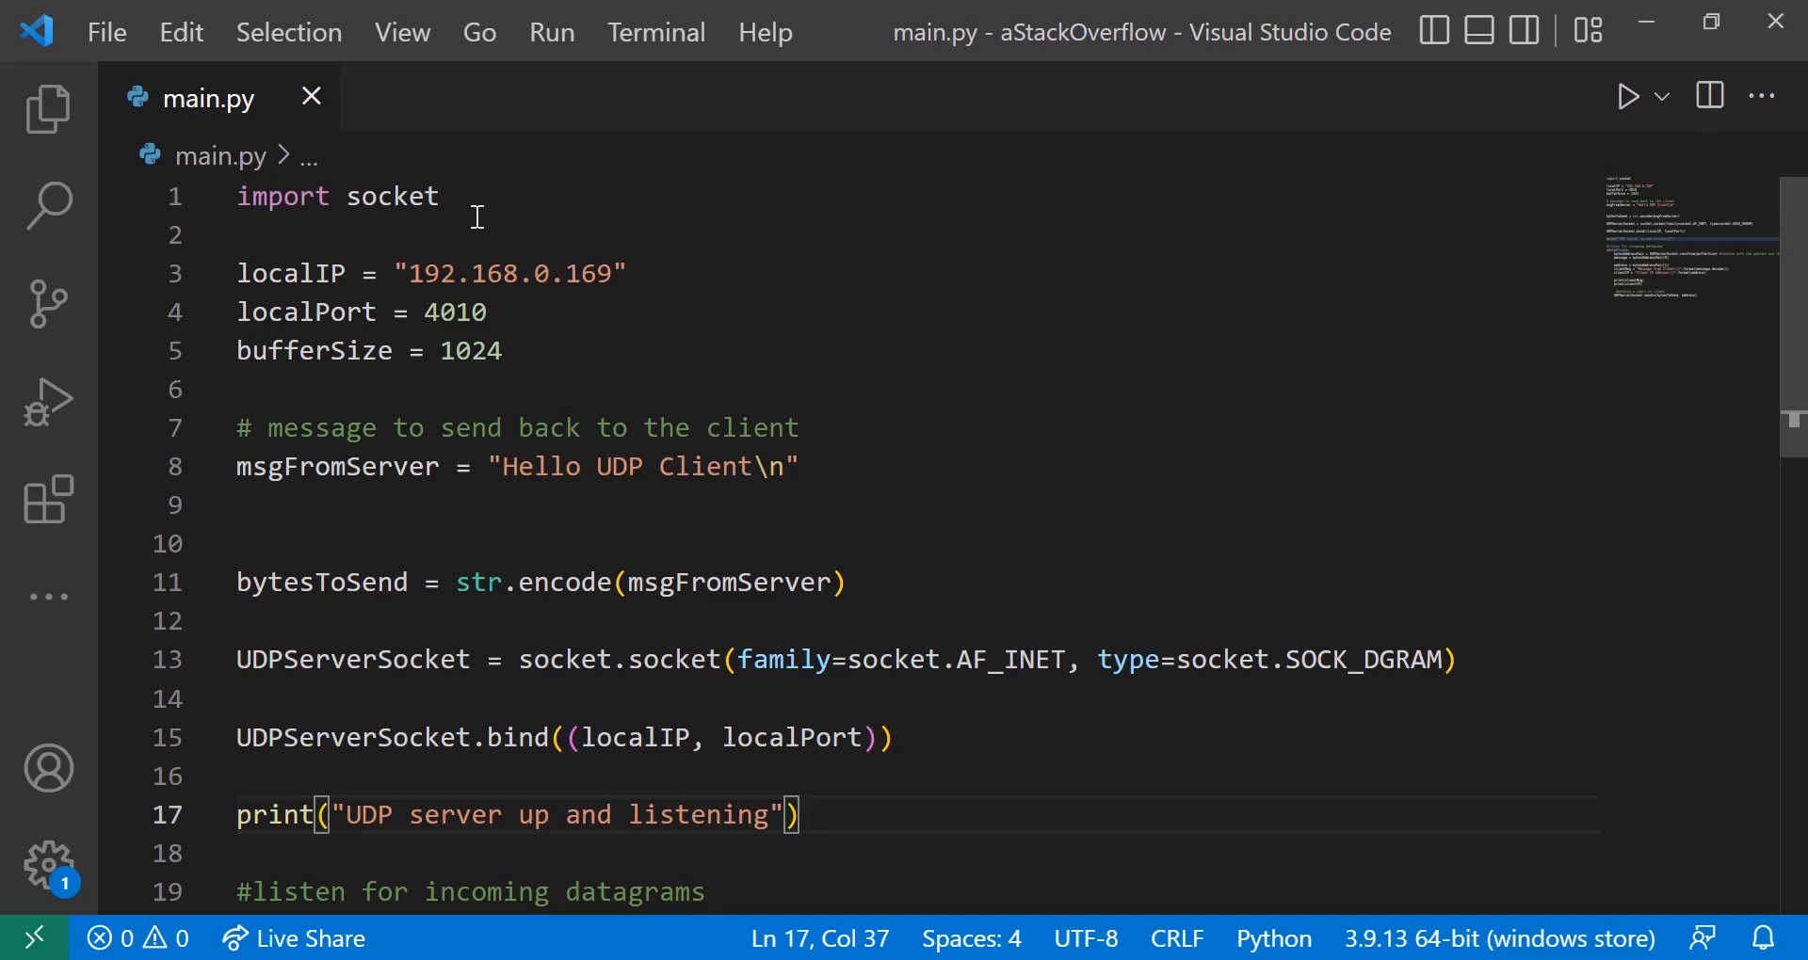
pyautogui.moveTo(238, 259)
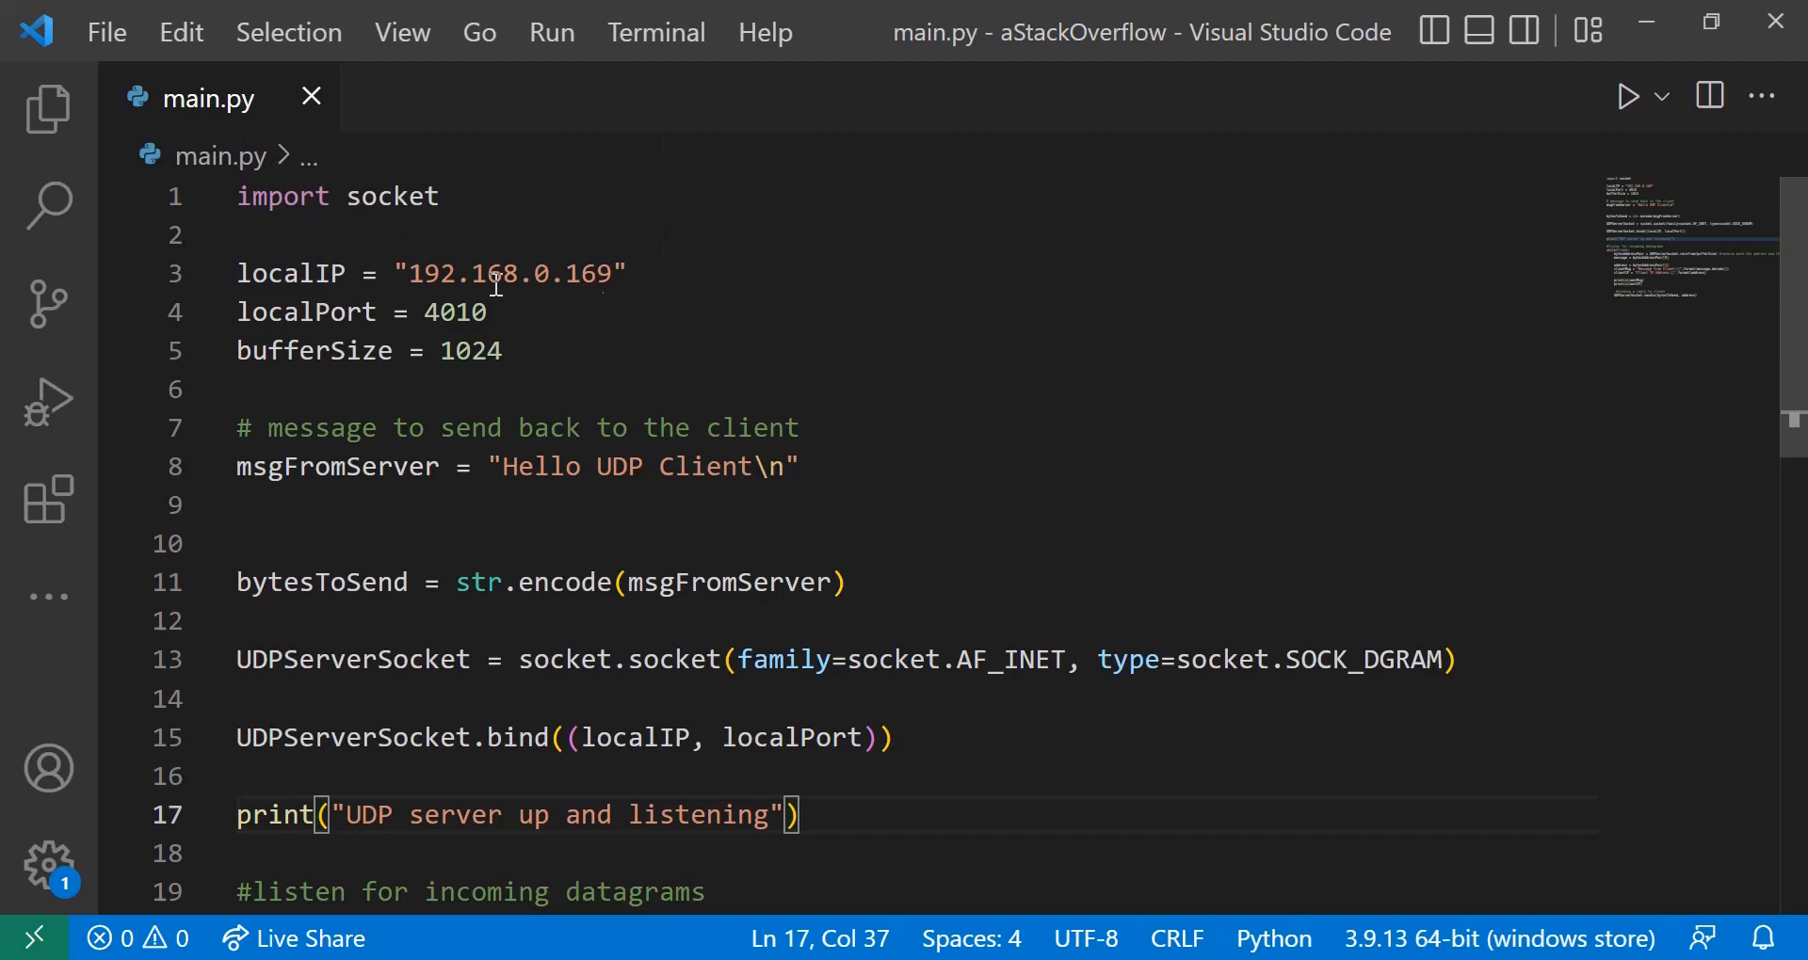
pyautogui.moveTo(283, 325)
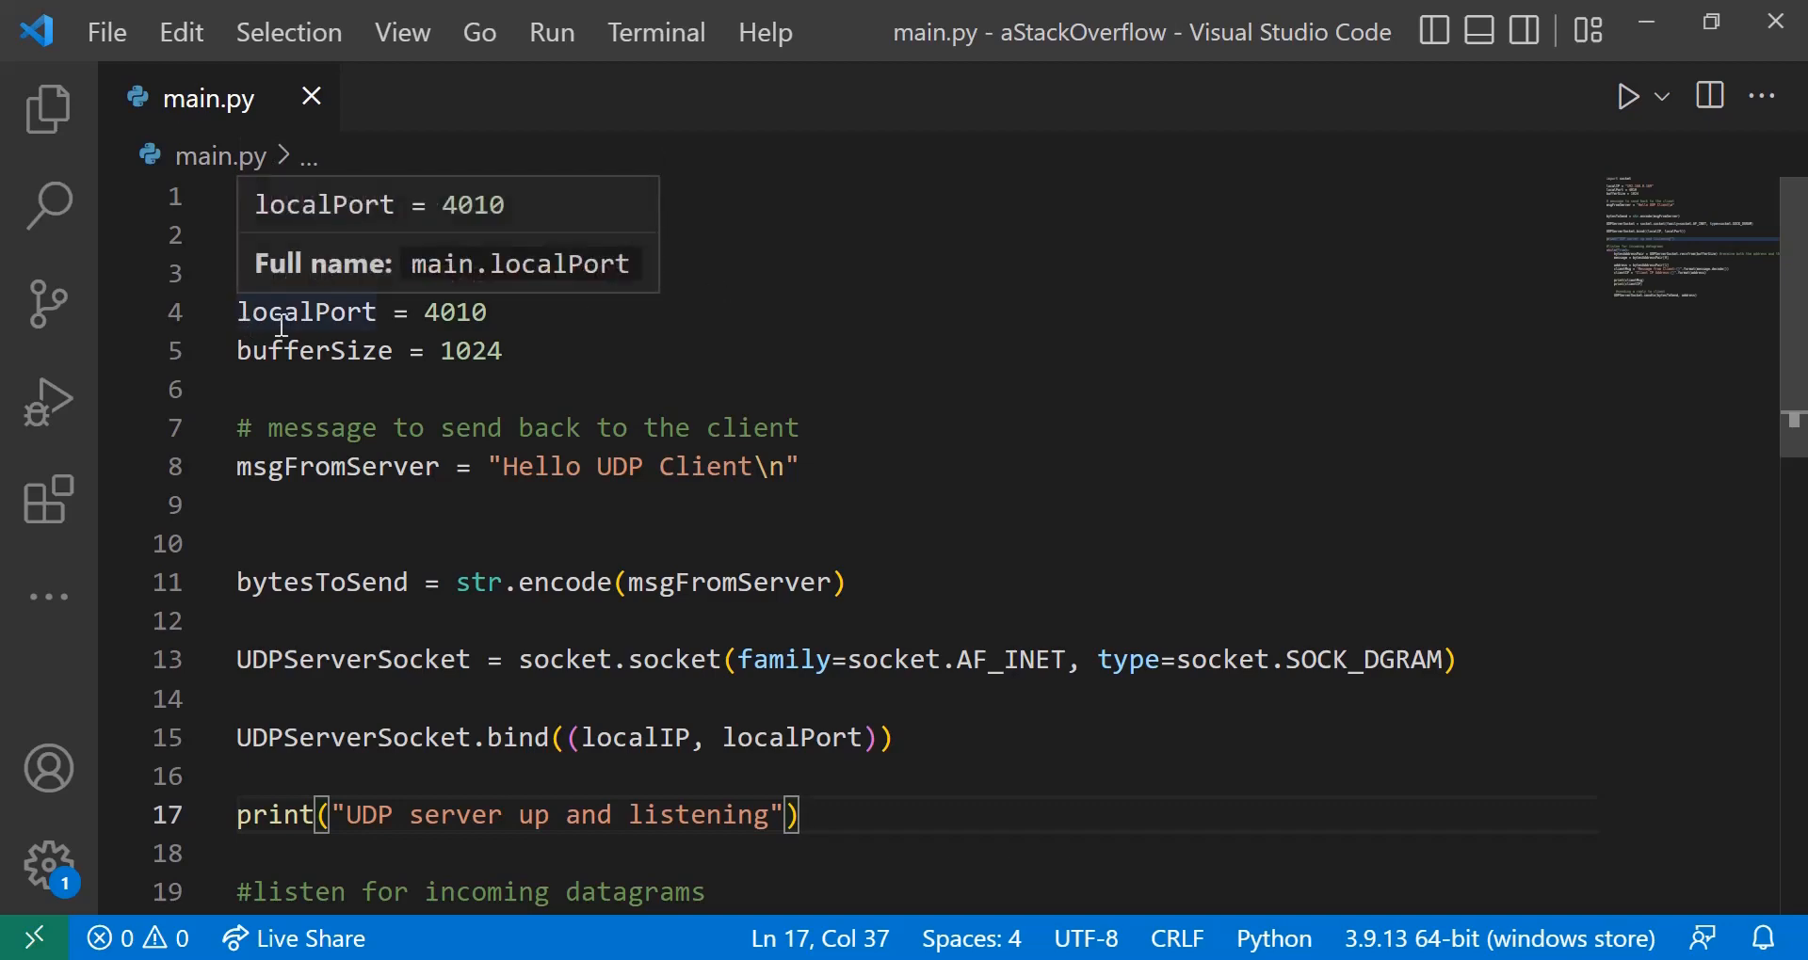
pyautogui.moveTo(635, 320)
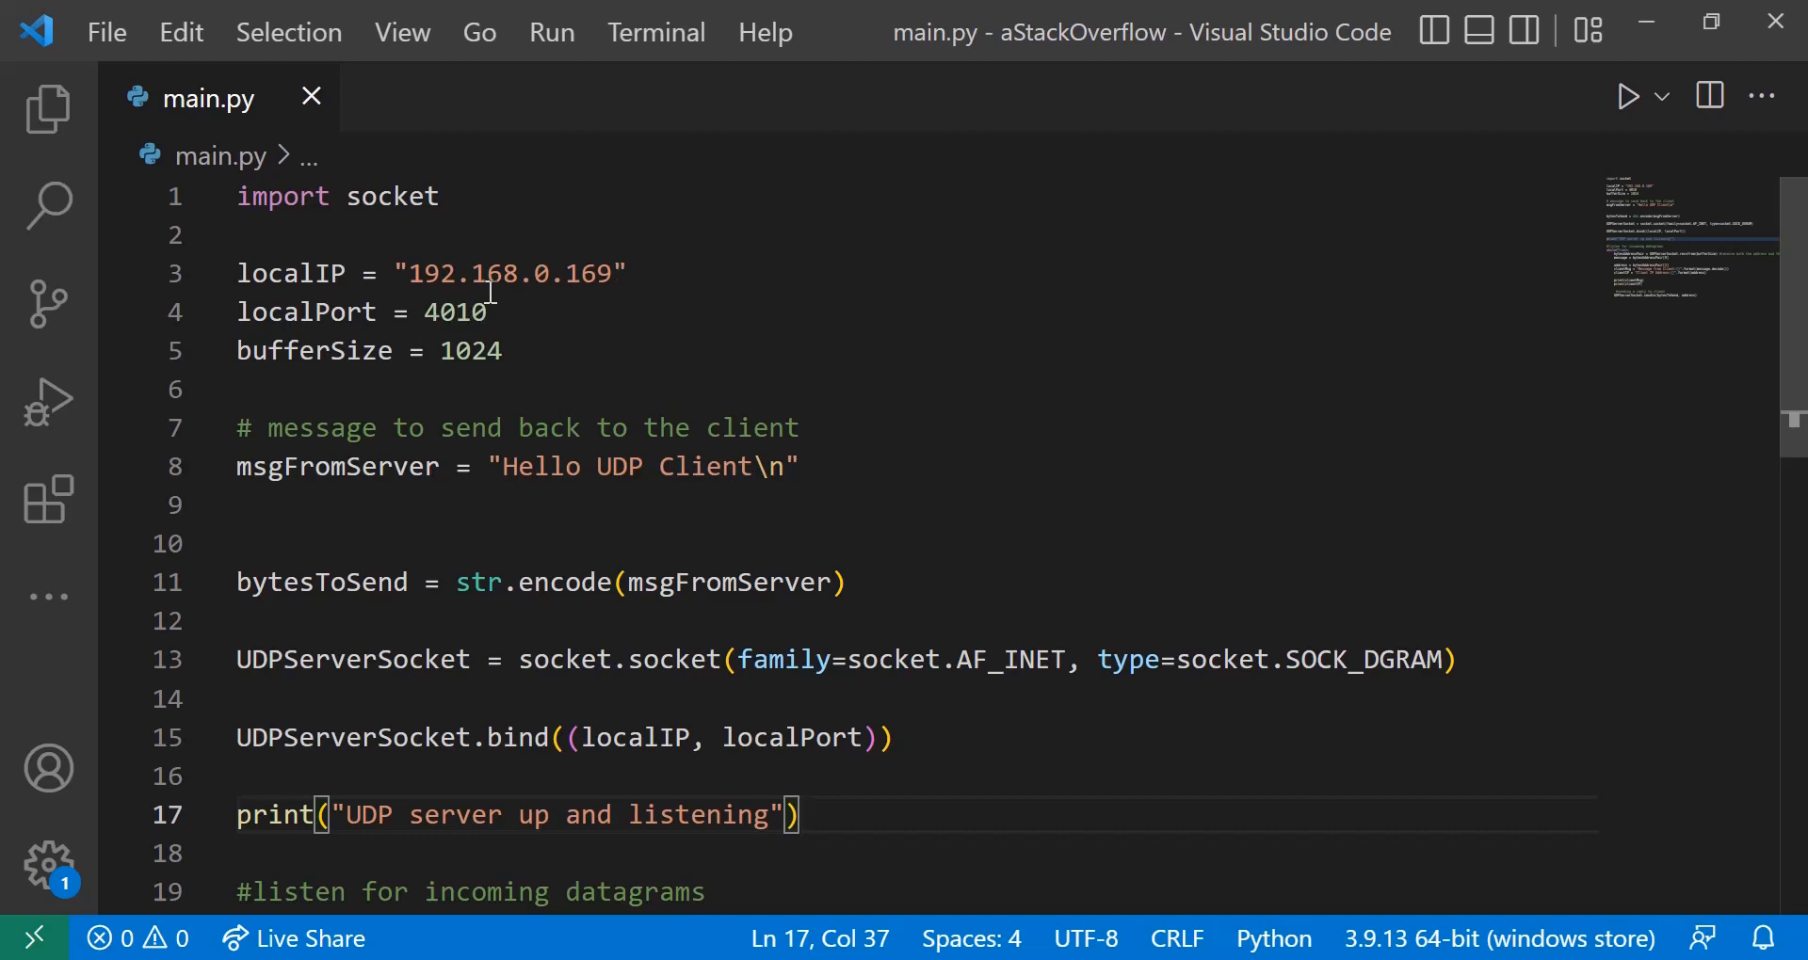
pyautogui.moveTo(488, 287)
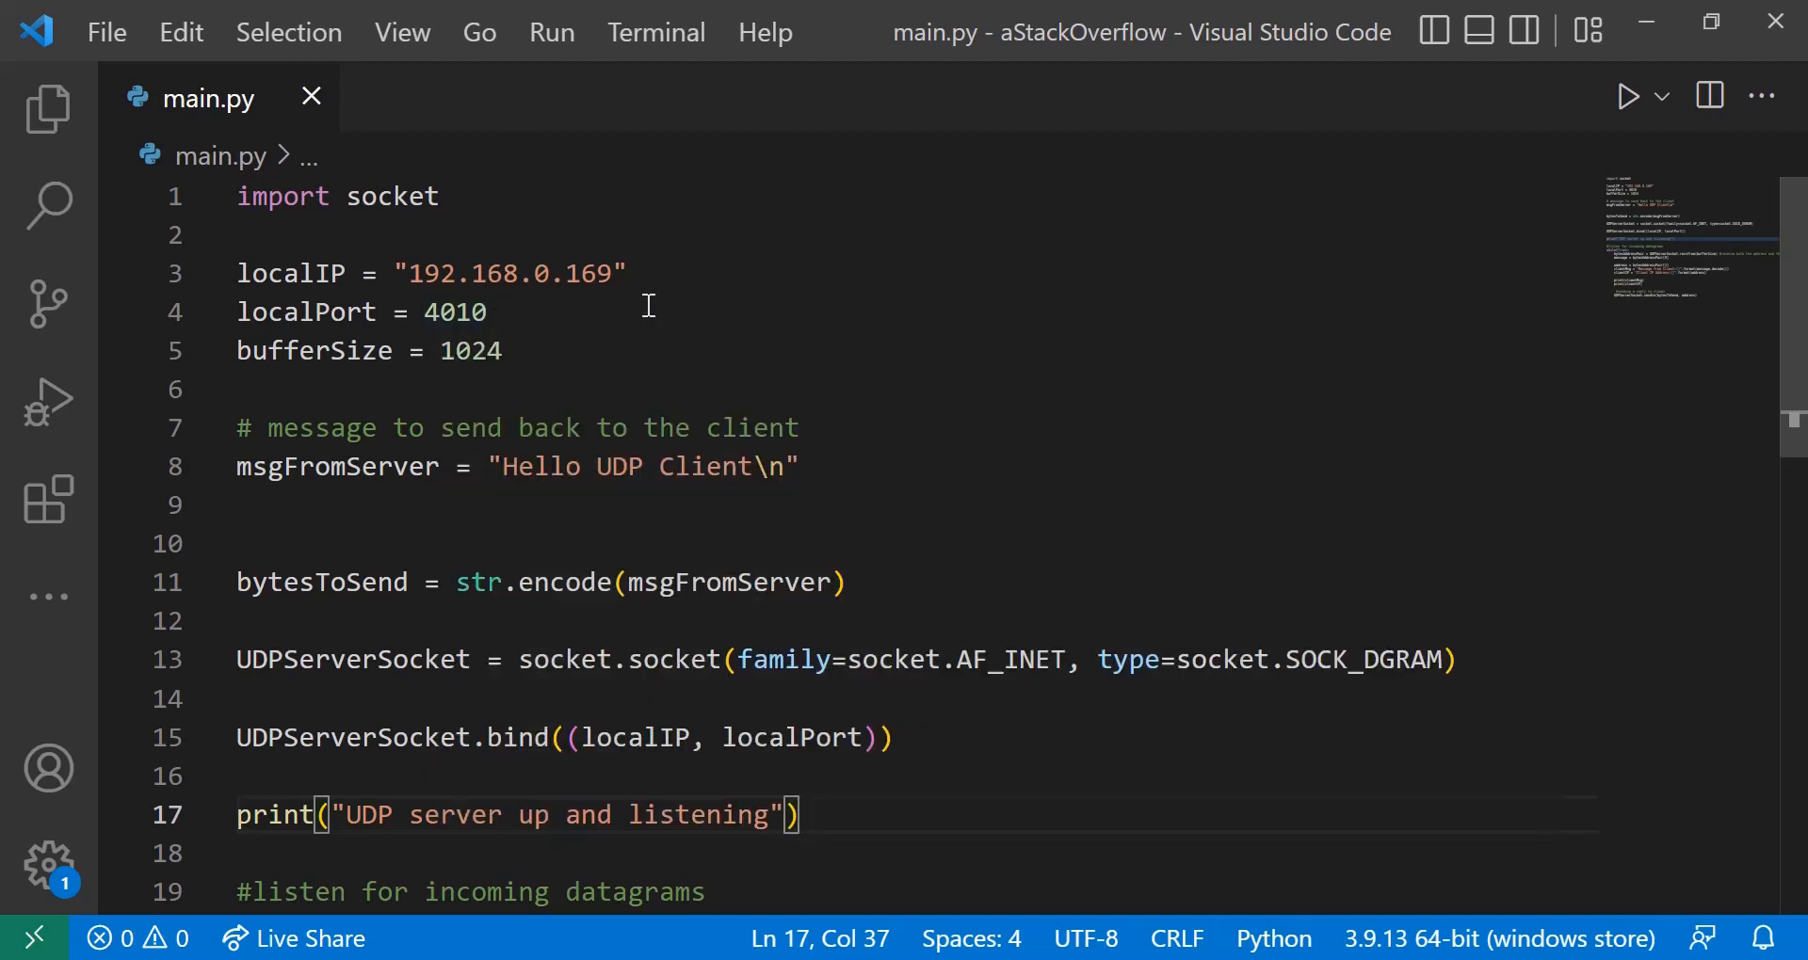
pyautogui.moveTo(567, 583)
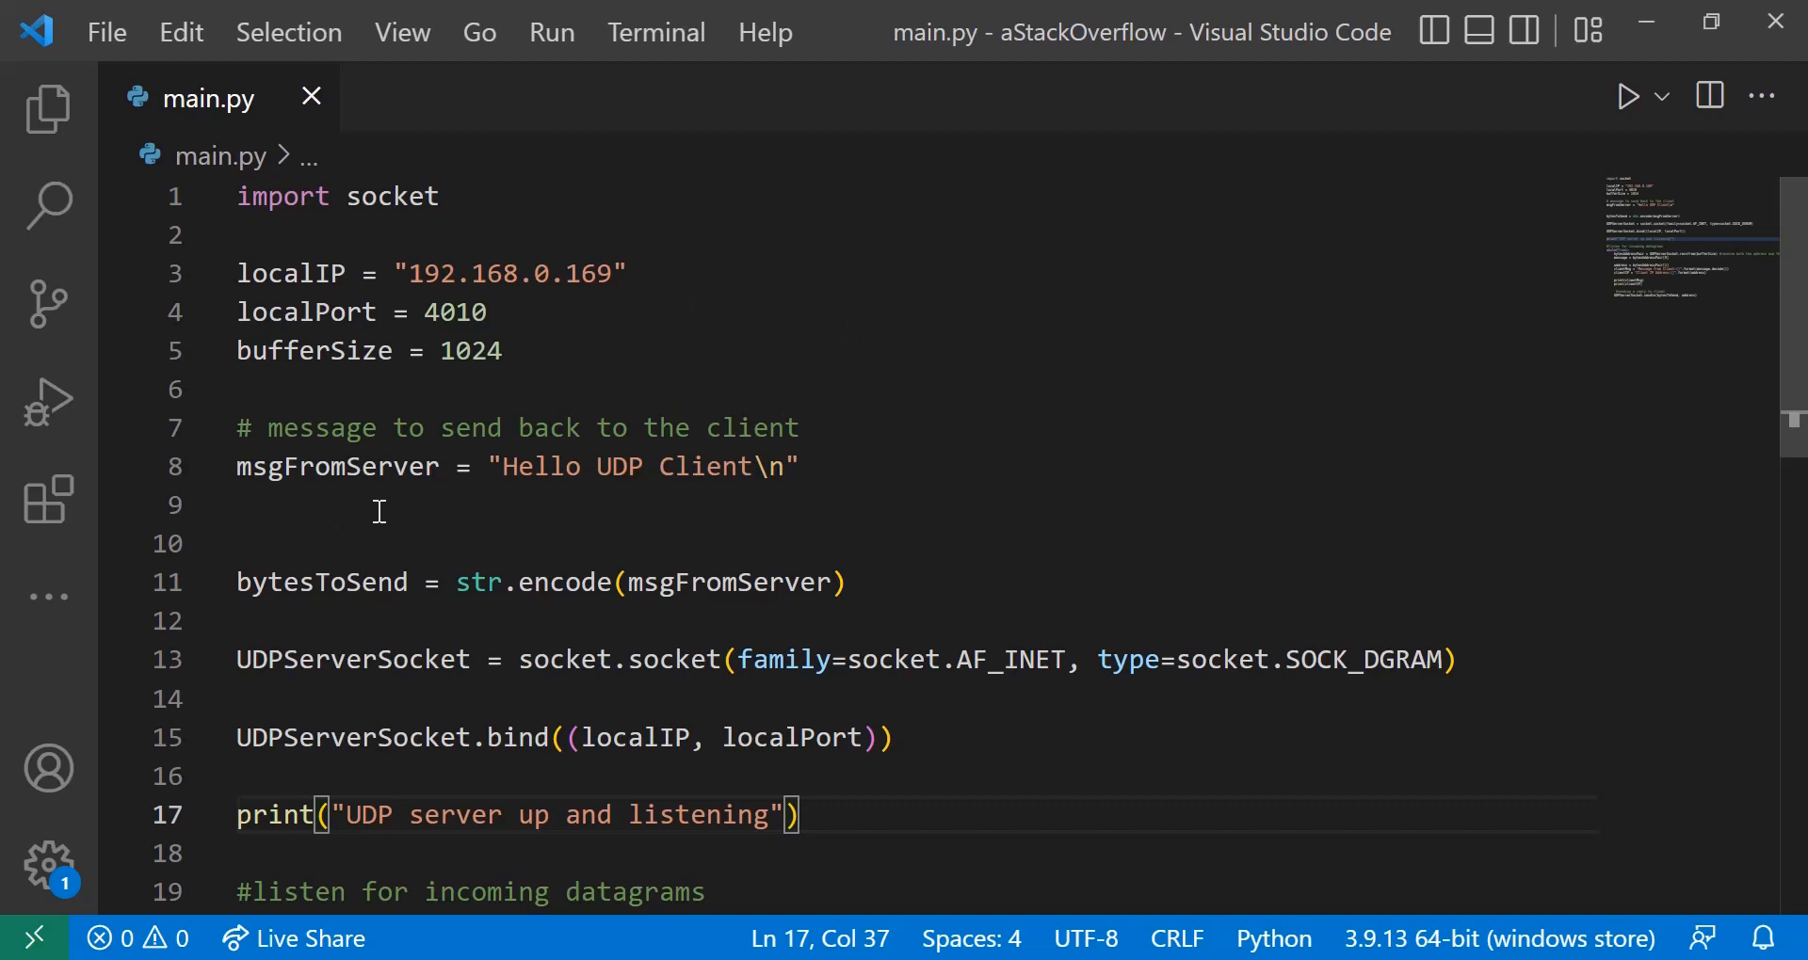
pyautogui.moveTo(497, 547)
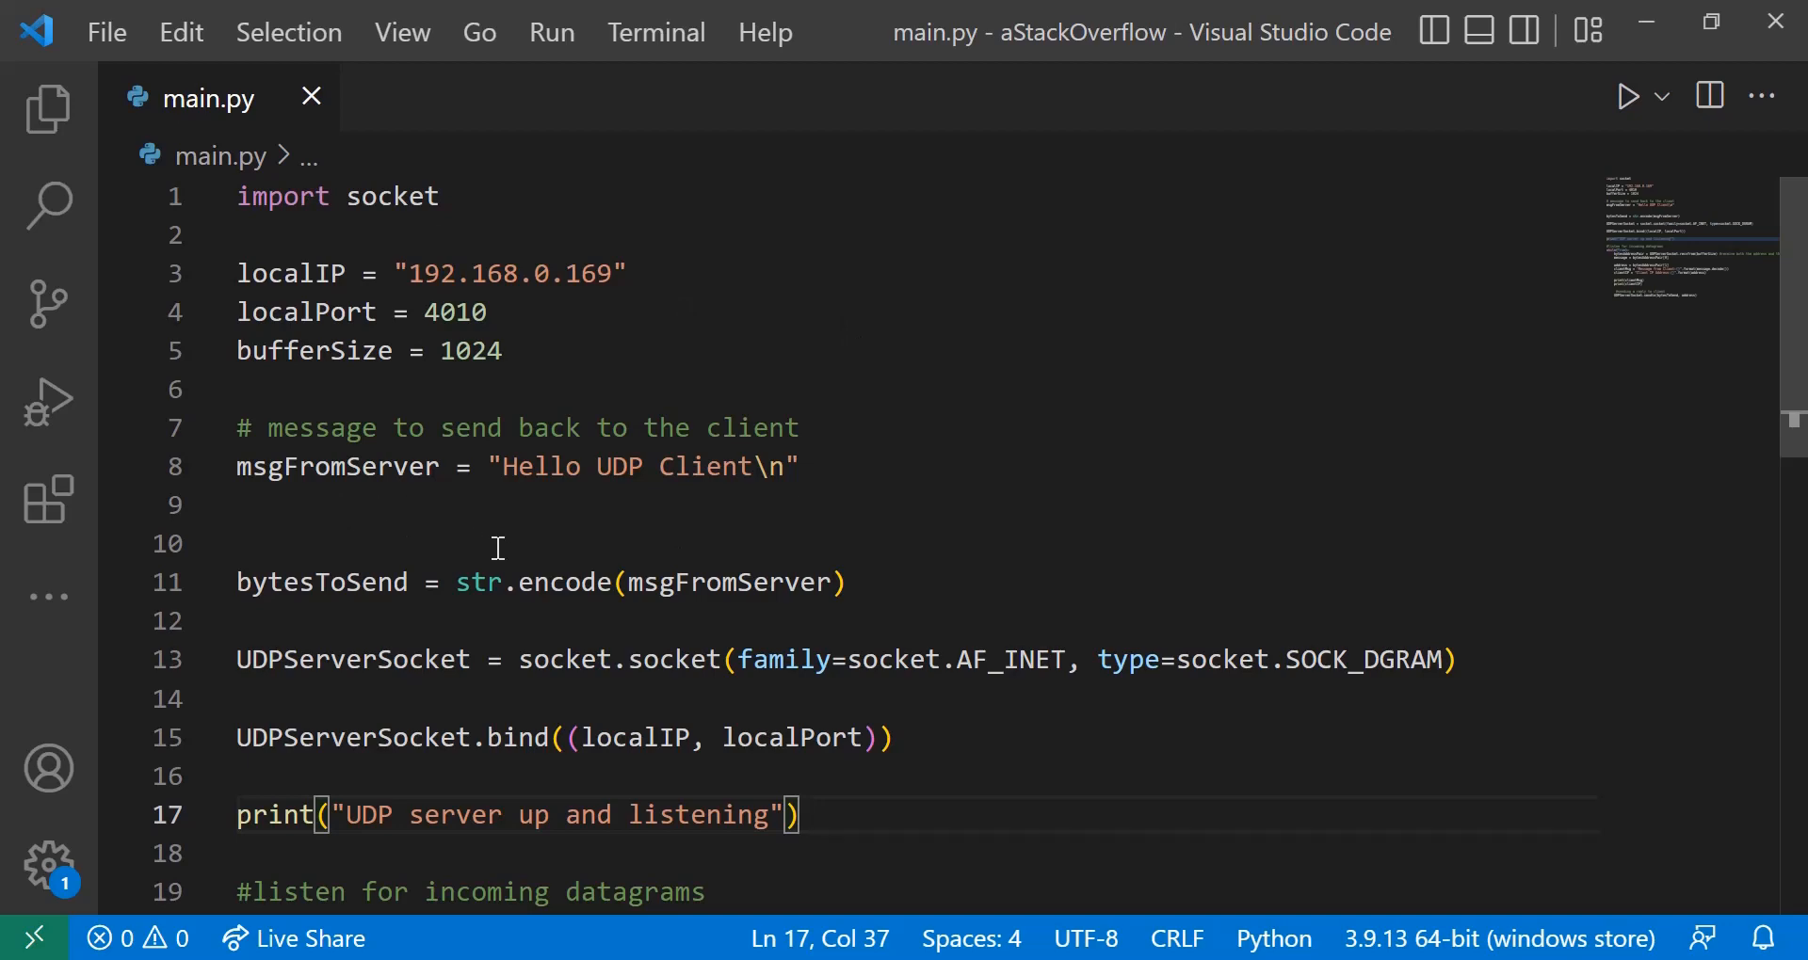
pyautogui.moveTo(919, 584)
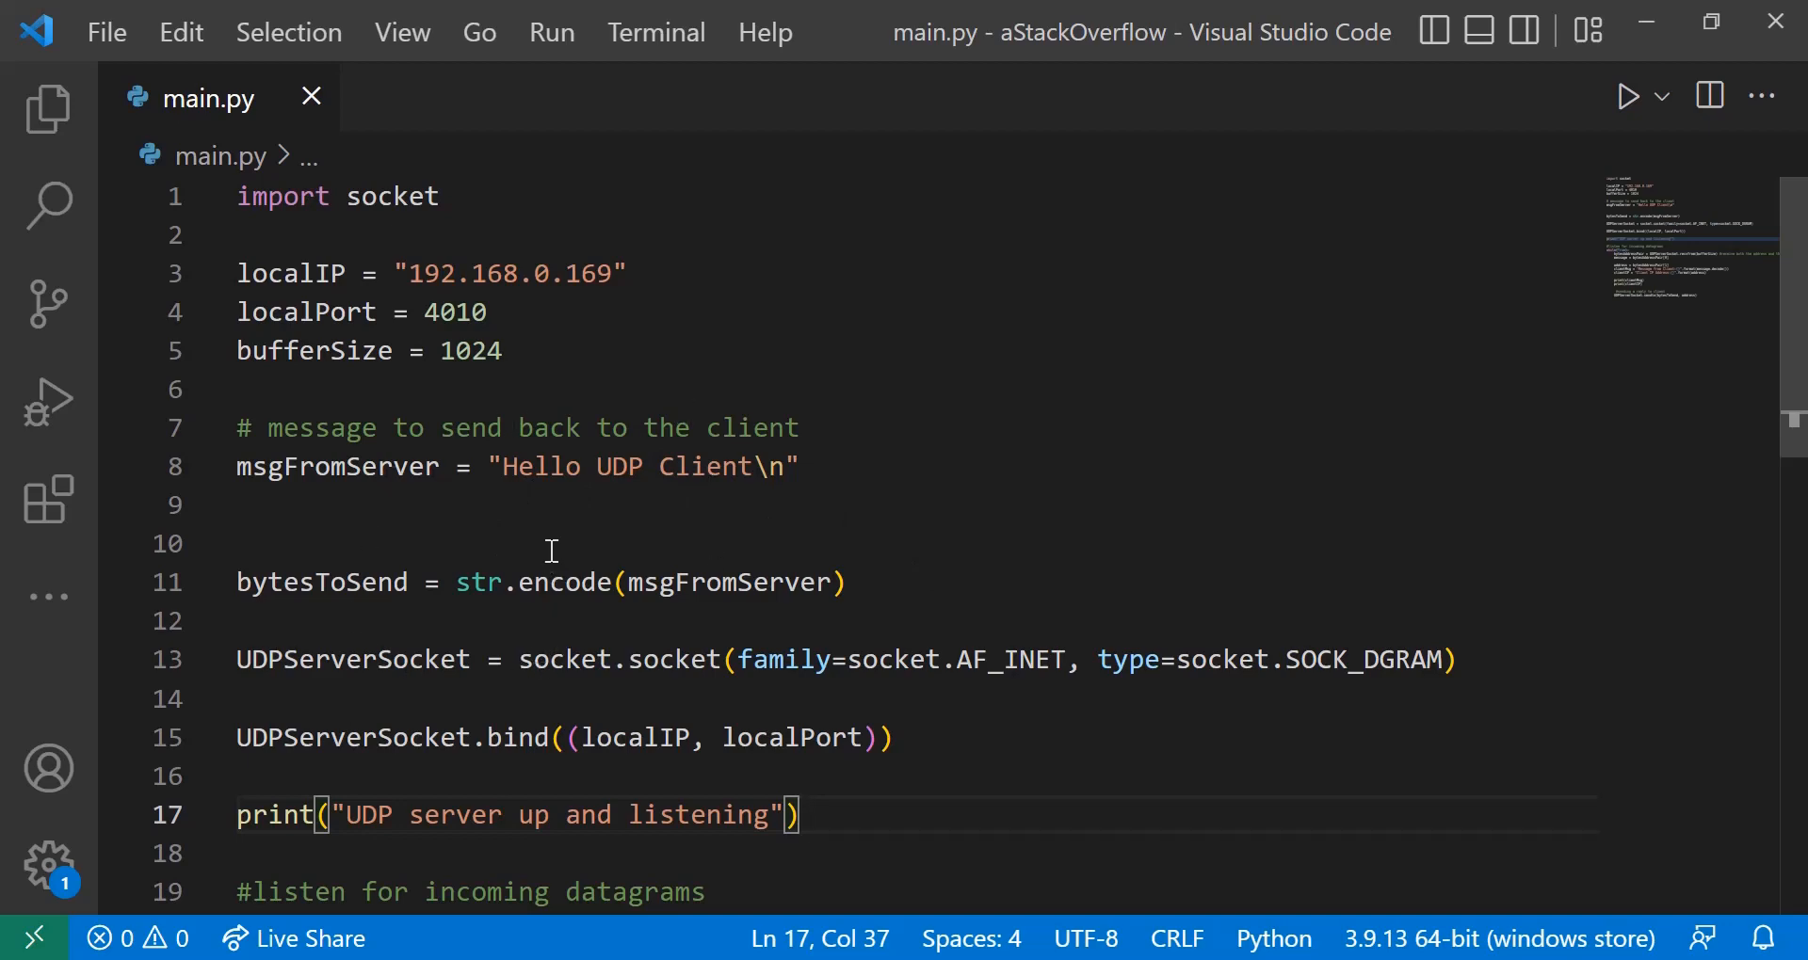
pyautogui.moveTo(308, 582)
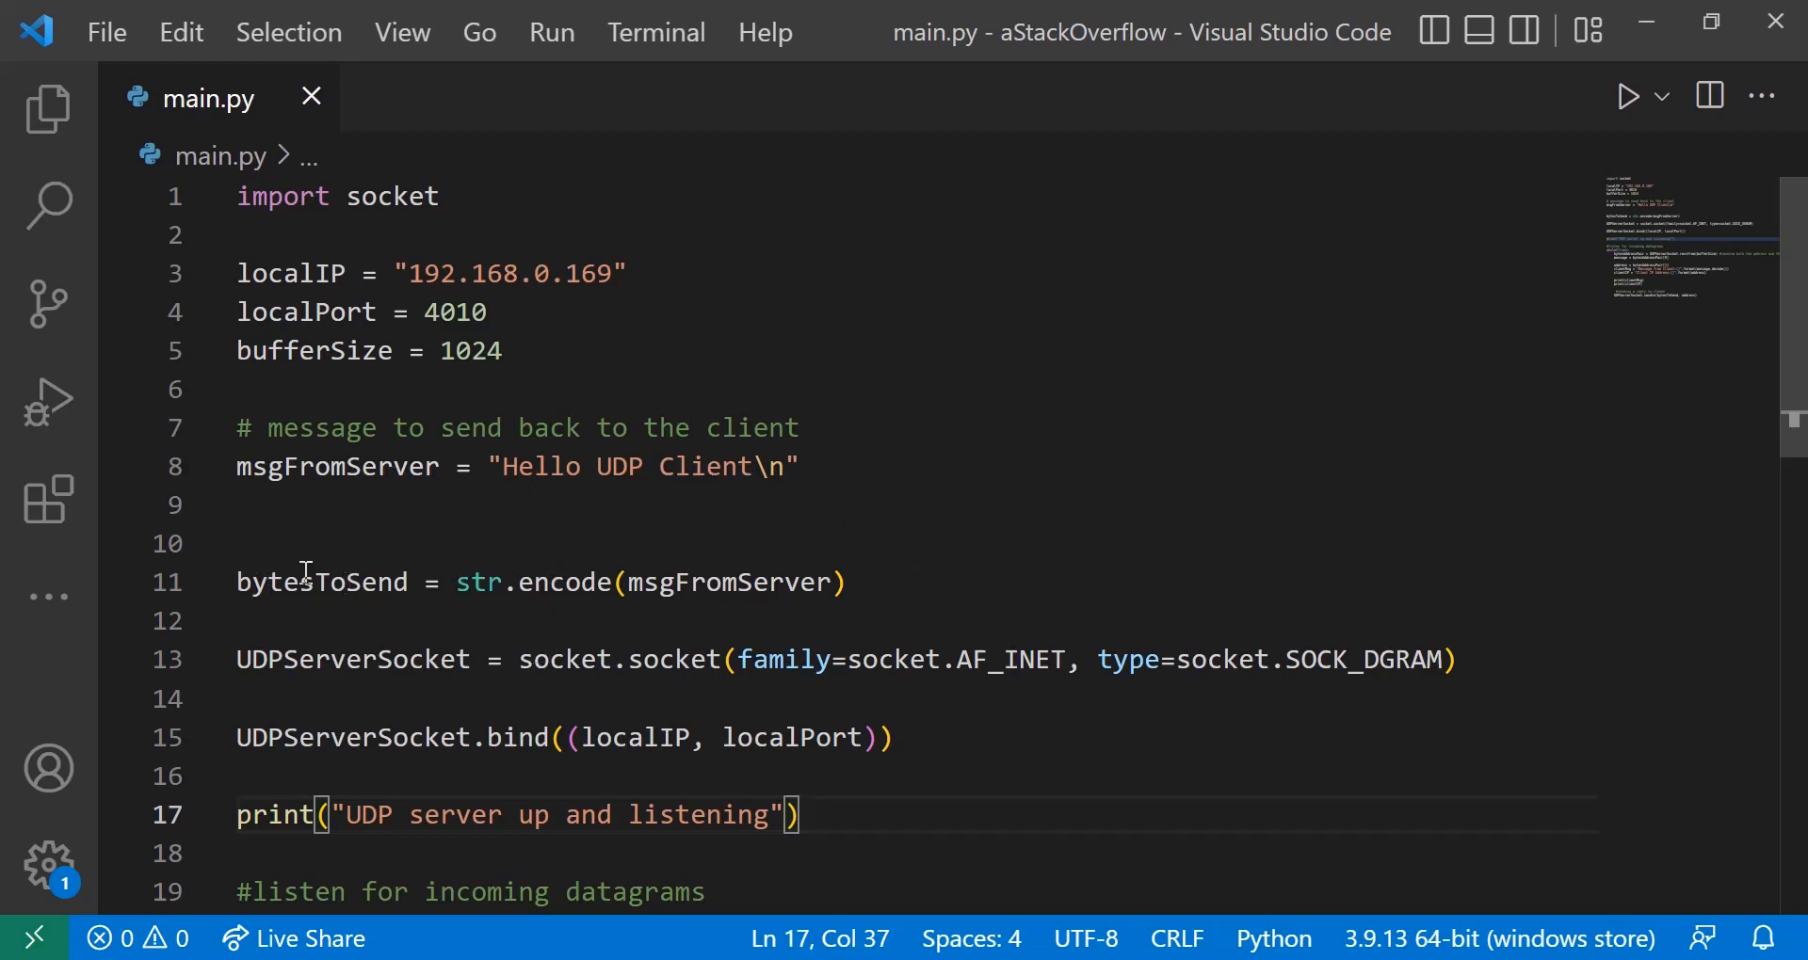
pyautogui.moveTo(383, 602)
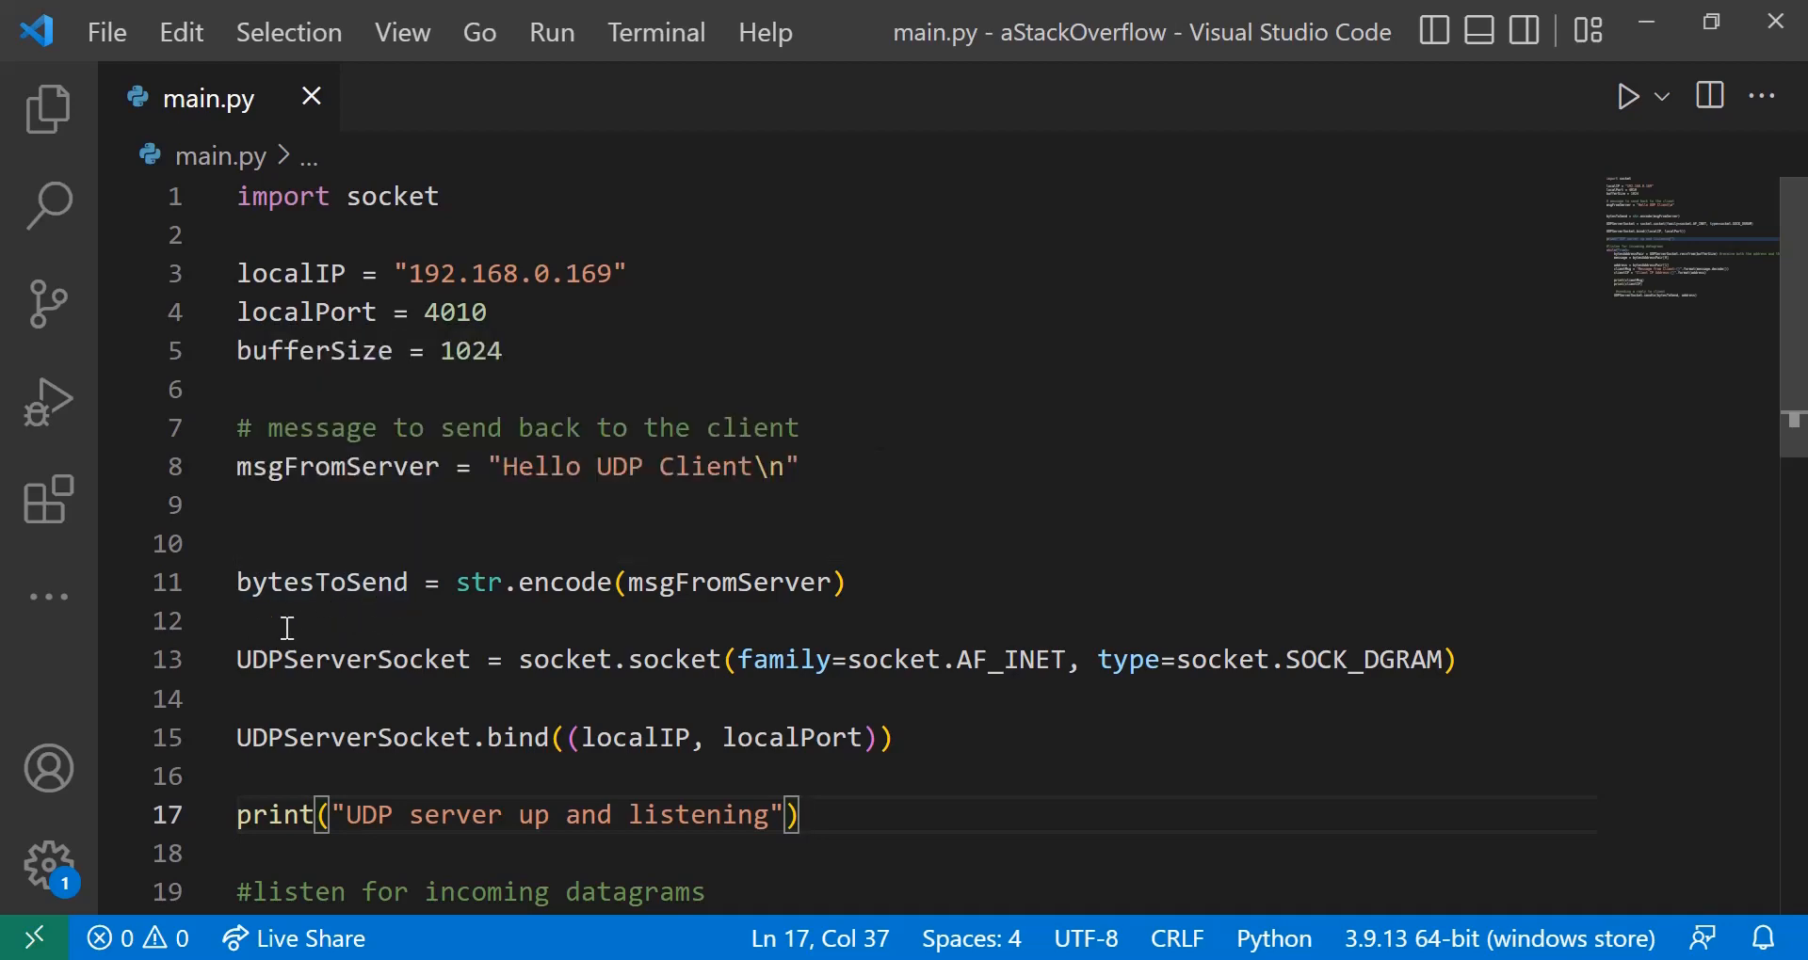
pyautogui.moveTo(657, 624)
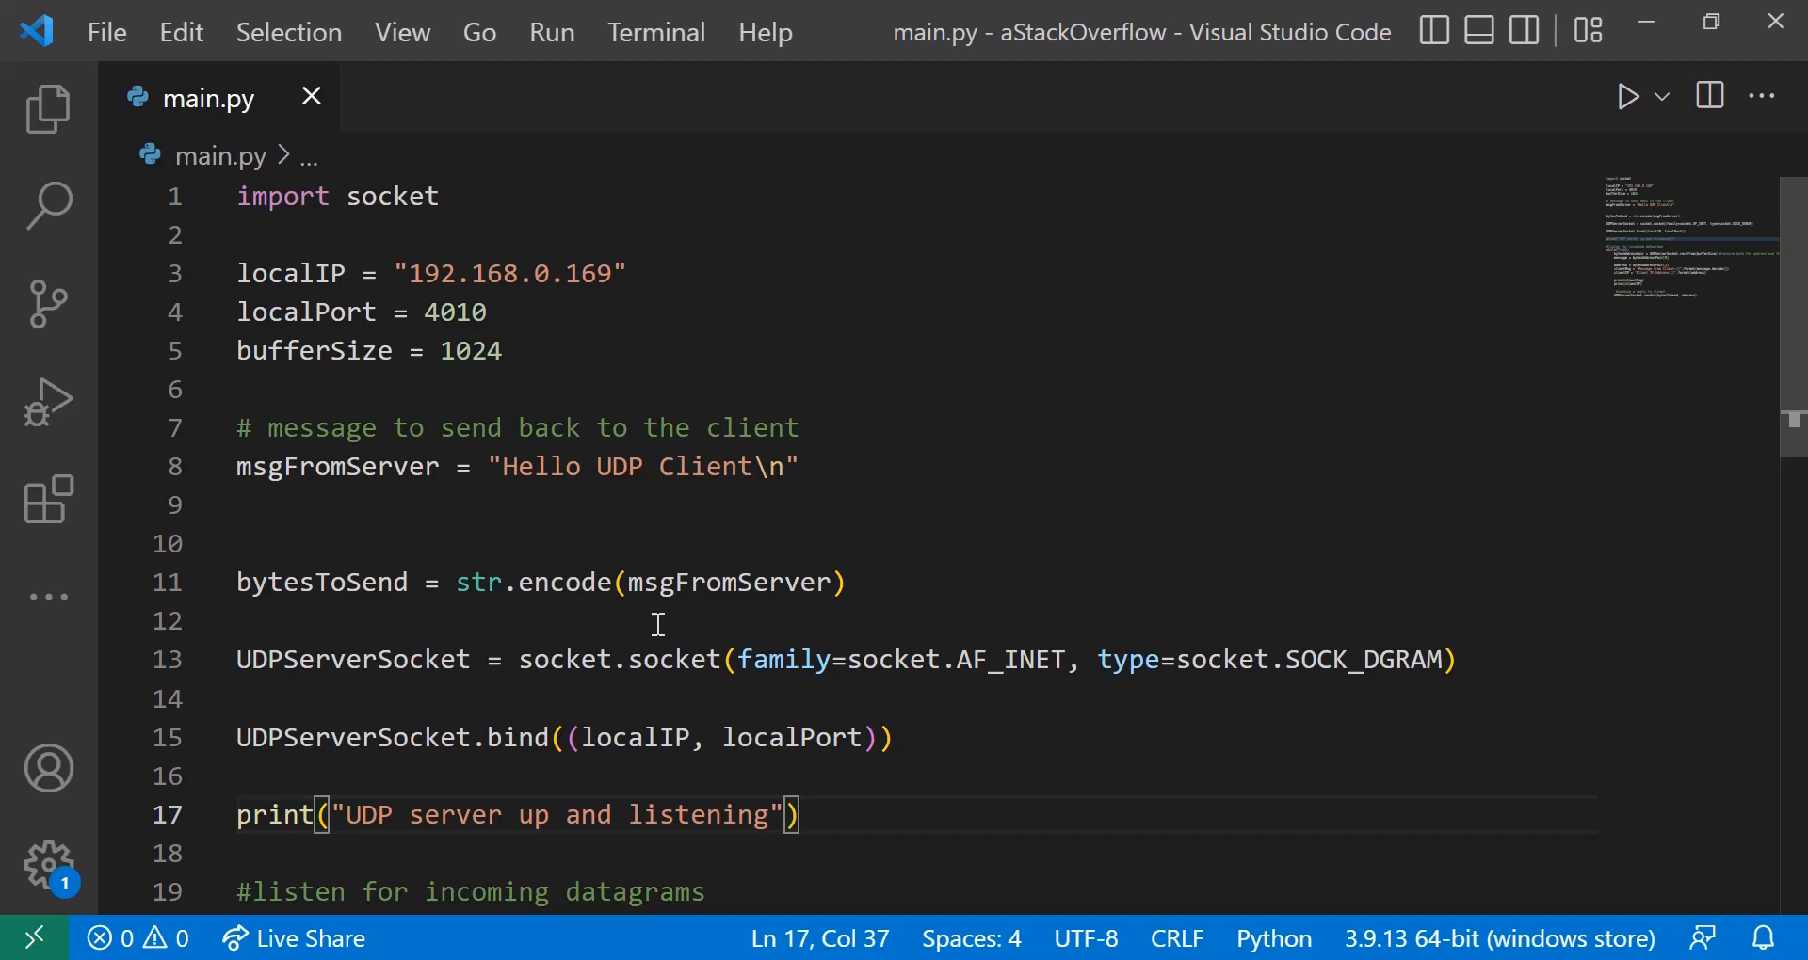
pyautogui.moveTo(879, 601)
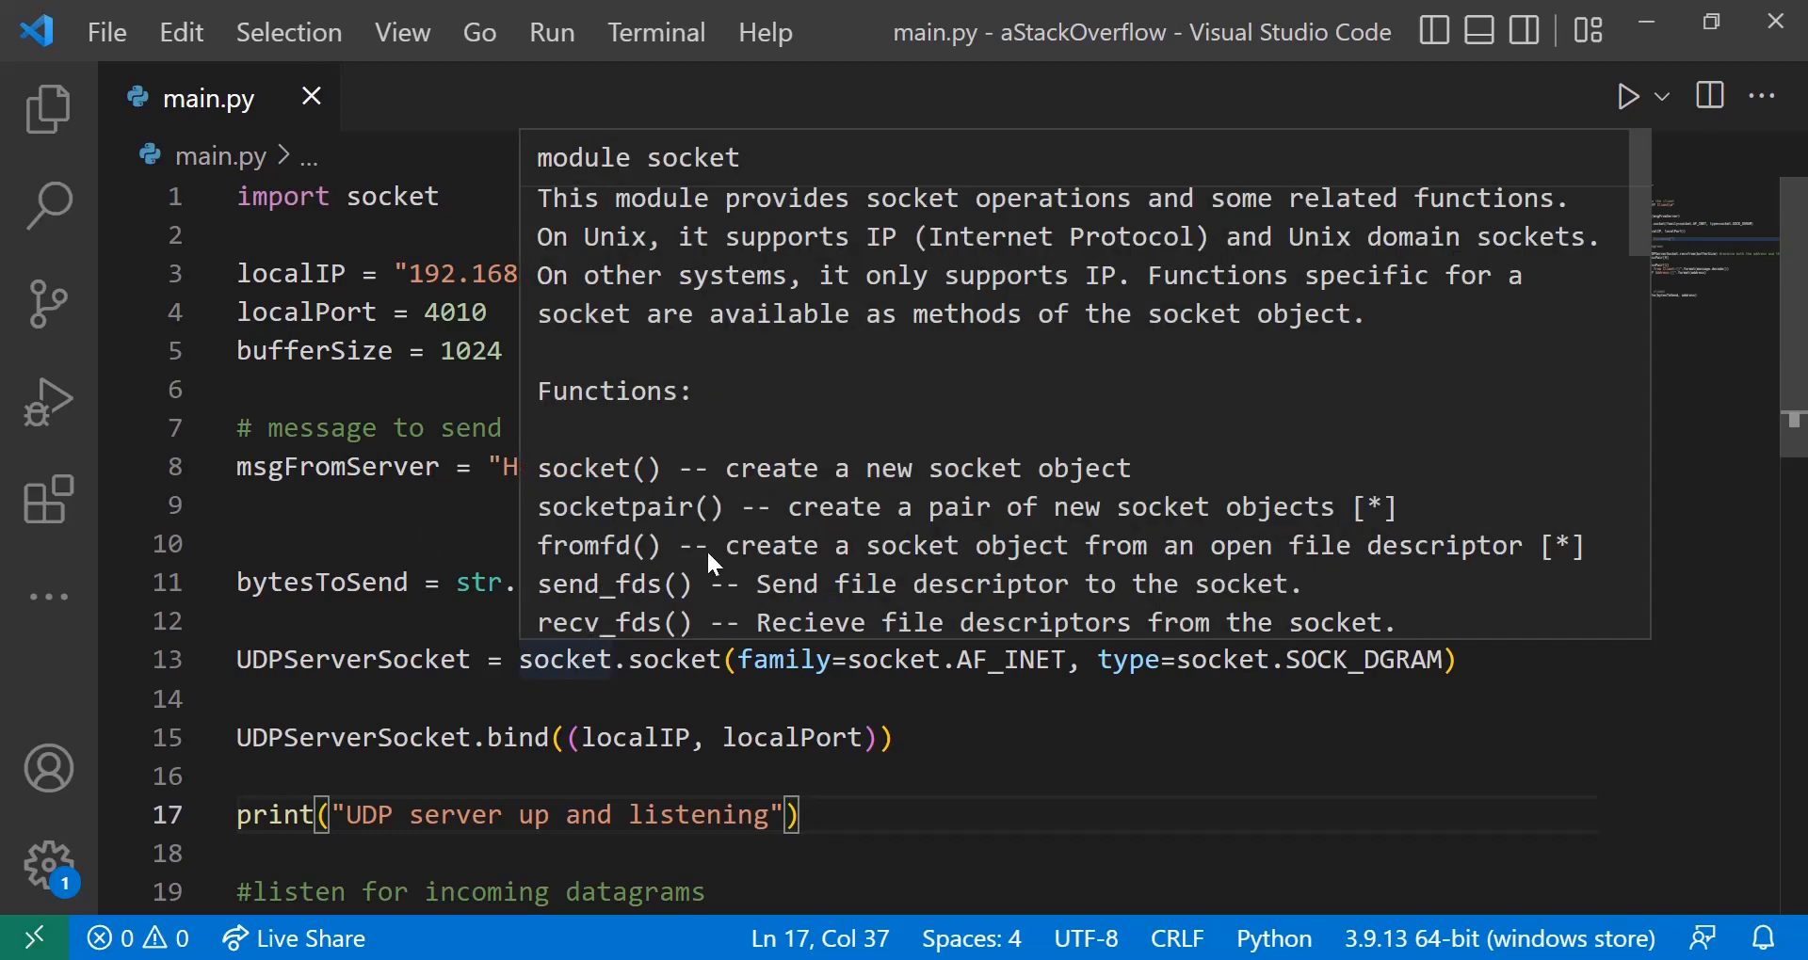
pyautogui.moveTo(763, 582)
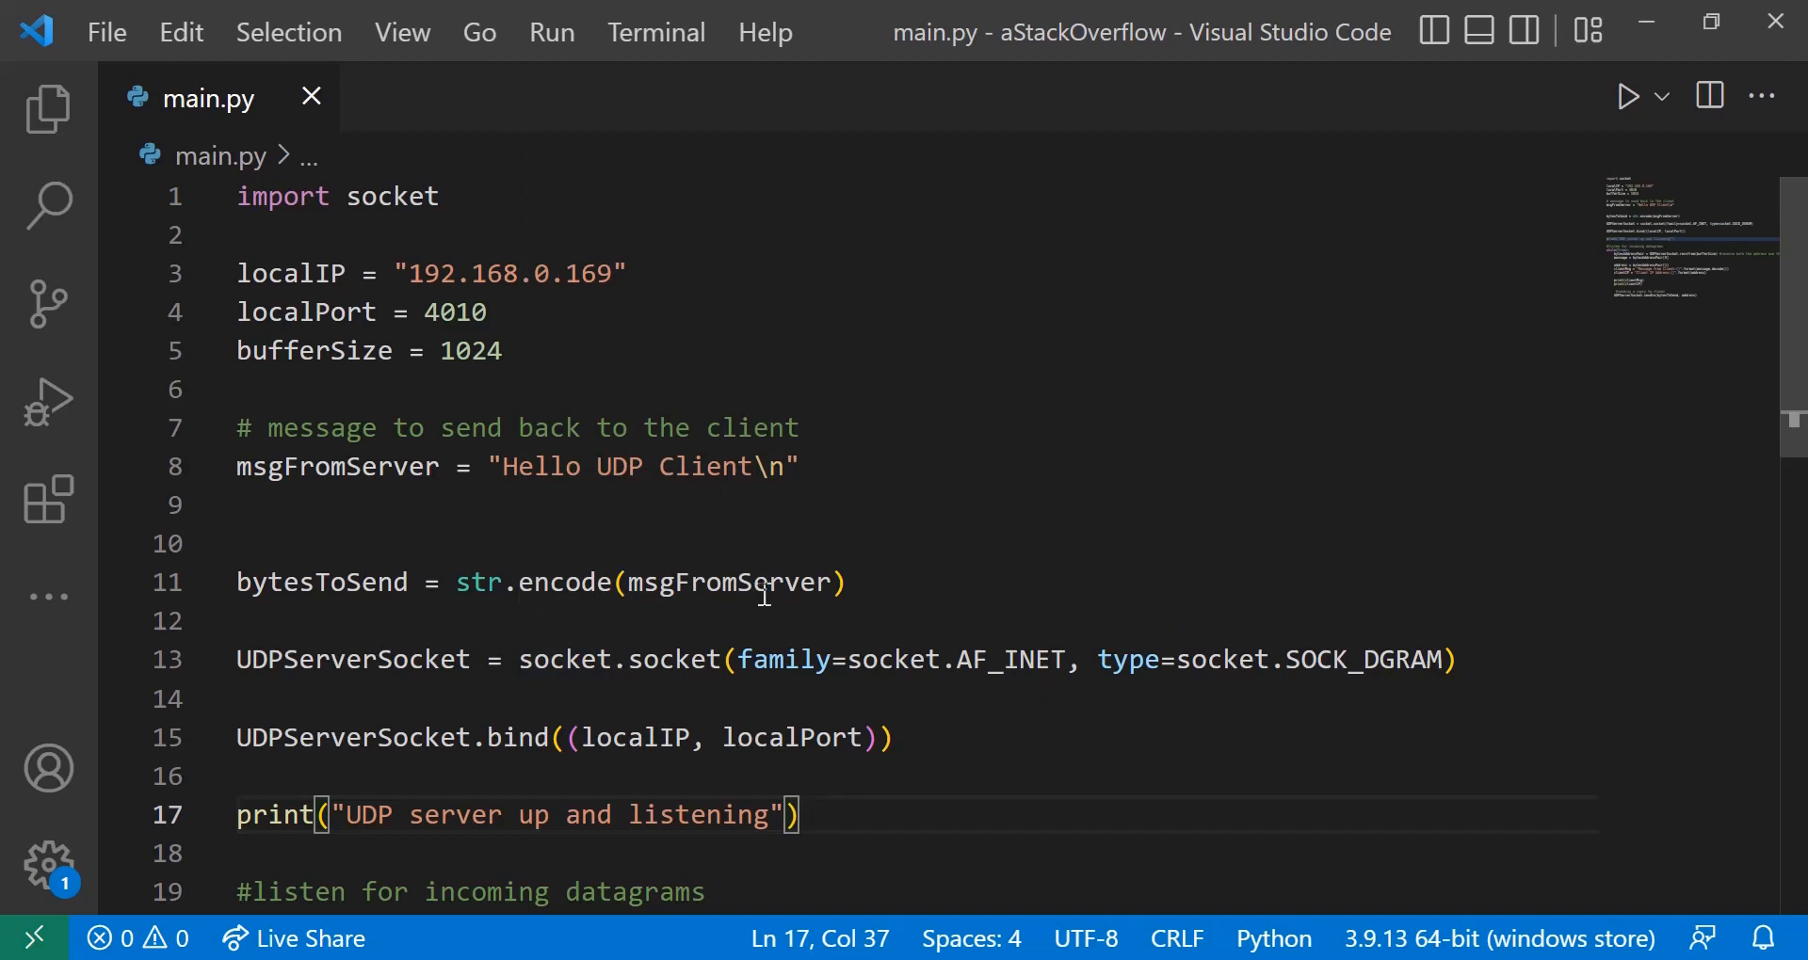
pyautogui.moveTo(999, 588)
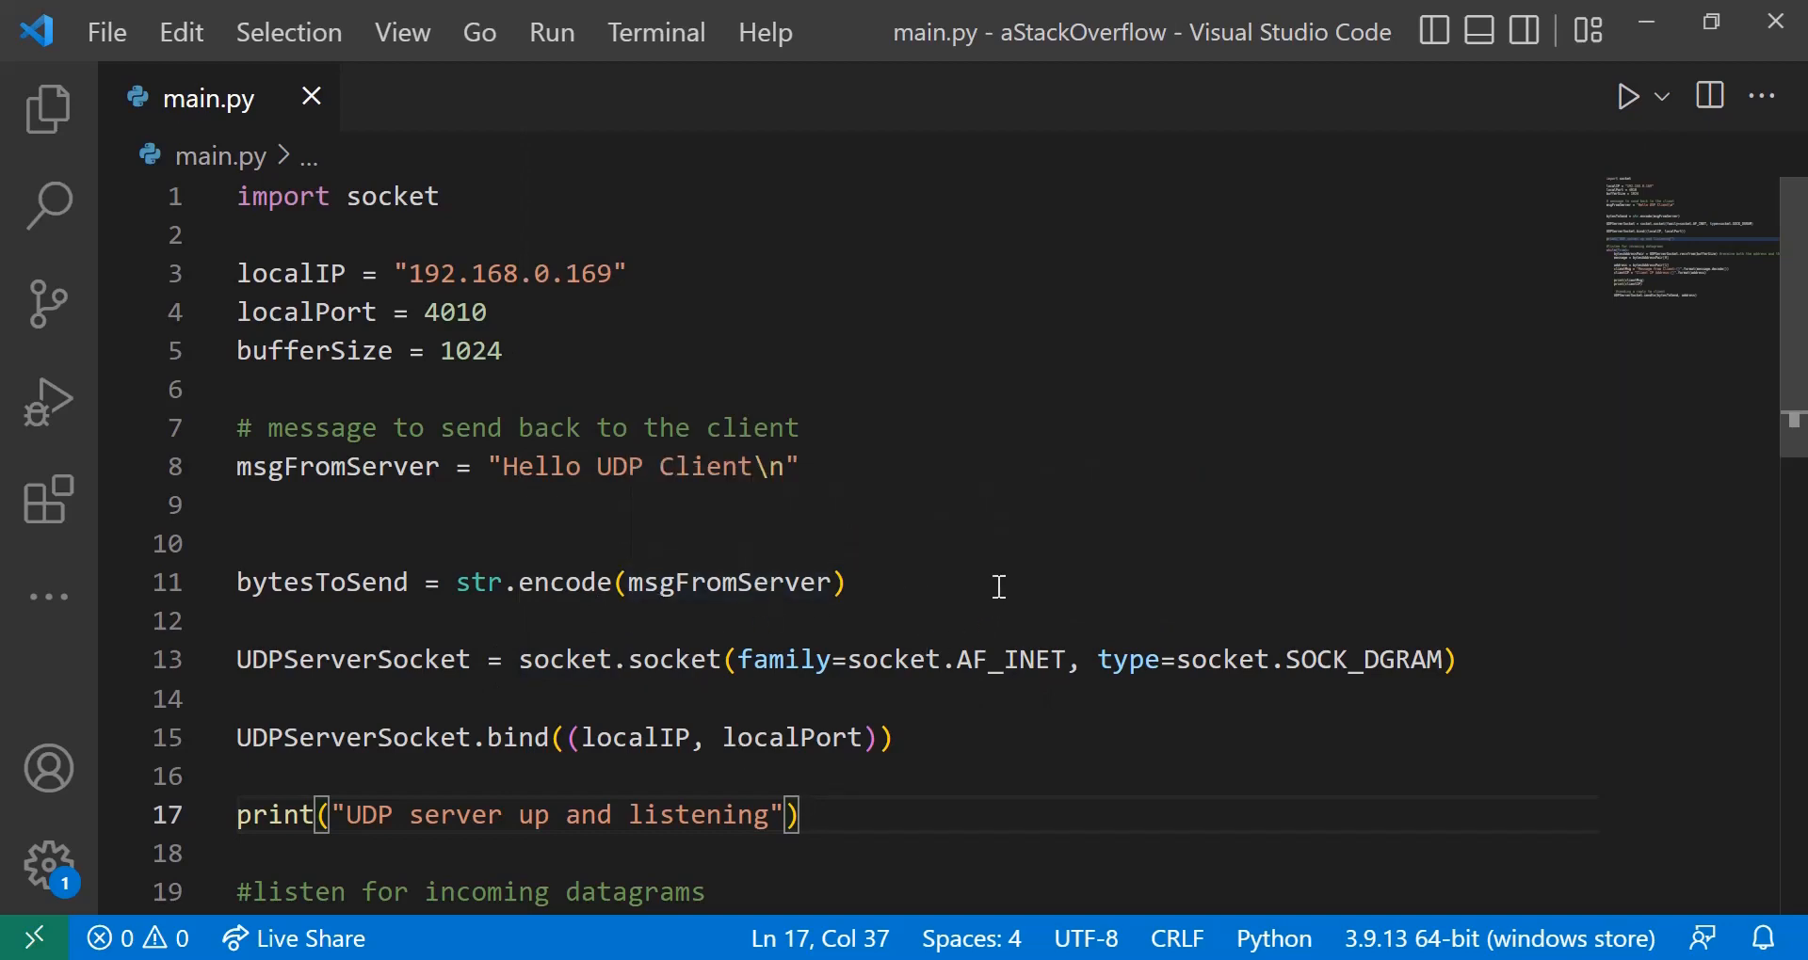
pyautogui.moveTo(679, 538)
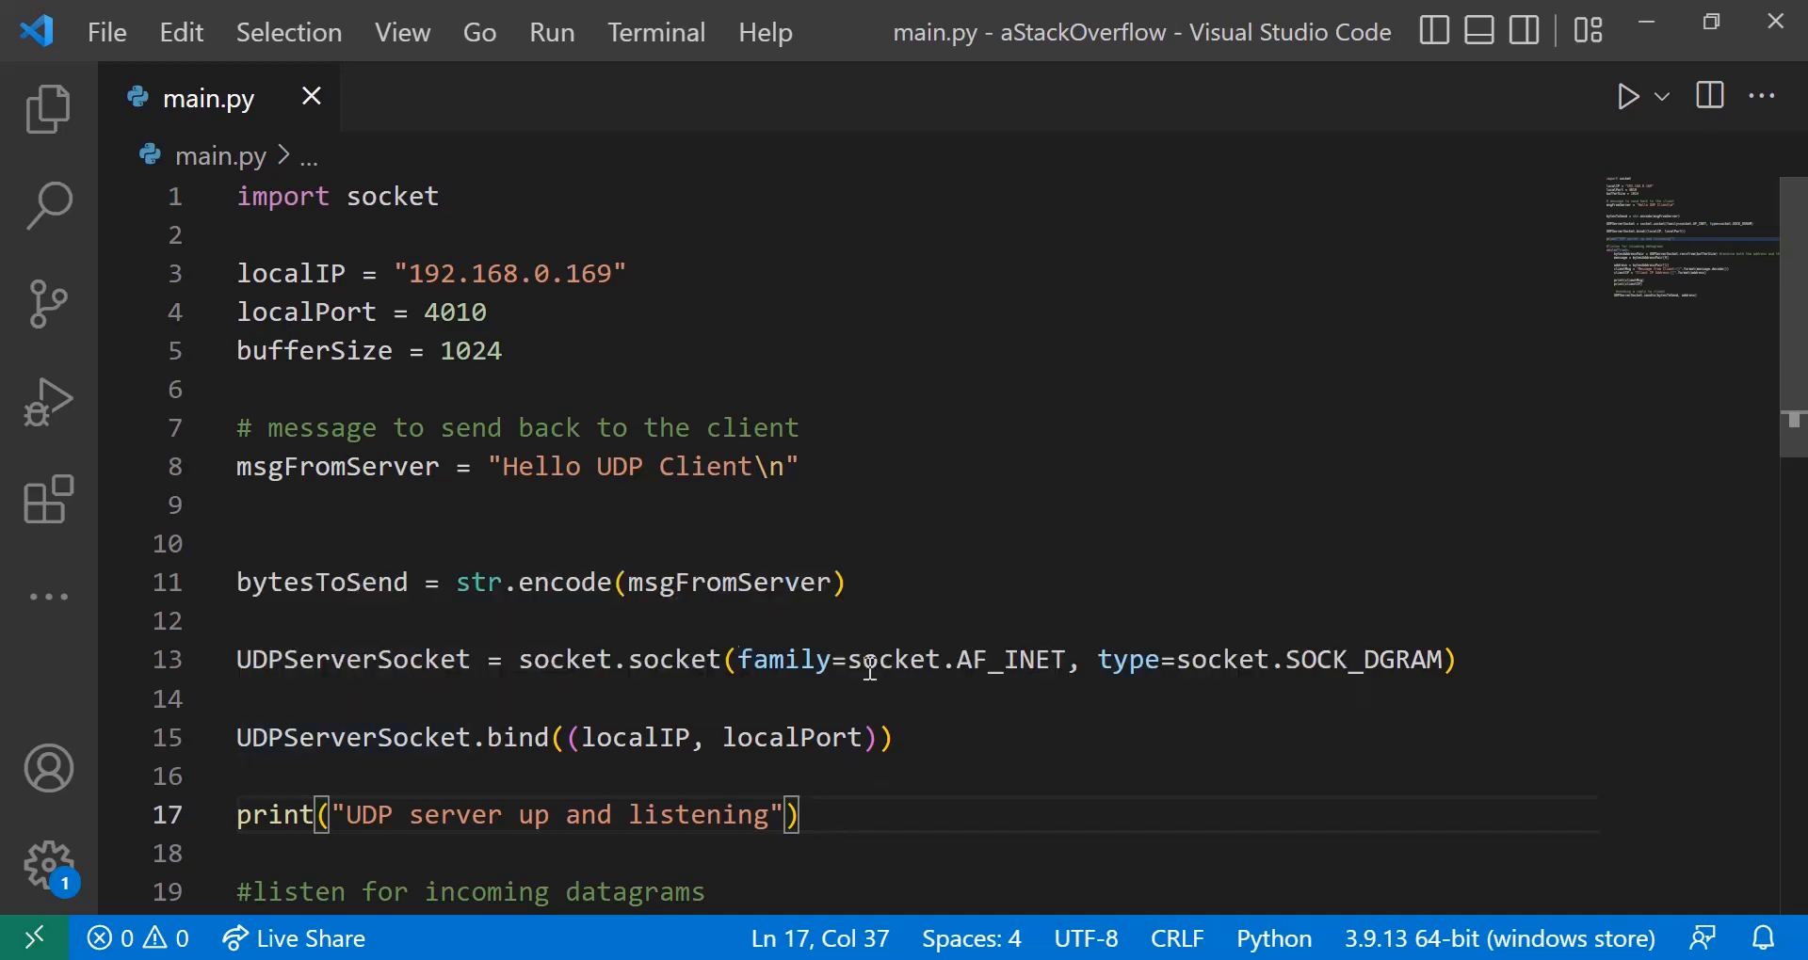
pyautogui.moveTo(572, 691)
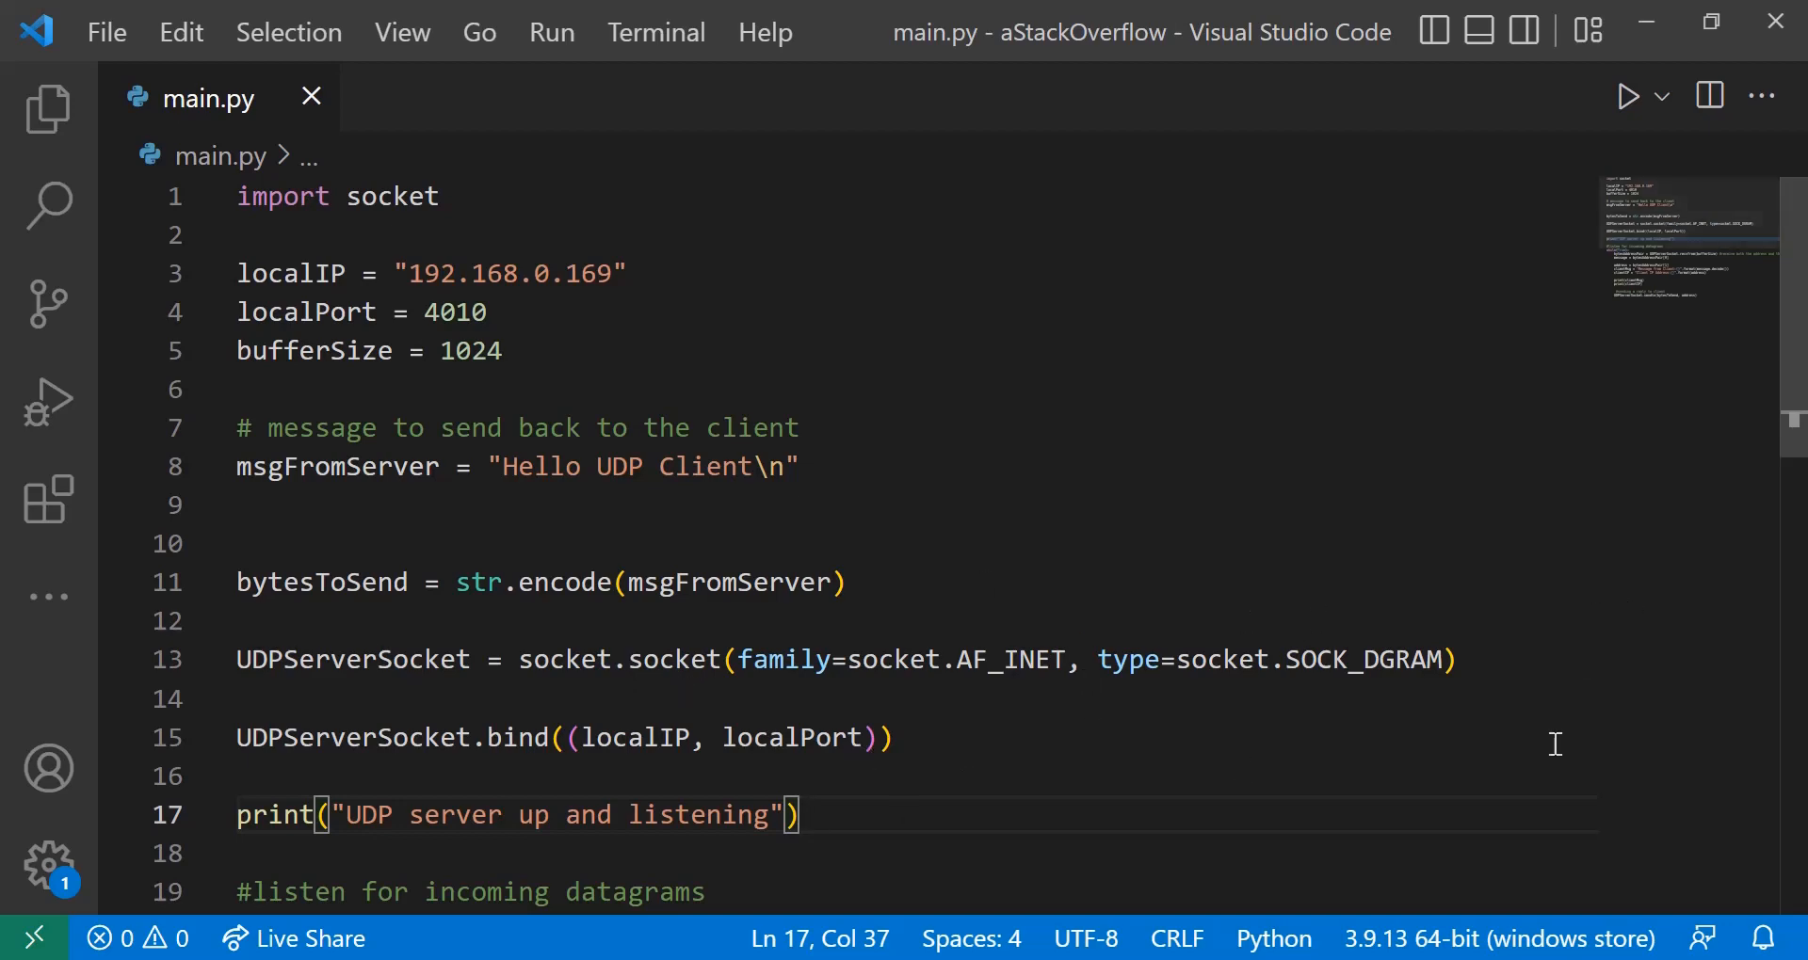
pyautogui.moveTo(1163, 829)
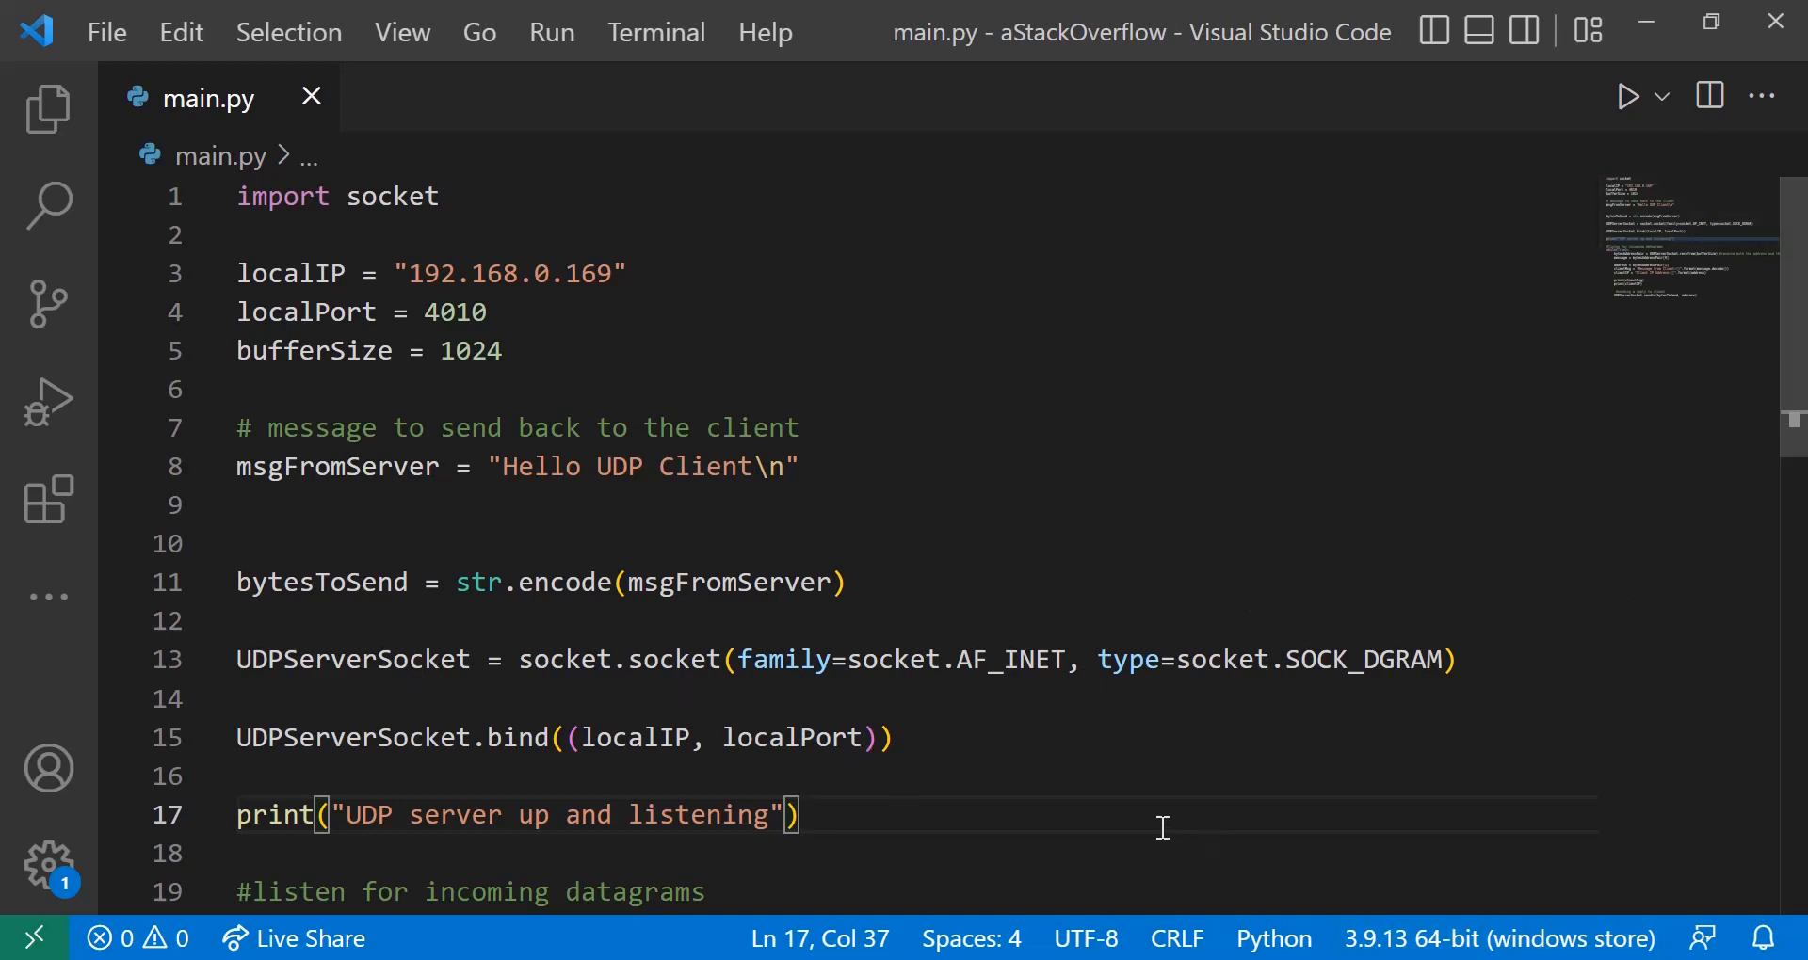
pyautogui.moveTo(841, 789)
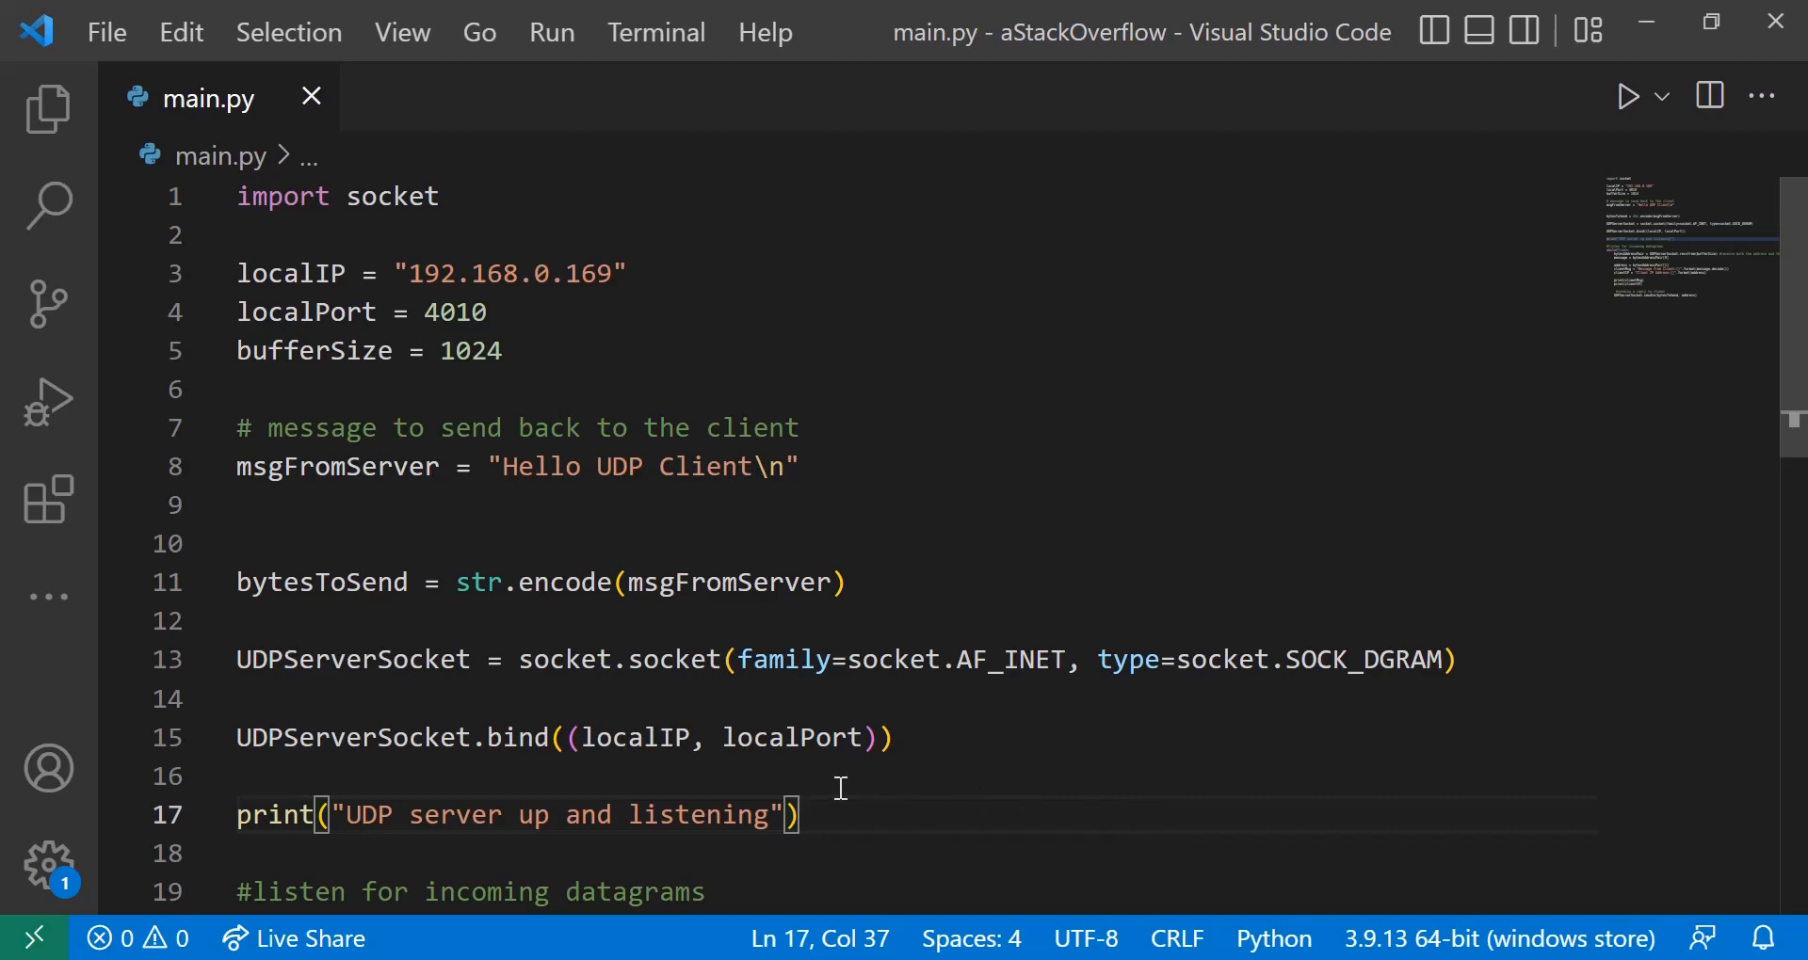
pyautogui.moveTo(630, 773)
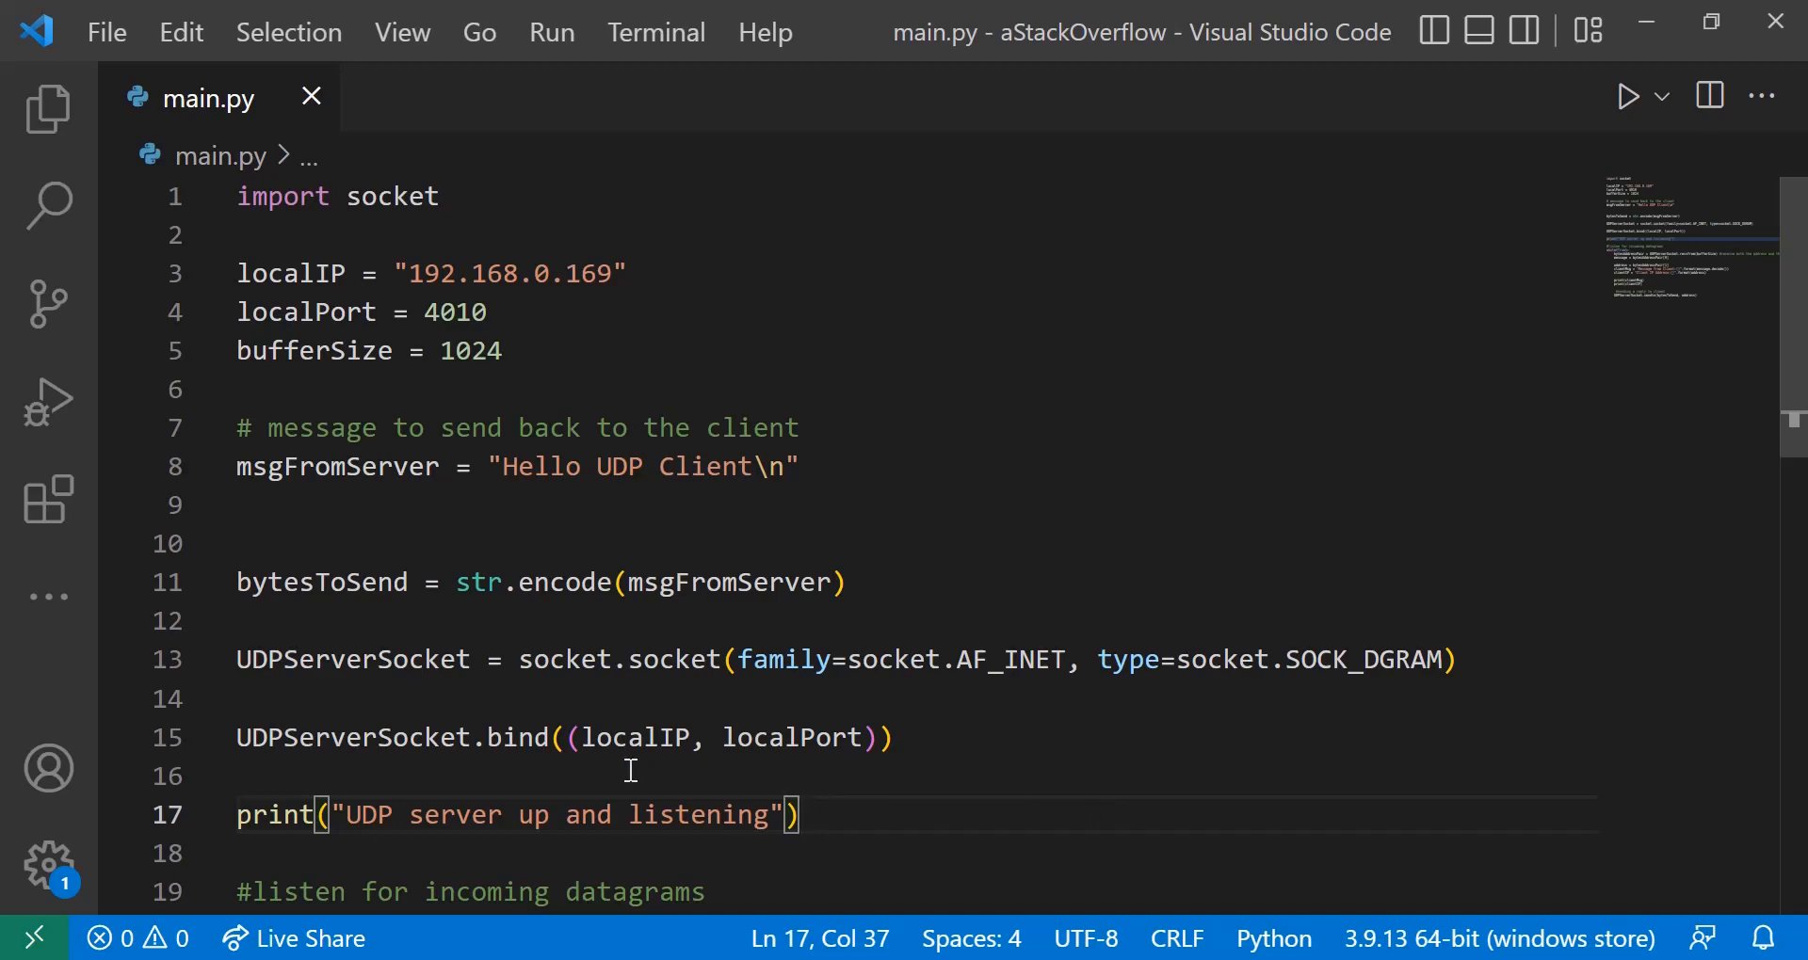
pyautogui.moveTo(895, 775)
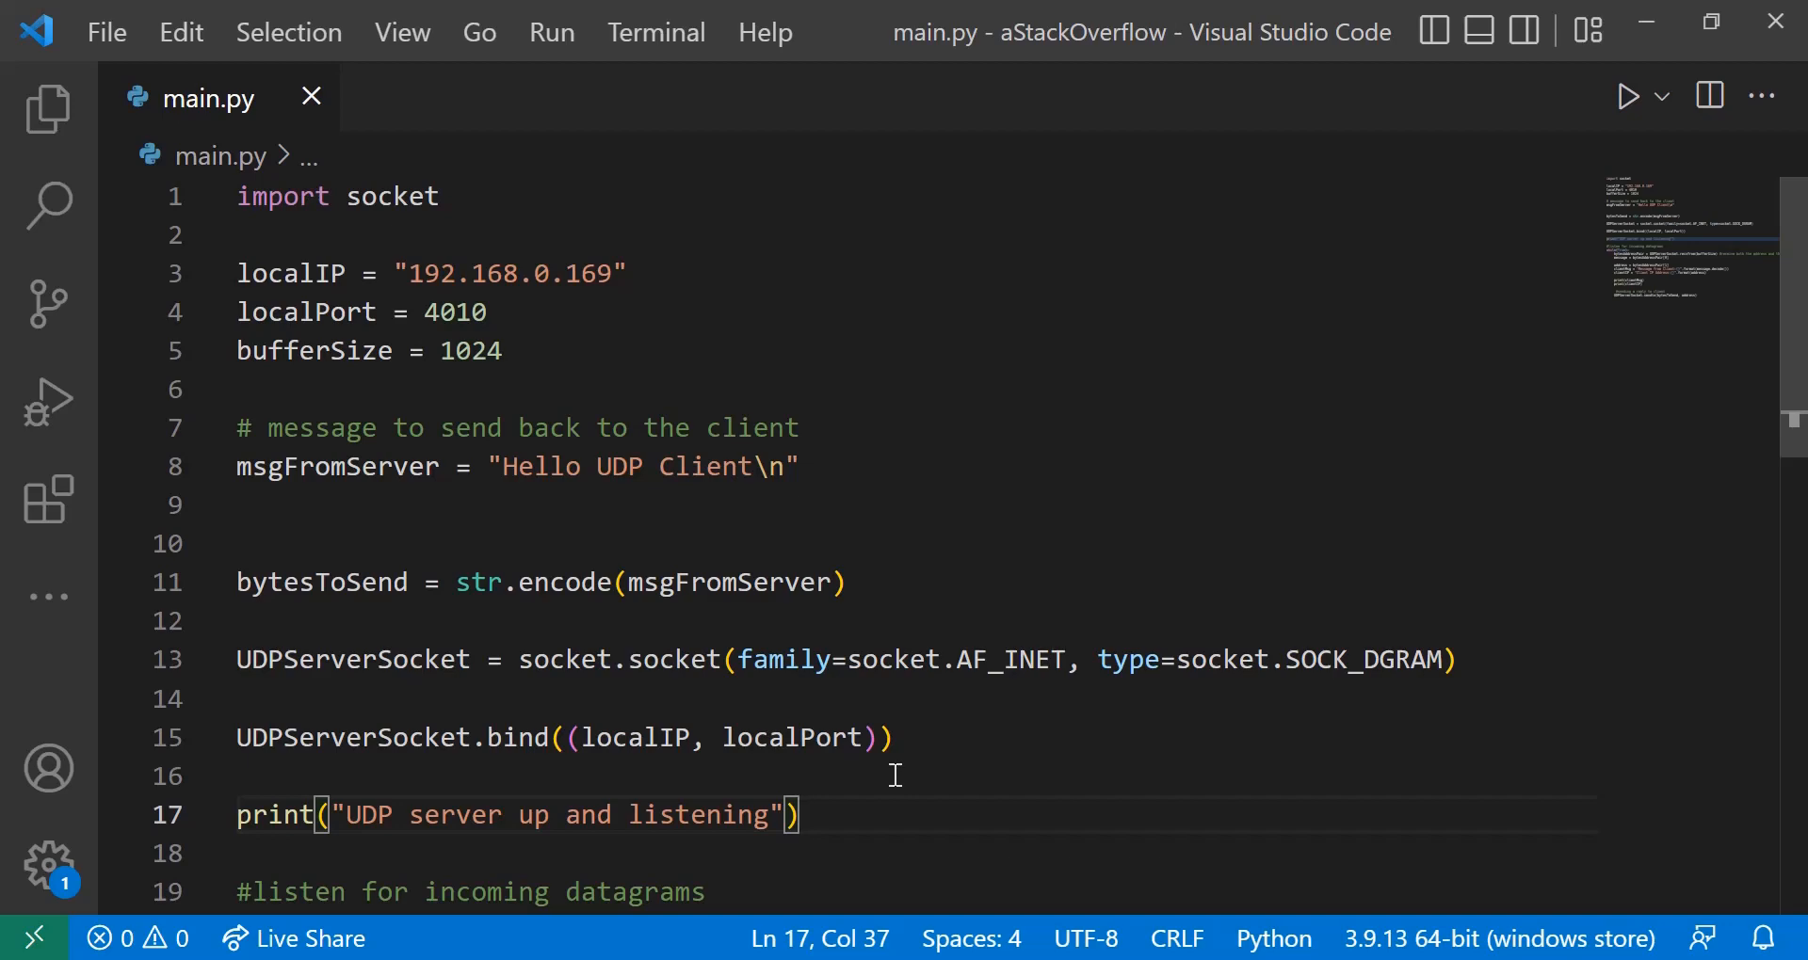
pyautogui.moveTo(218, 659)
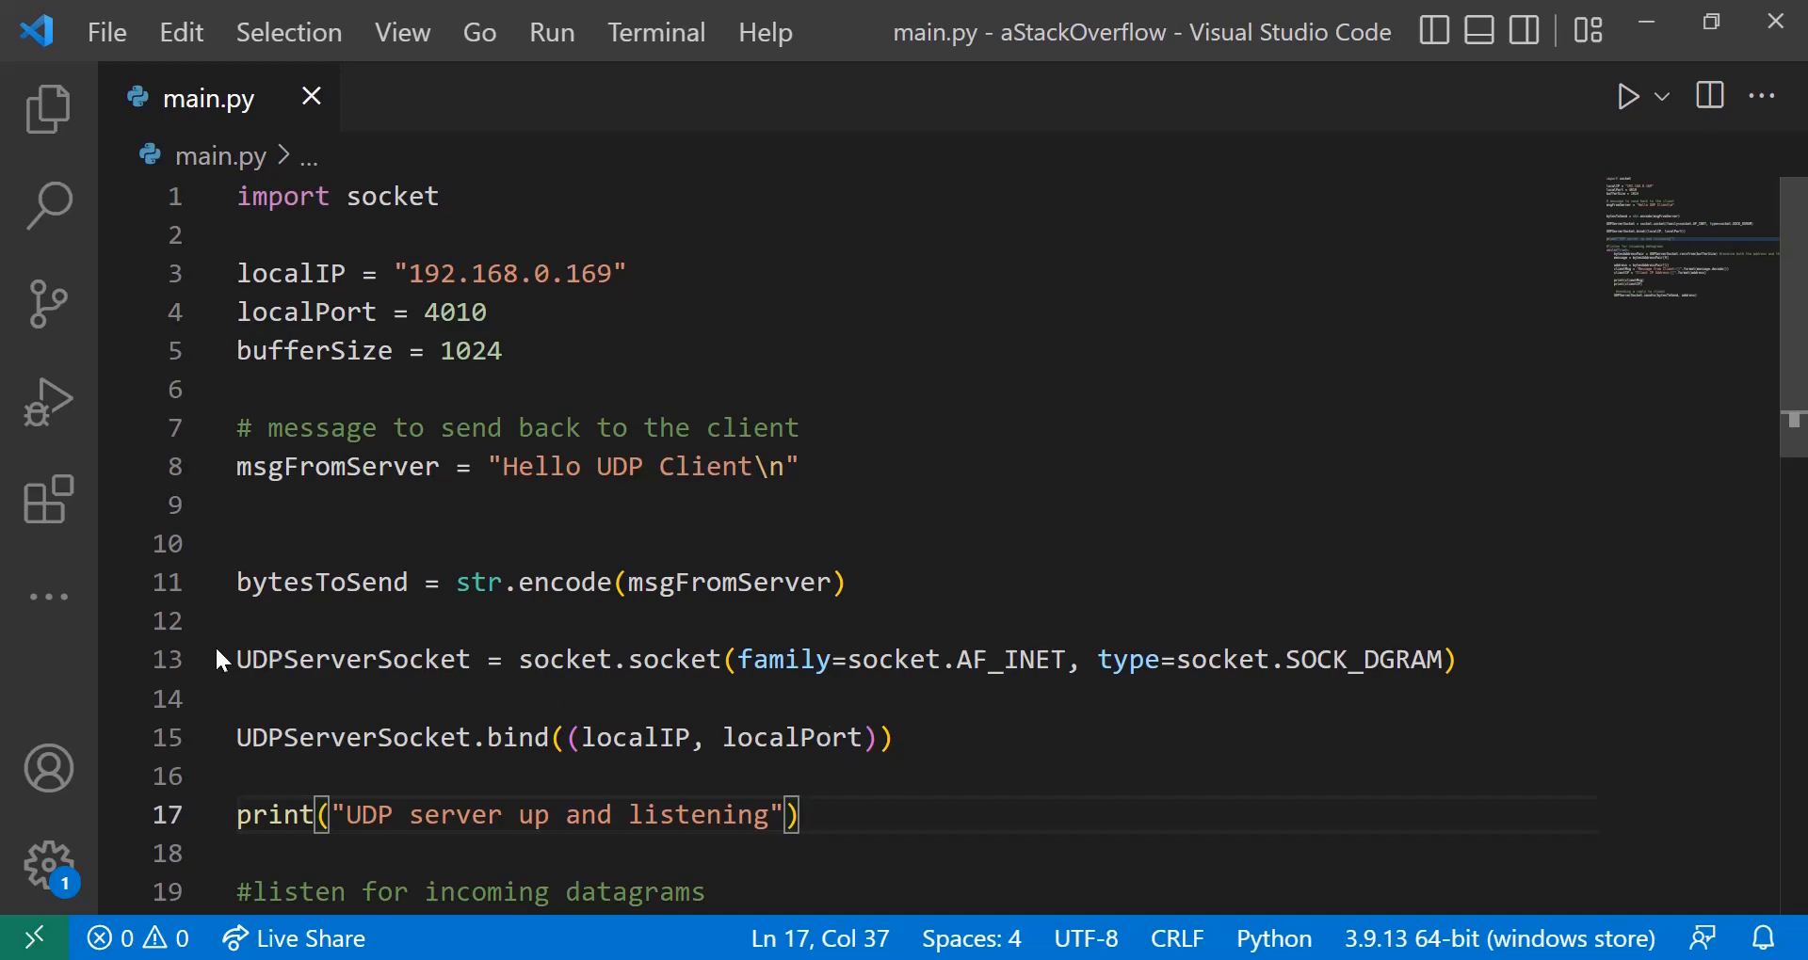
pyautogui.moveTo(216, 758)
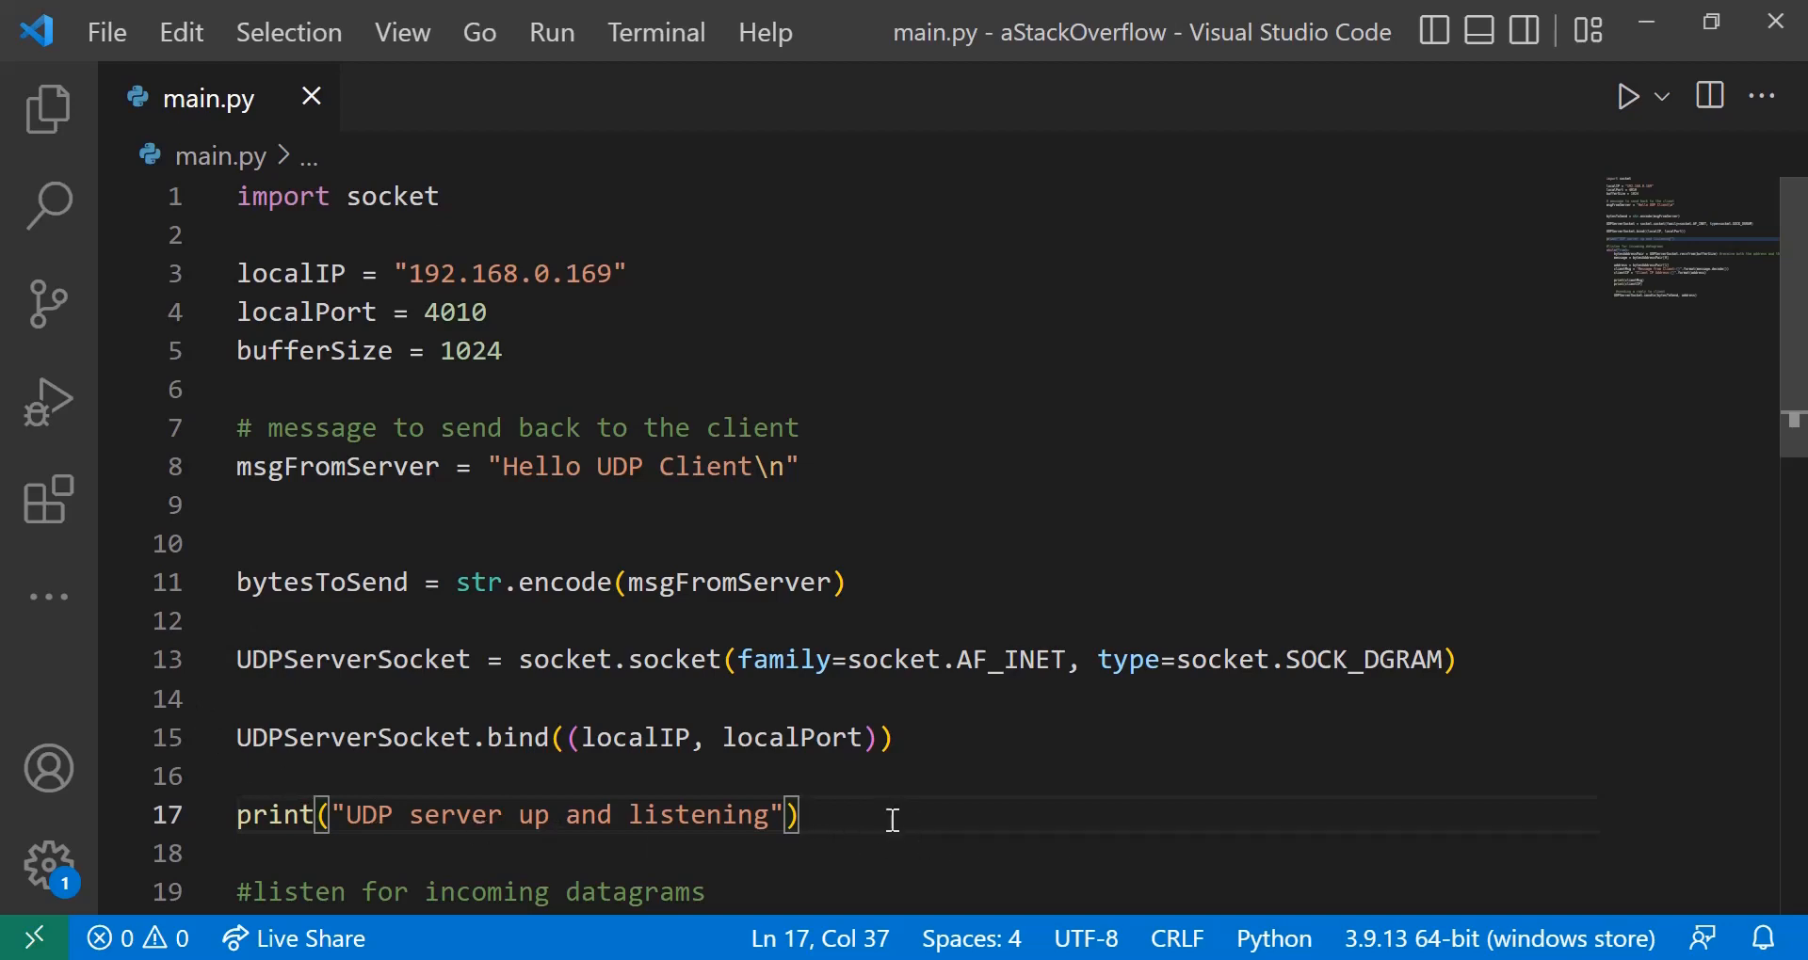
pyautogui.moveTo(819, 872)
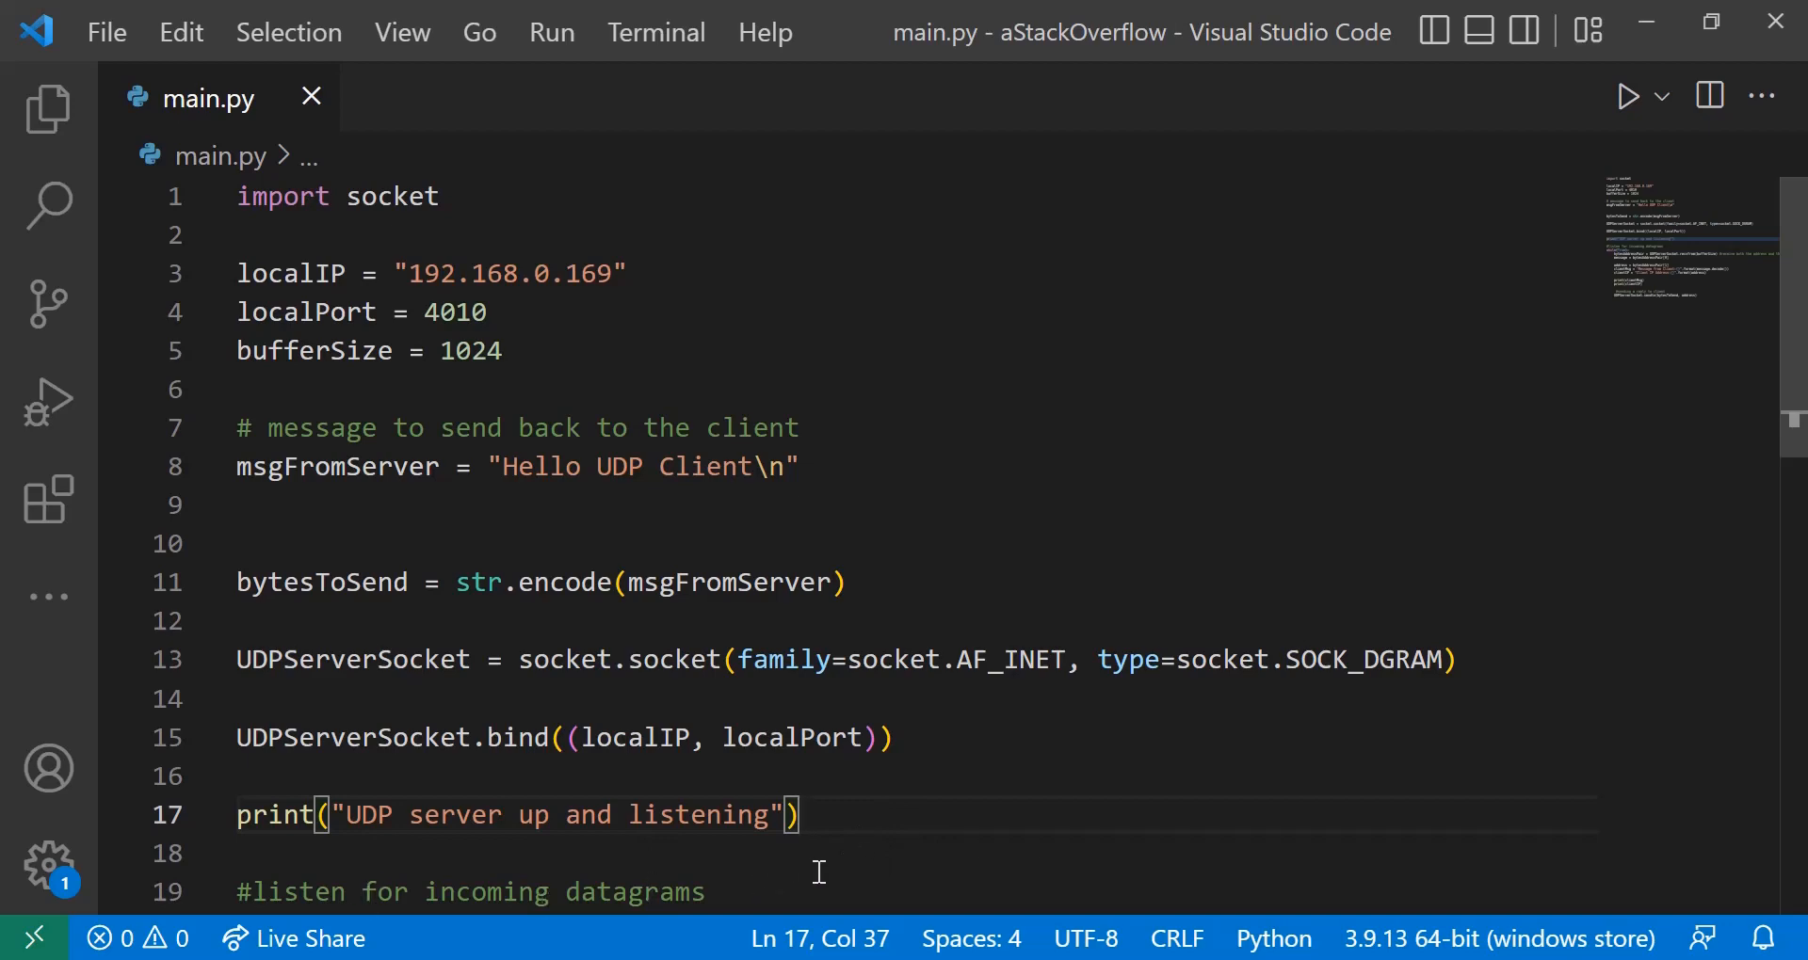
# Review earlier netcat output, dismiss the chat notification, and clear the Ubuntu shell.
pyautogui.scroll(-3)
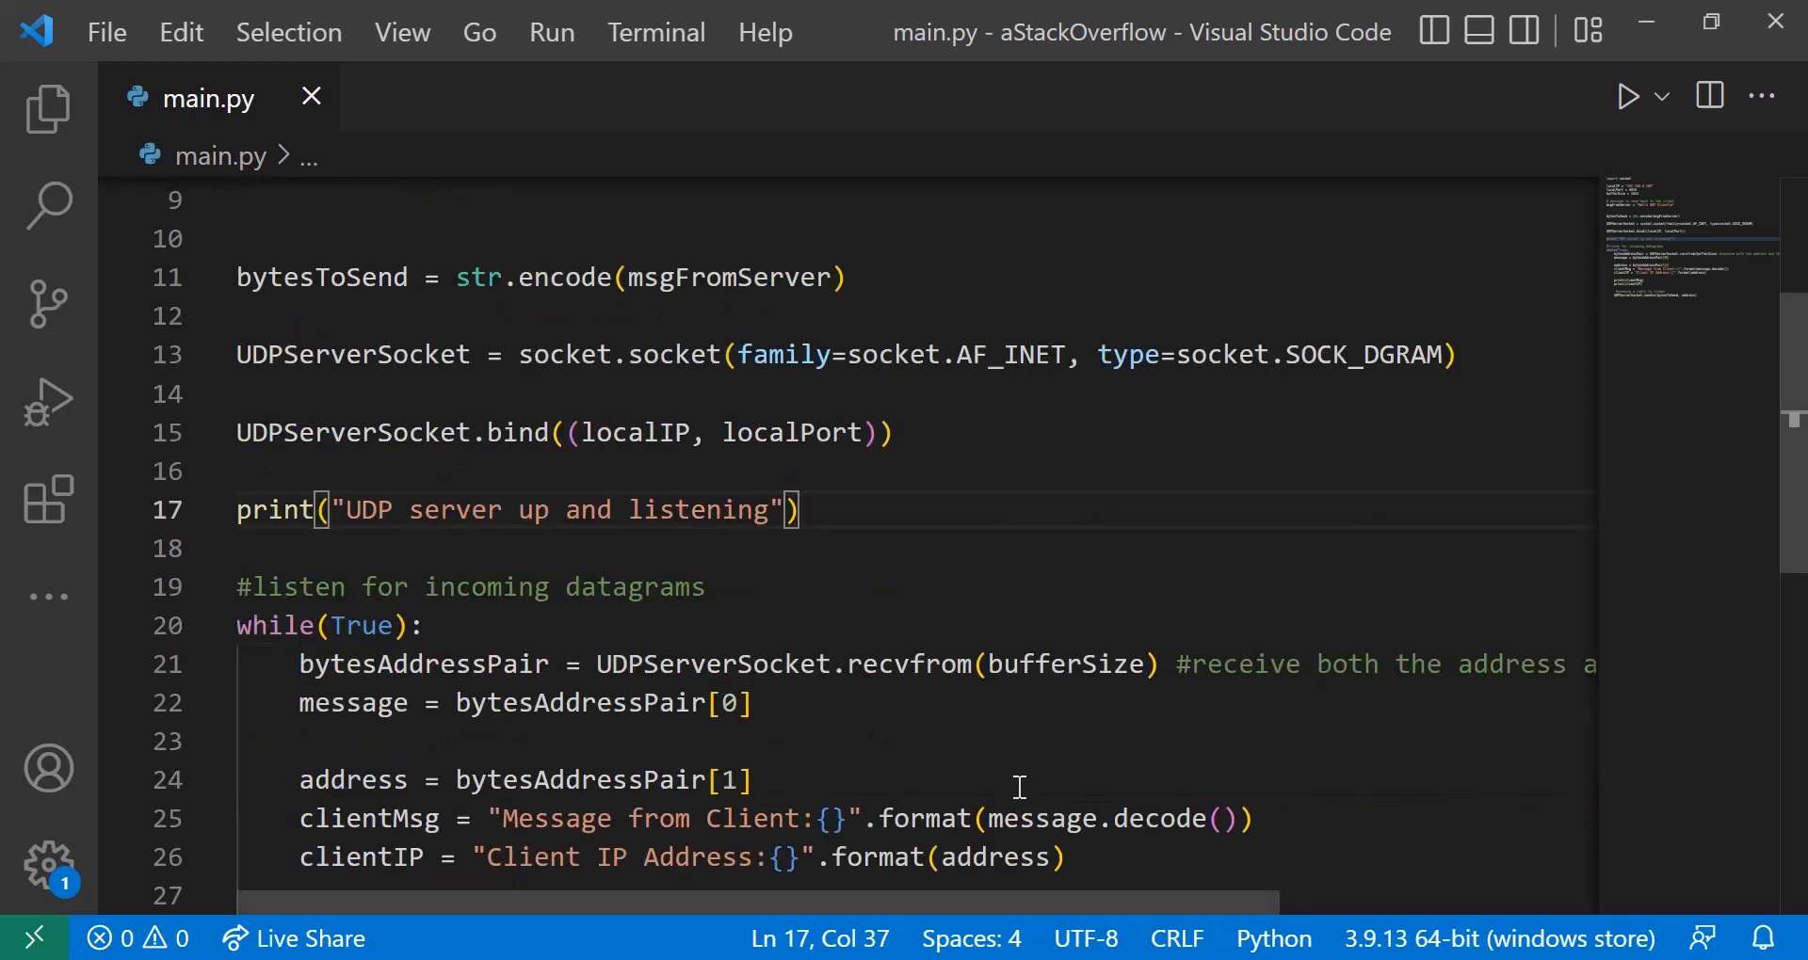
pyautogui.scroll(-3)
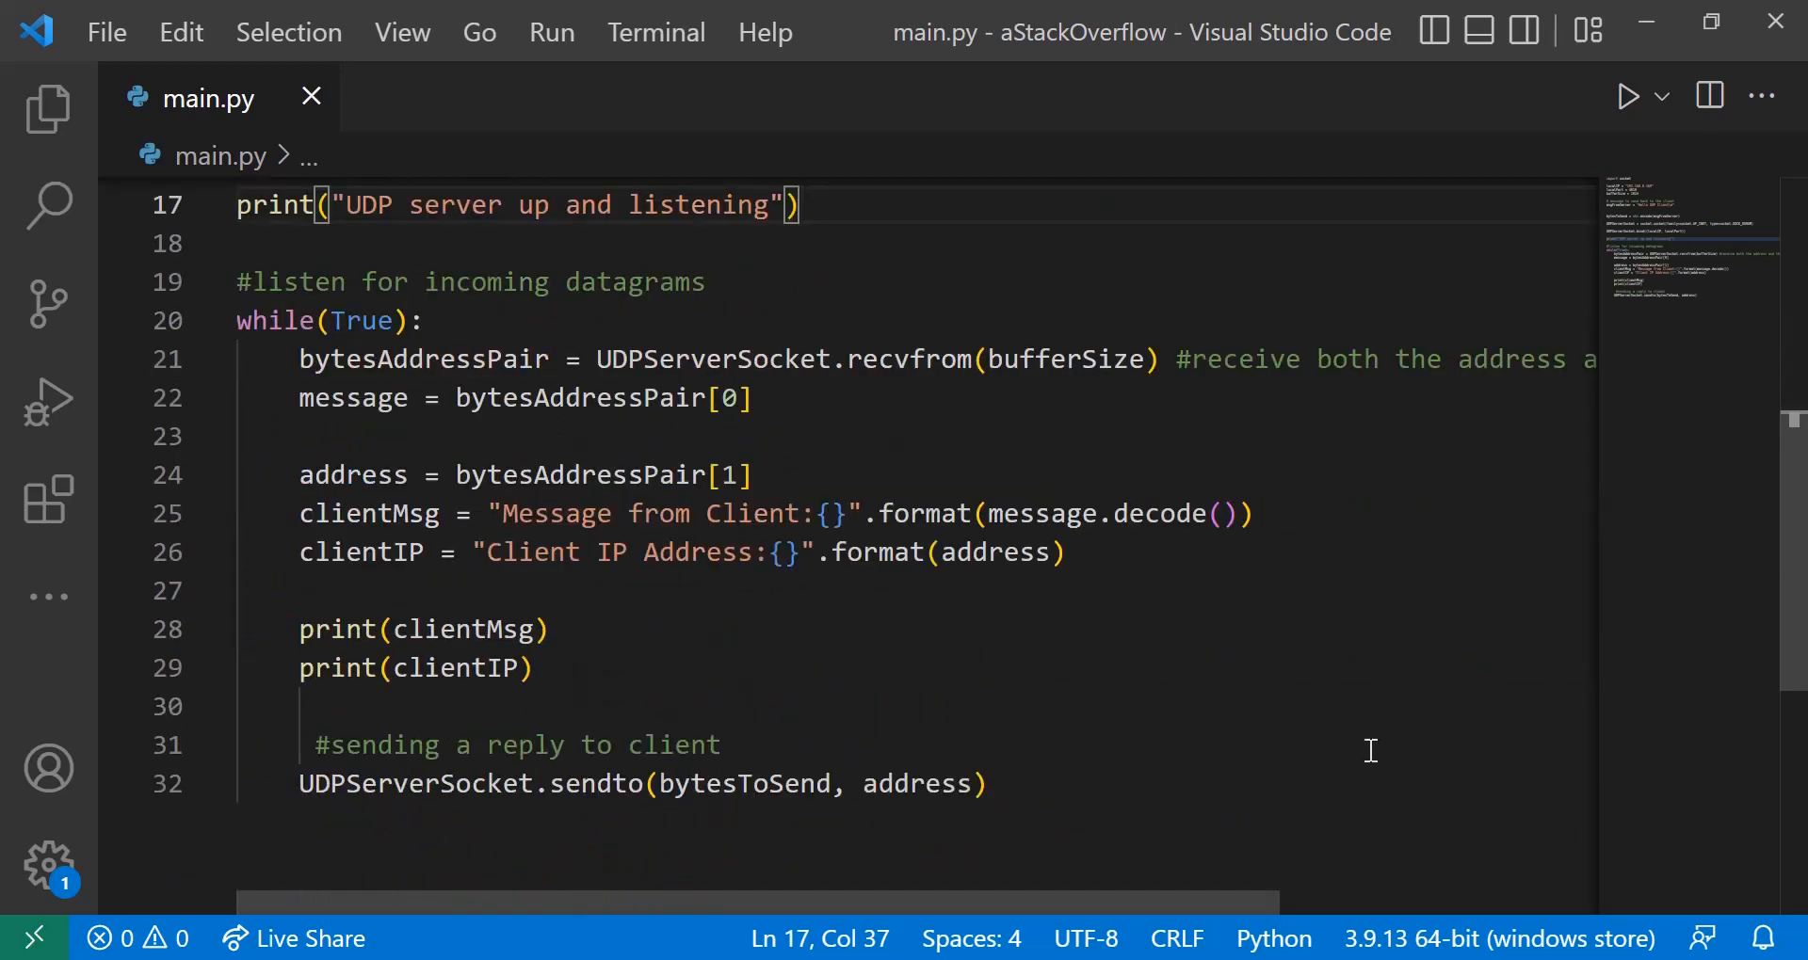
pyautogui.moveTo(1393, 775)
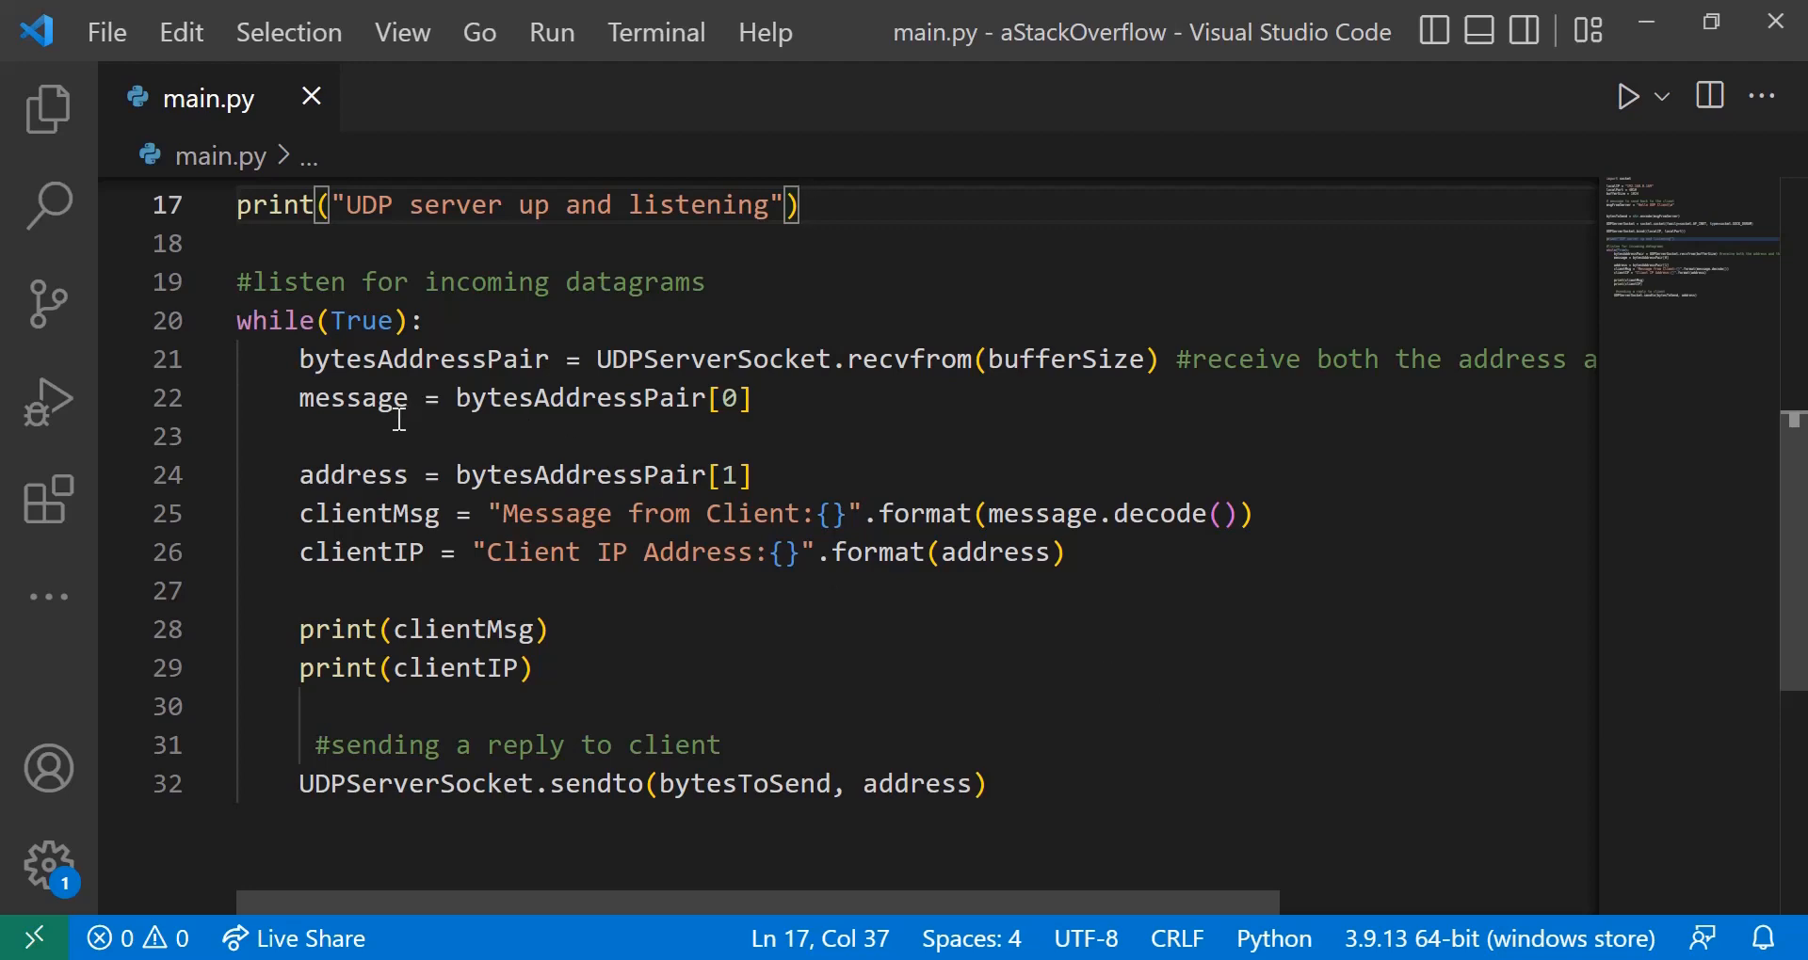
pyautogui.moveTo(577, 435)
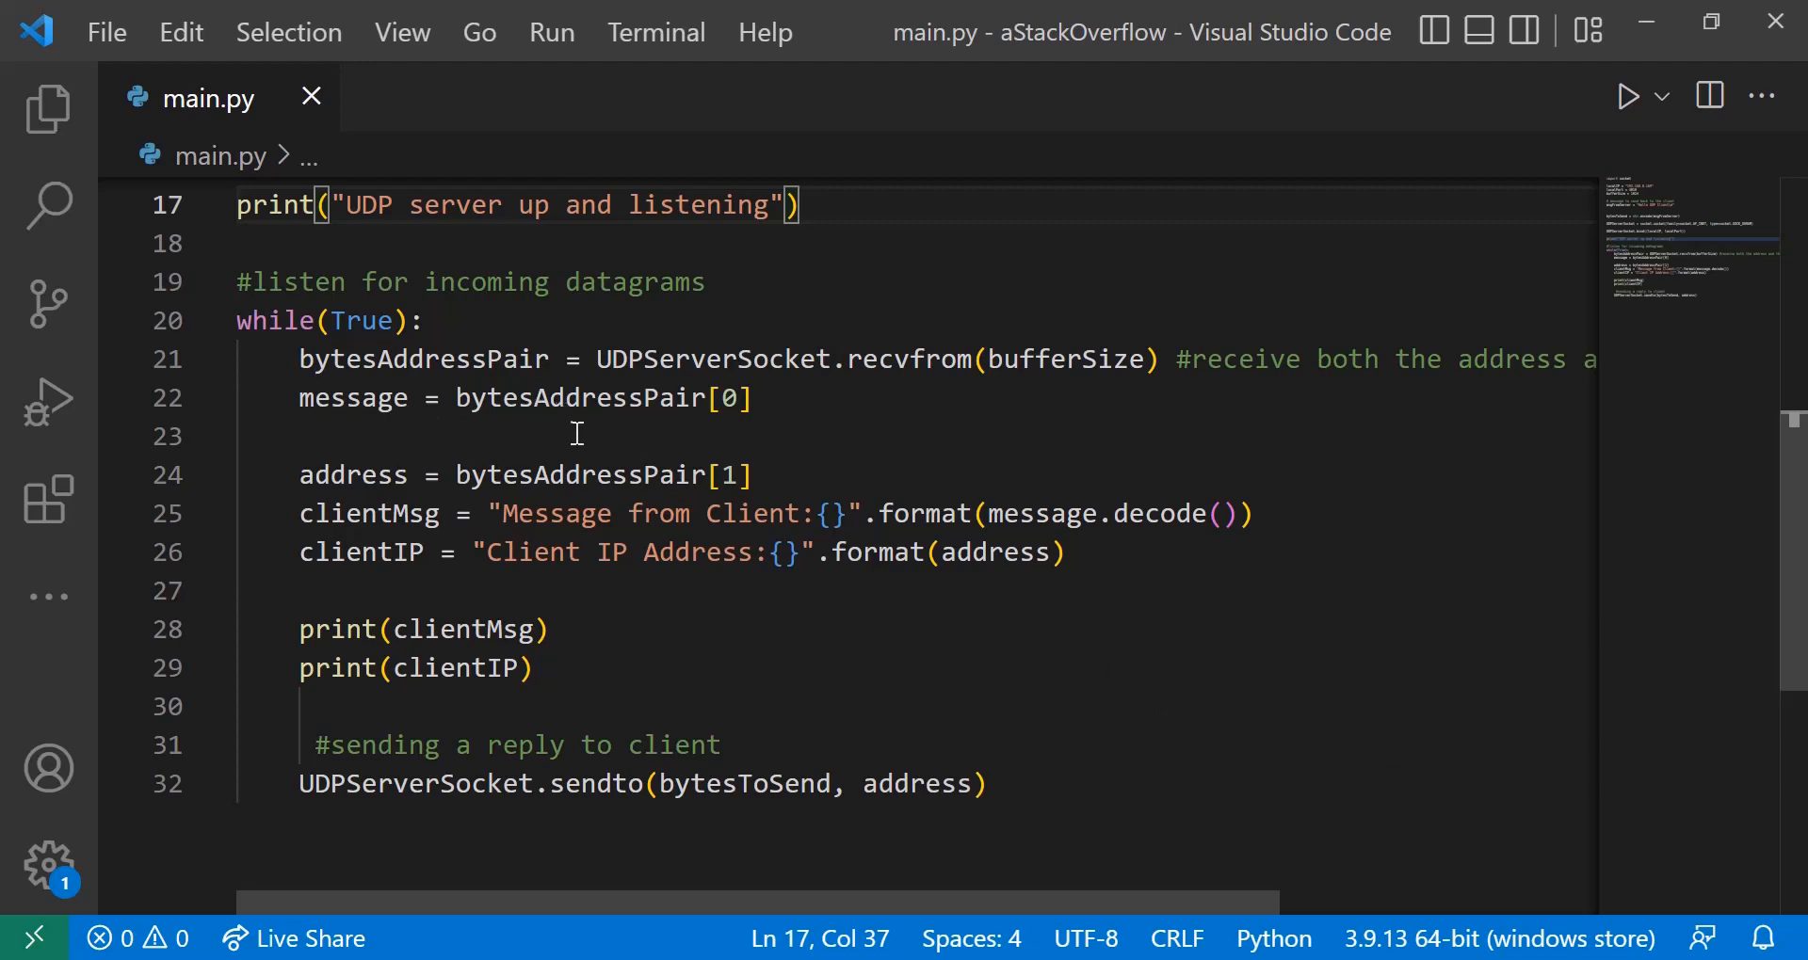
pyautogui.moveTo(371, 442)
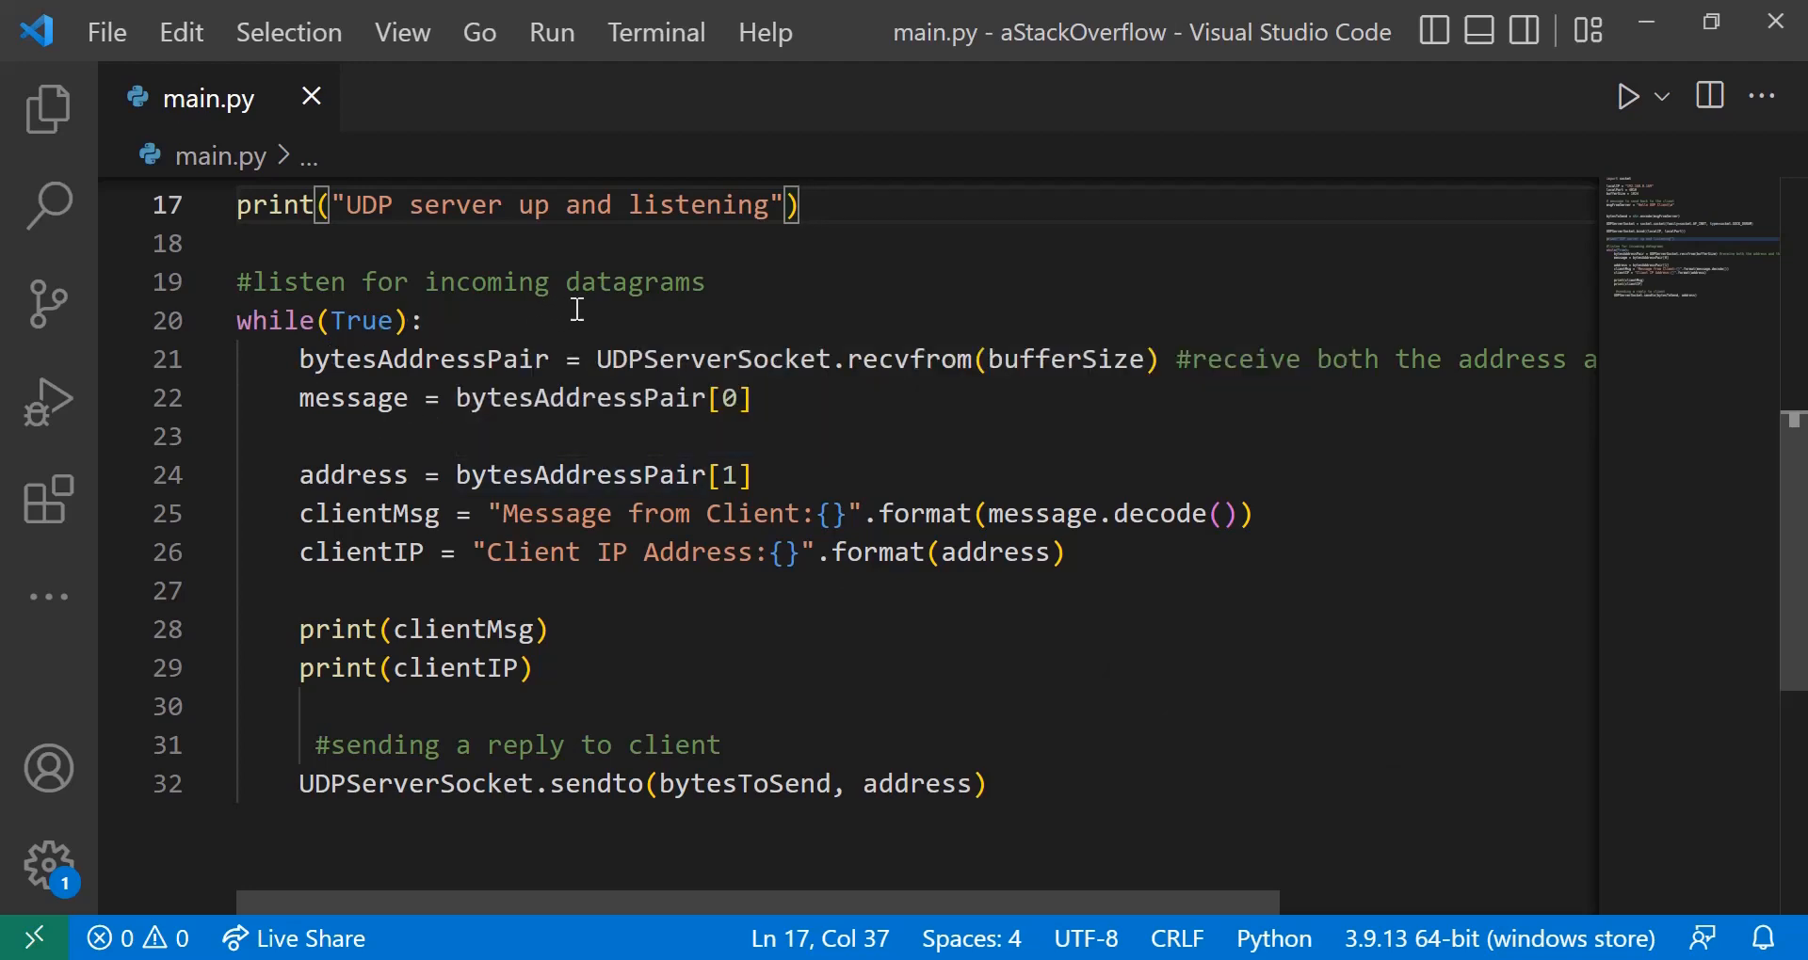
pyautogui.moveTo(855, 304)
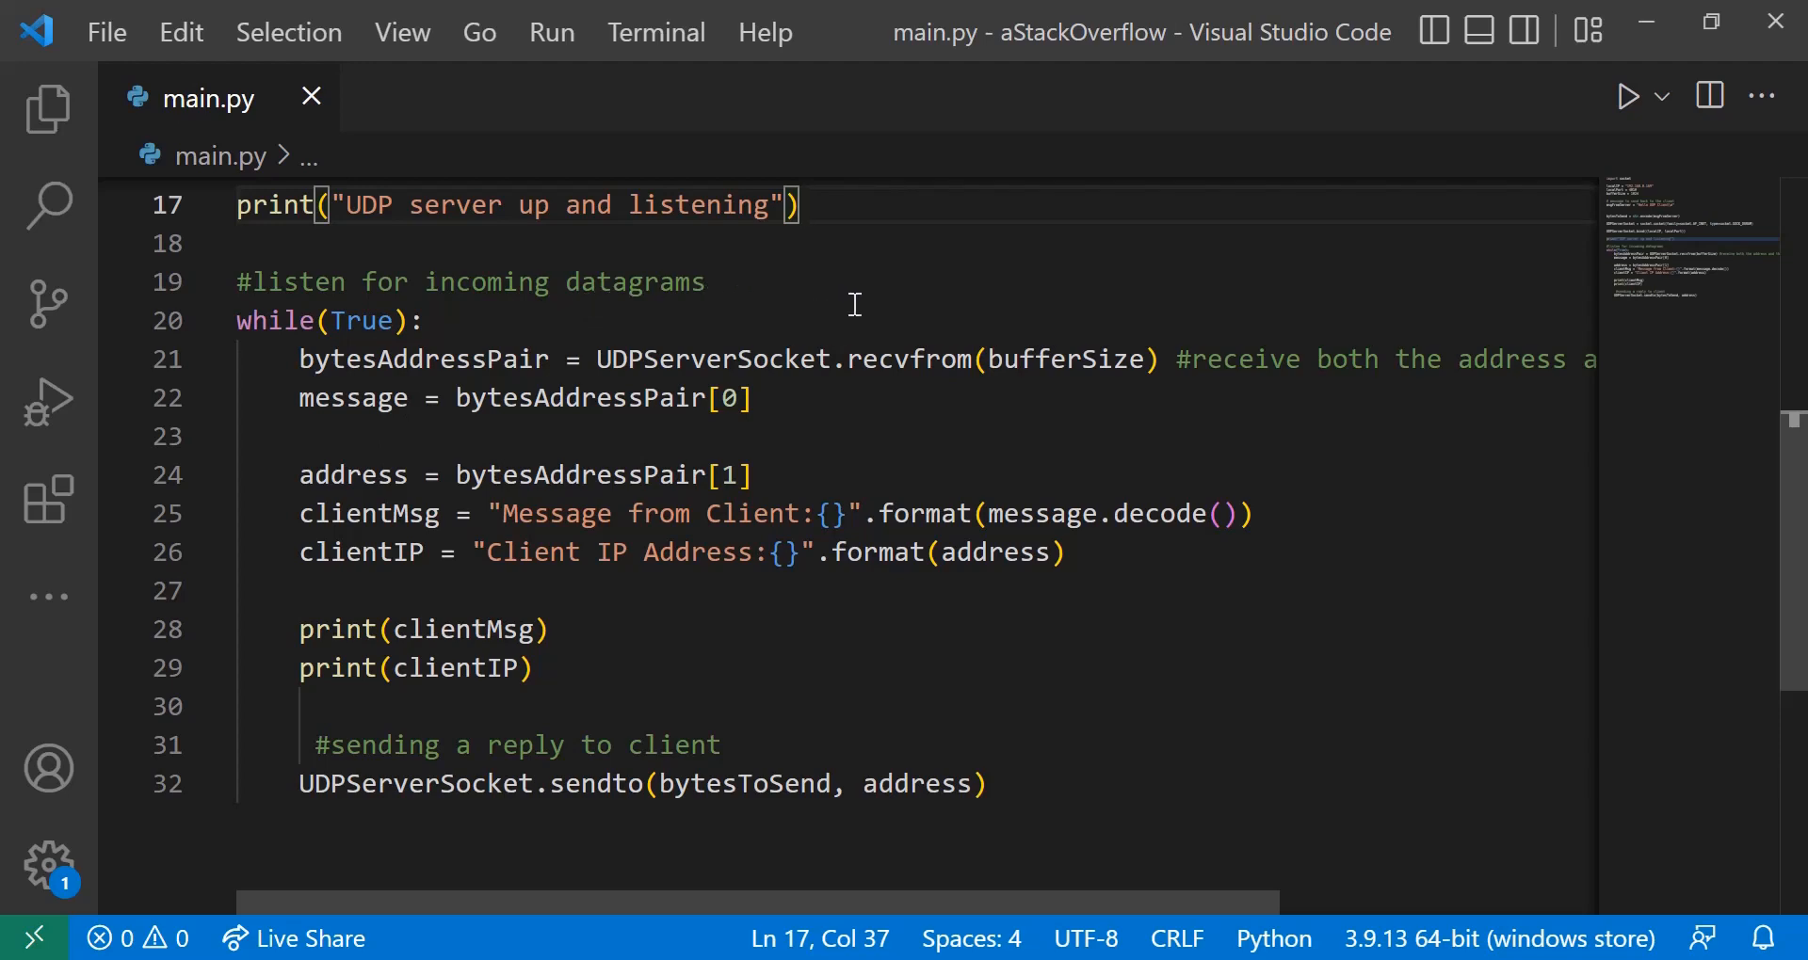
pyautogui.moveTo(1068, 273)
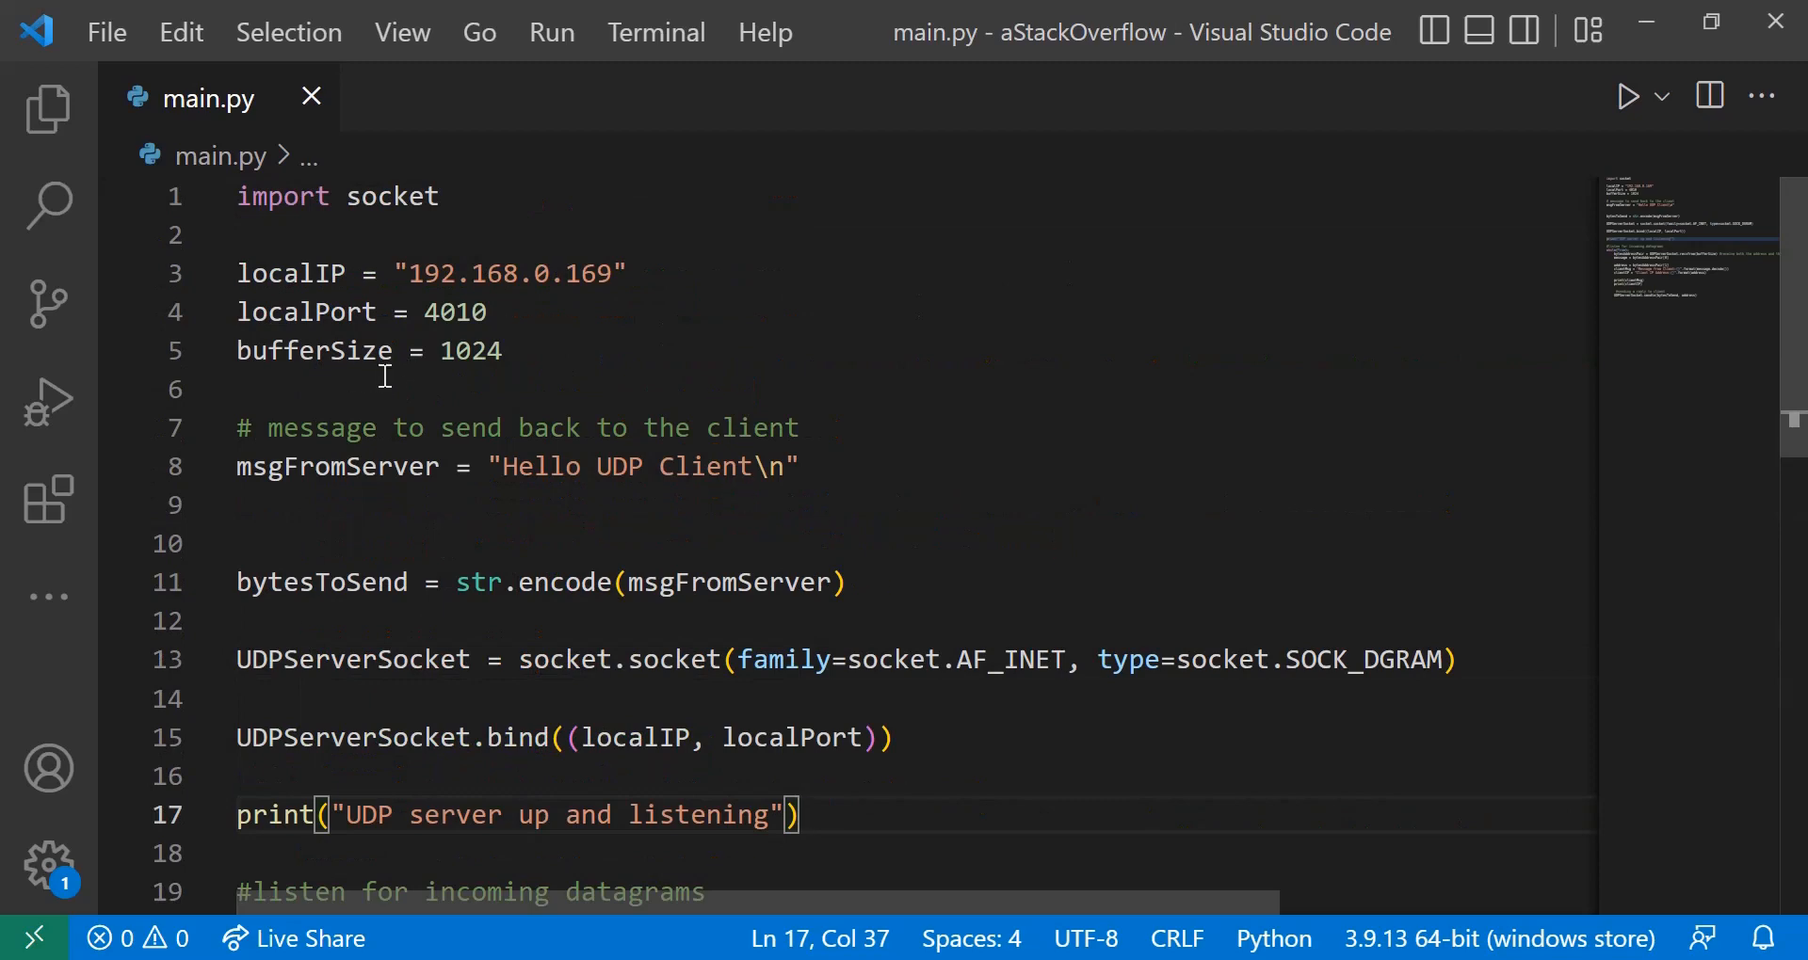
pyautogui.scroll(-3)
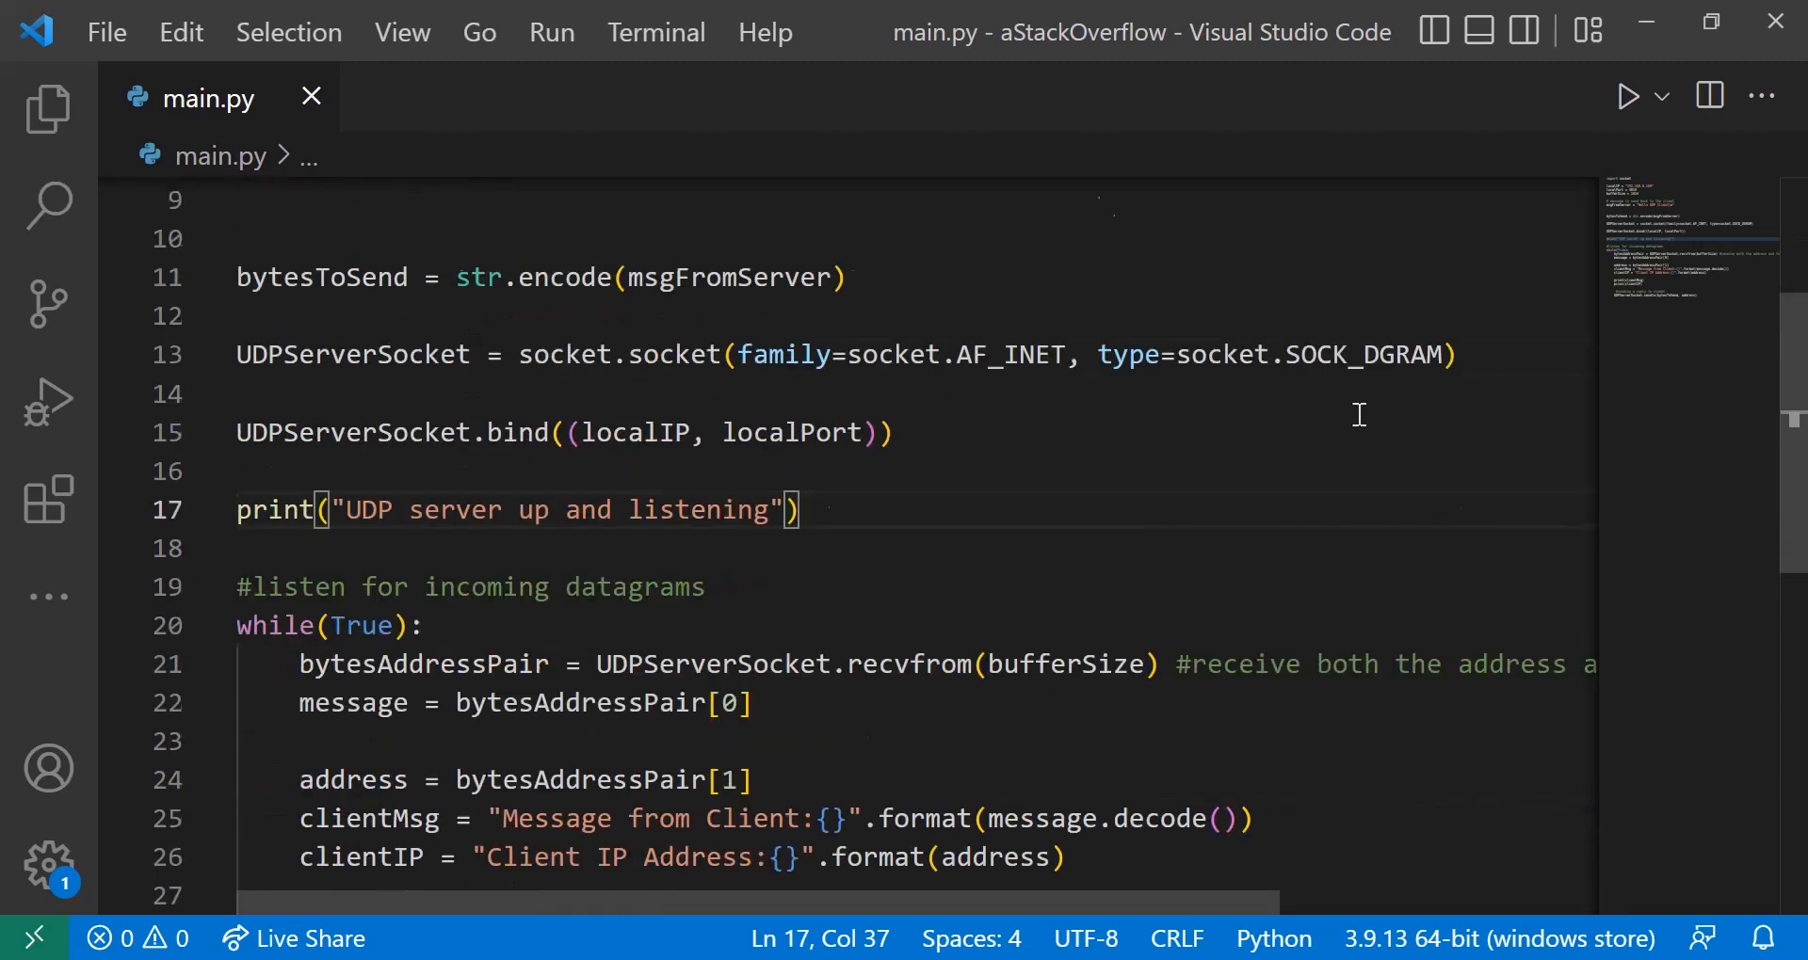
pyautogui.scroll(-3)
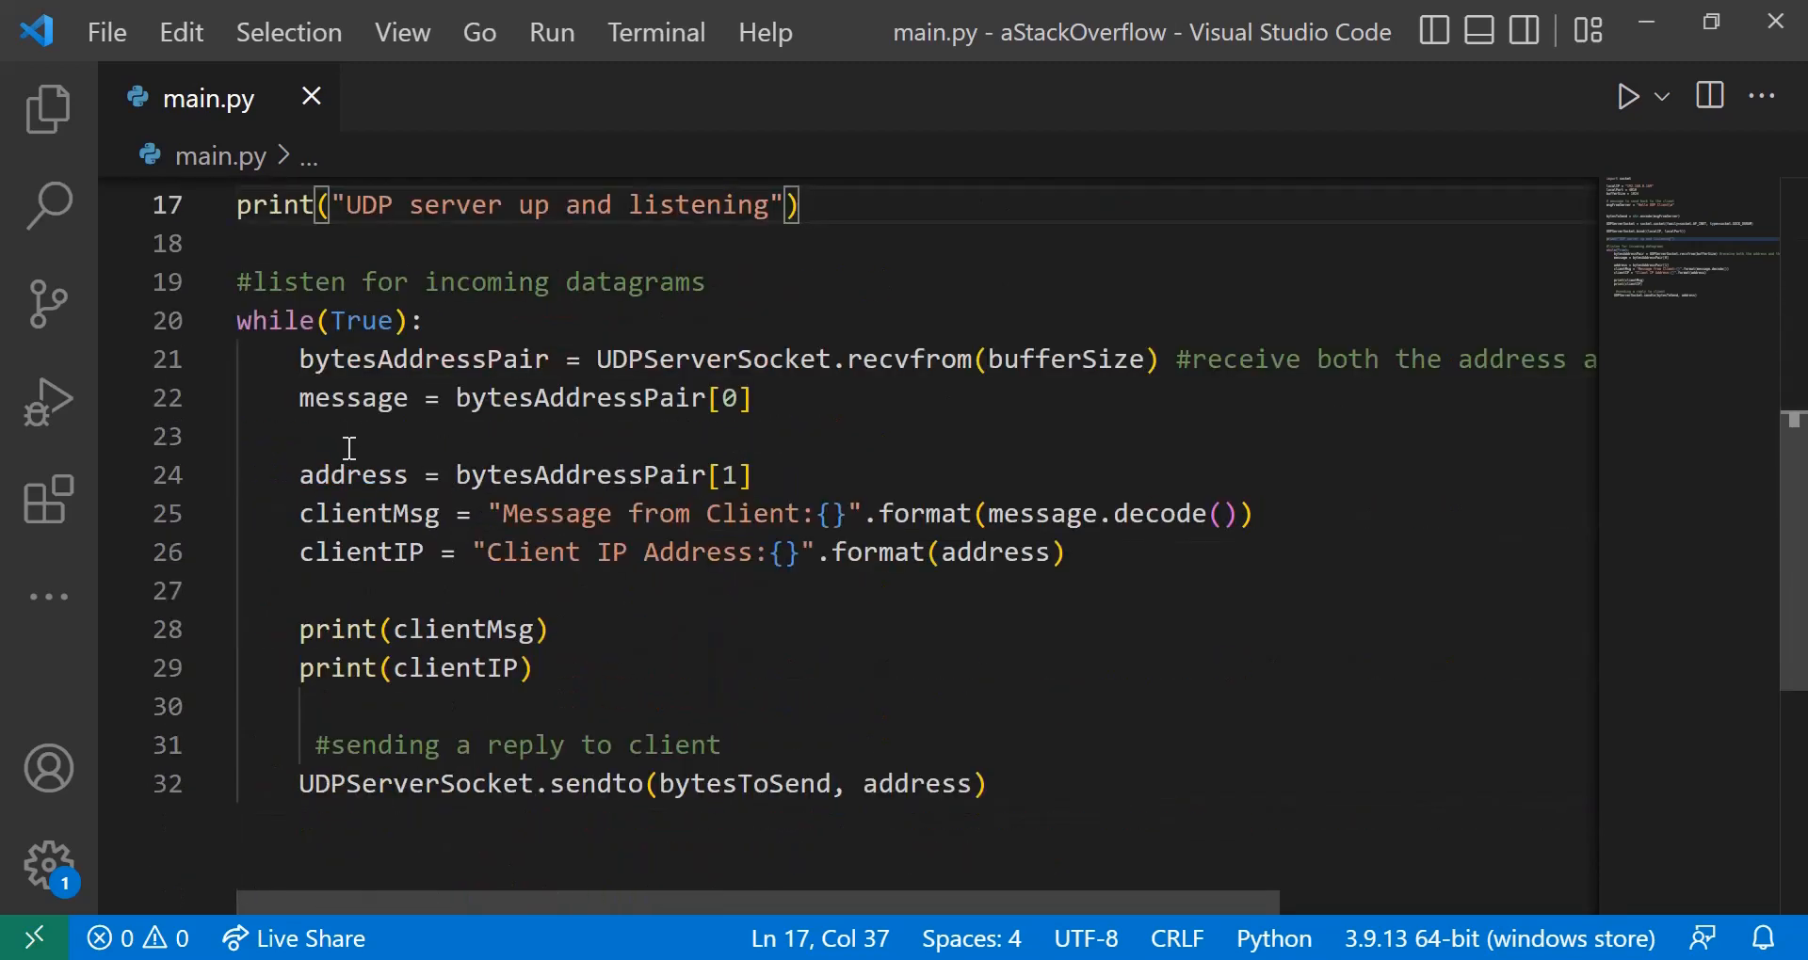
pyautogui.moveTo(408, 431)
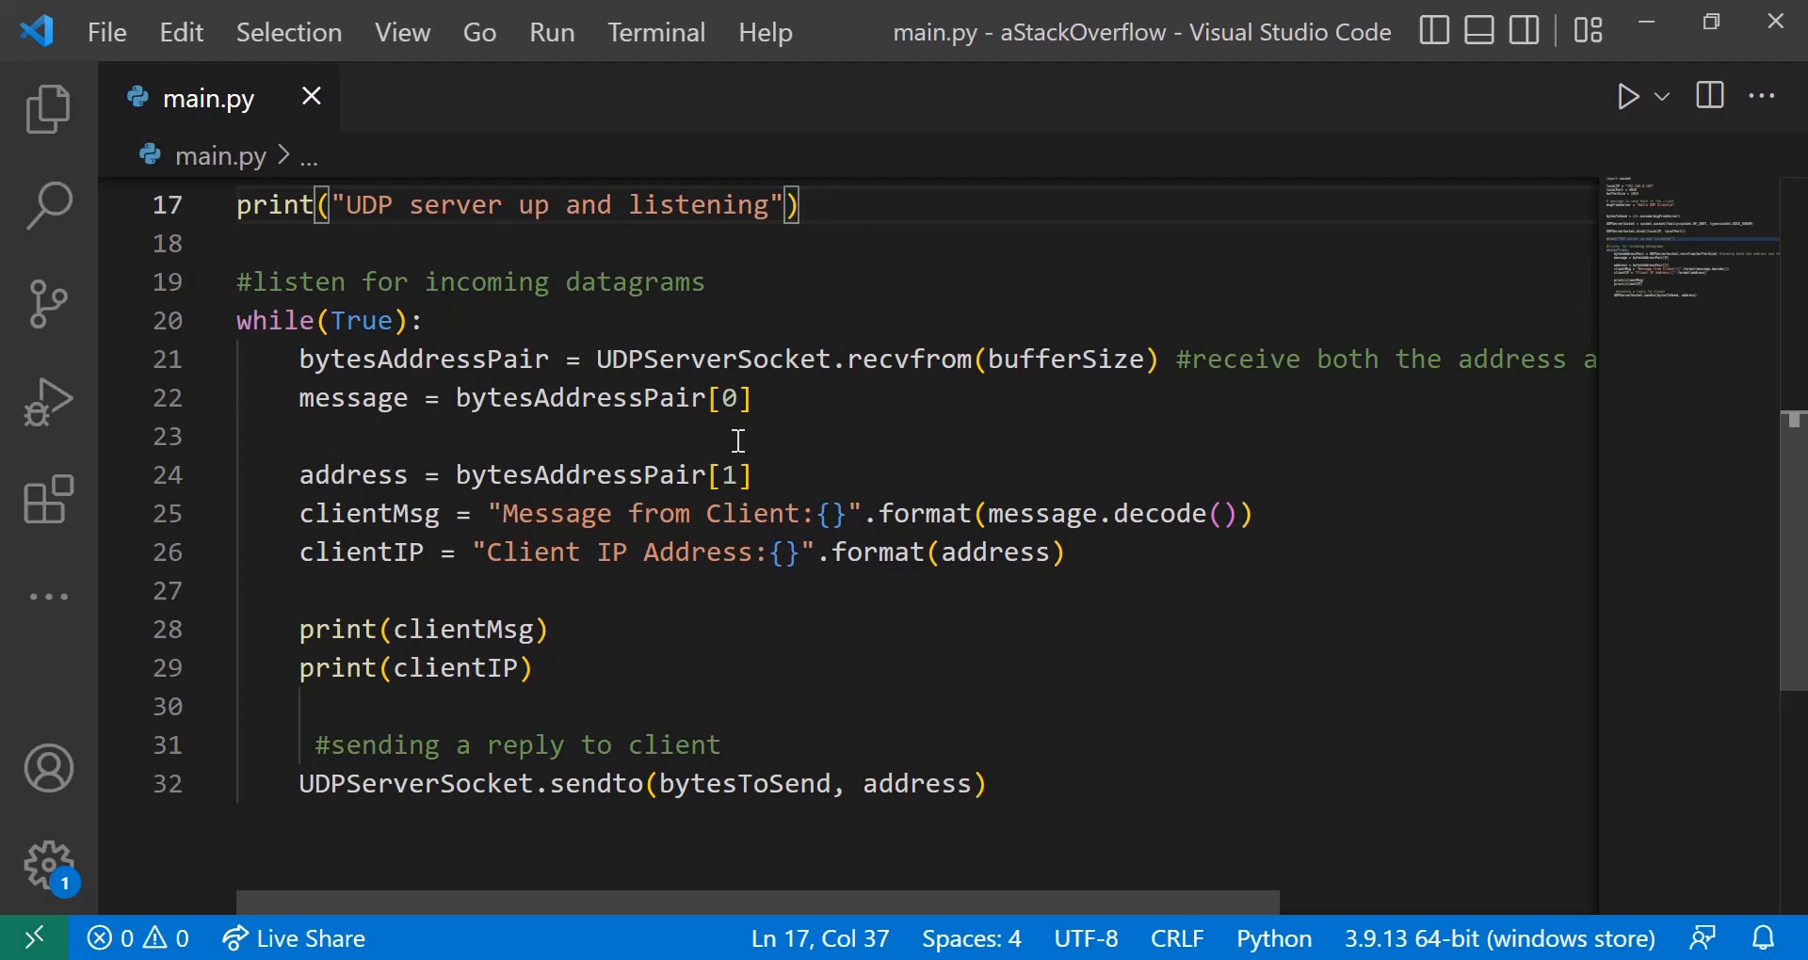
pyautogui.moveTo(749, 433)
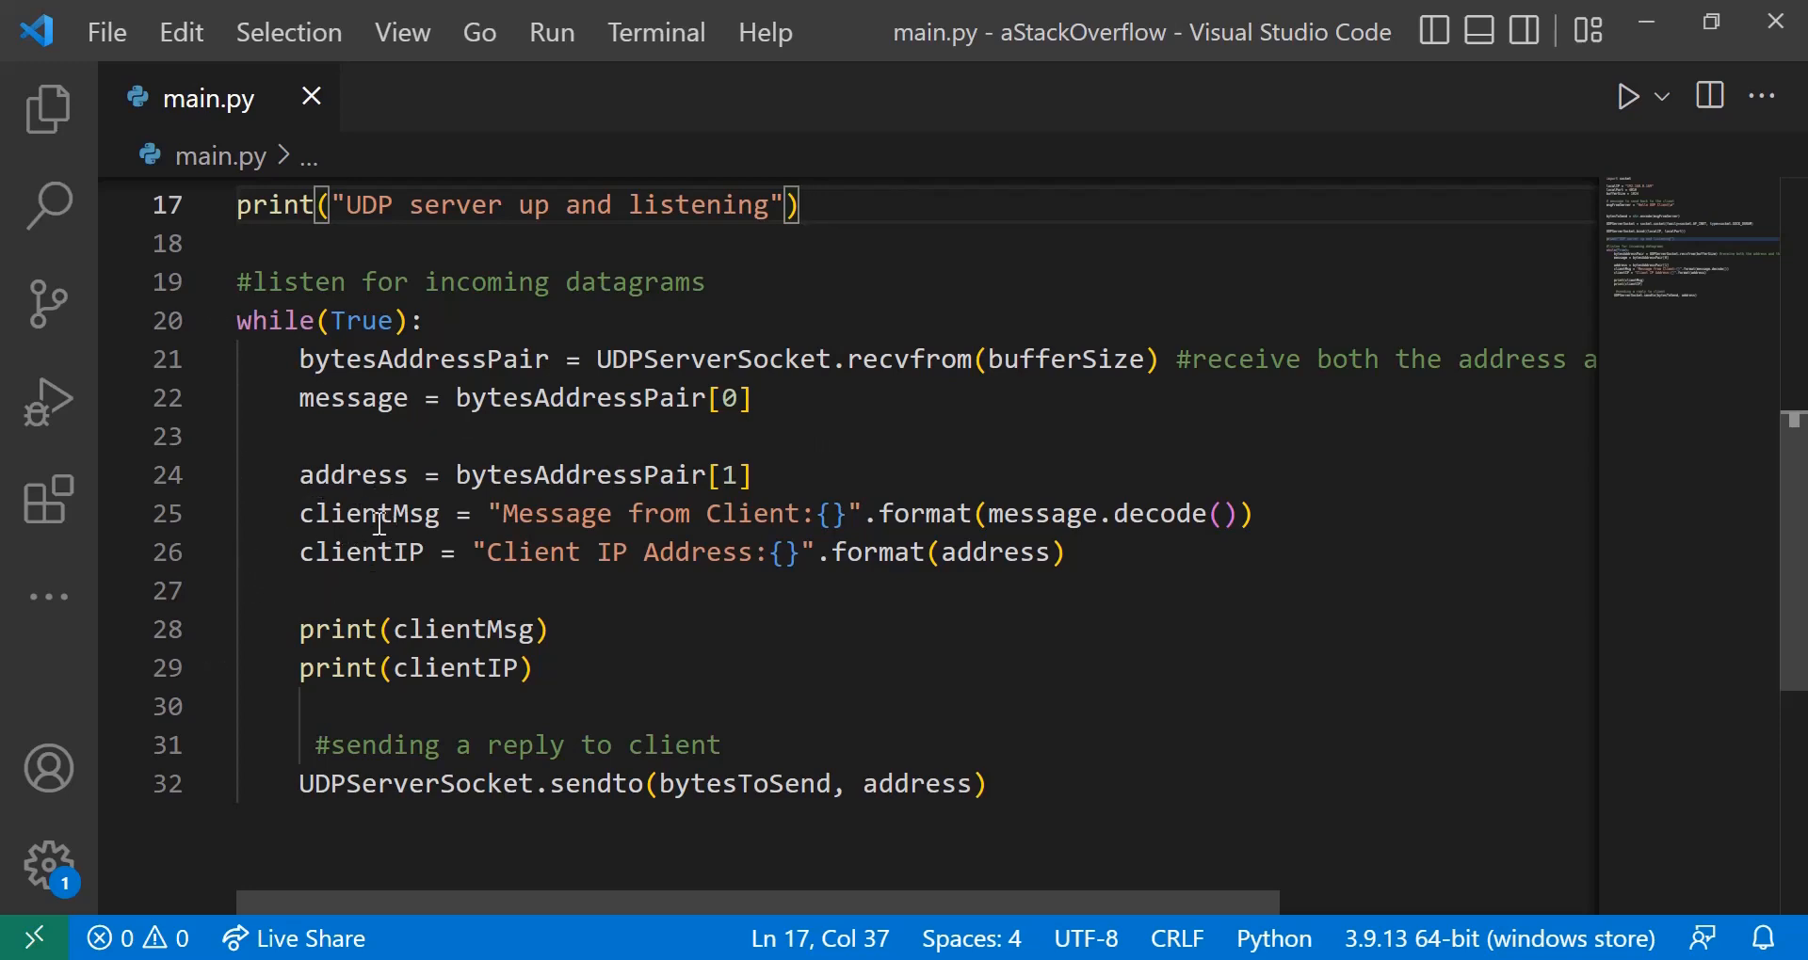
pyautogui.moveTo(355, 553)
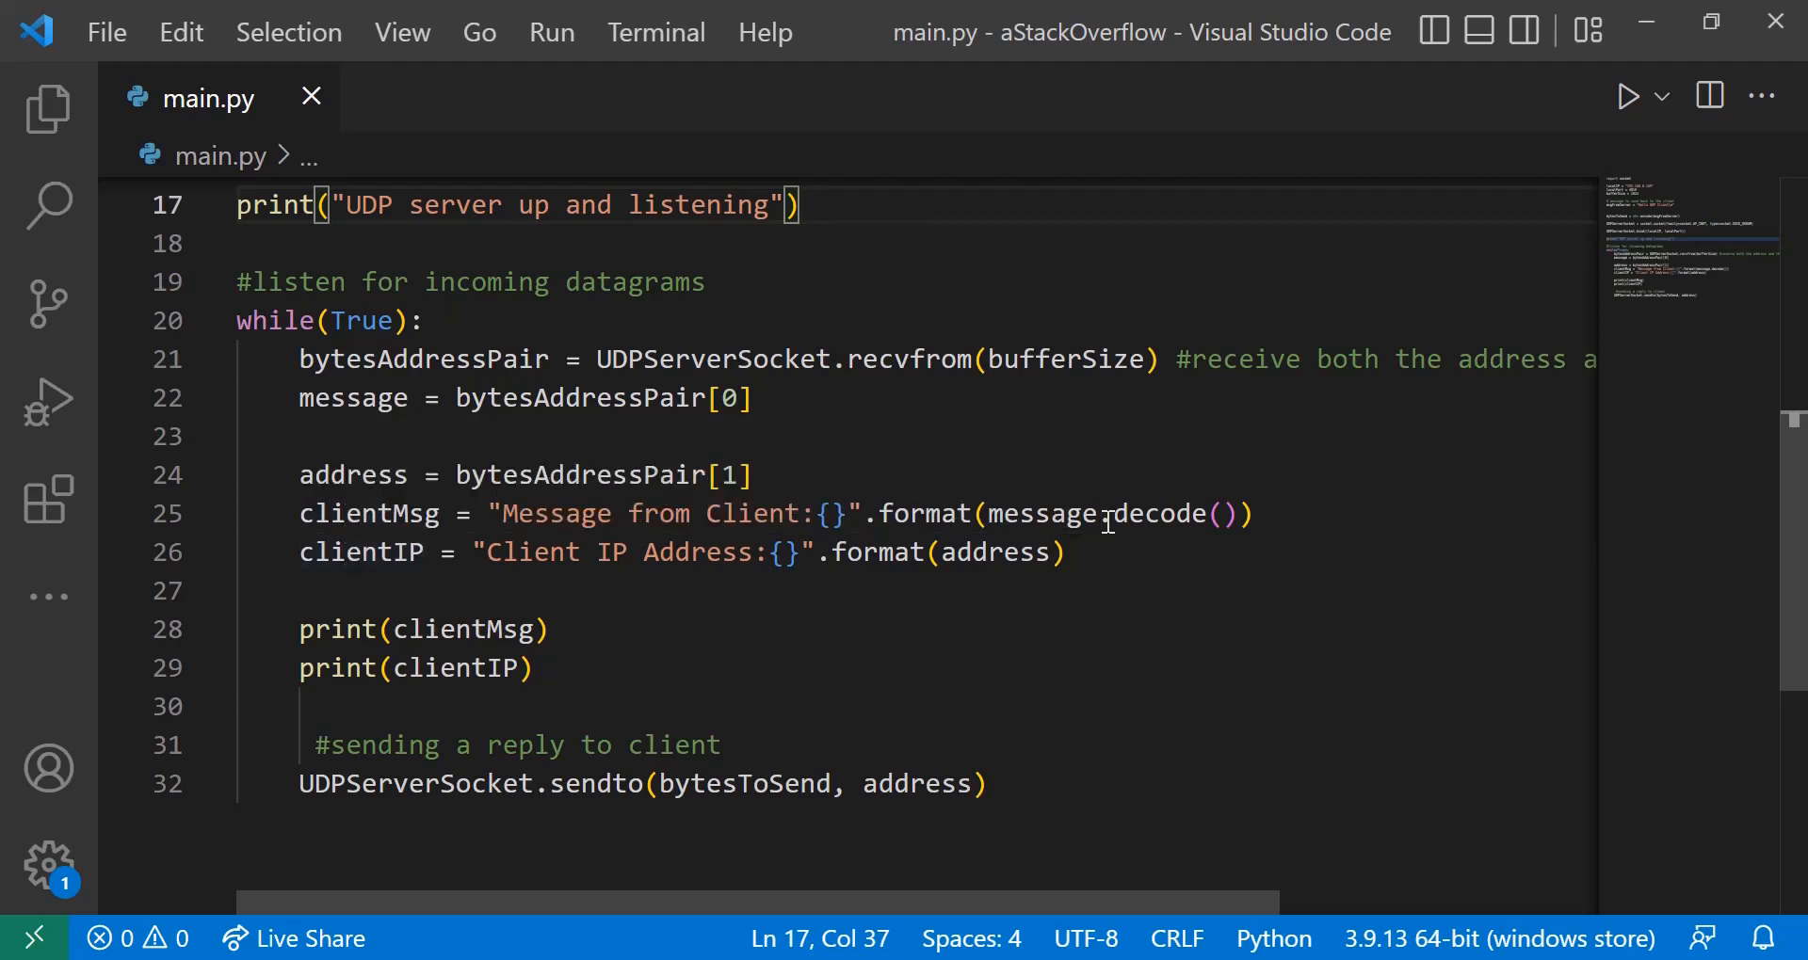
pyautogui.moveTo(1218, 514)
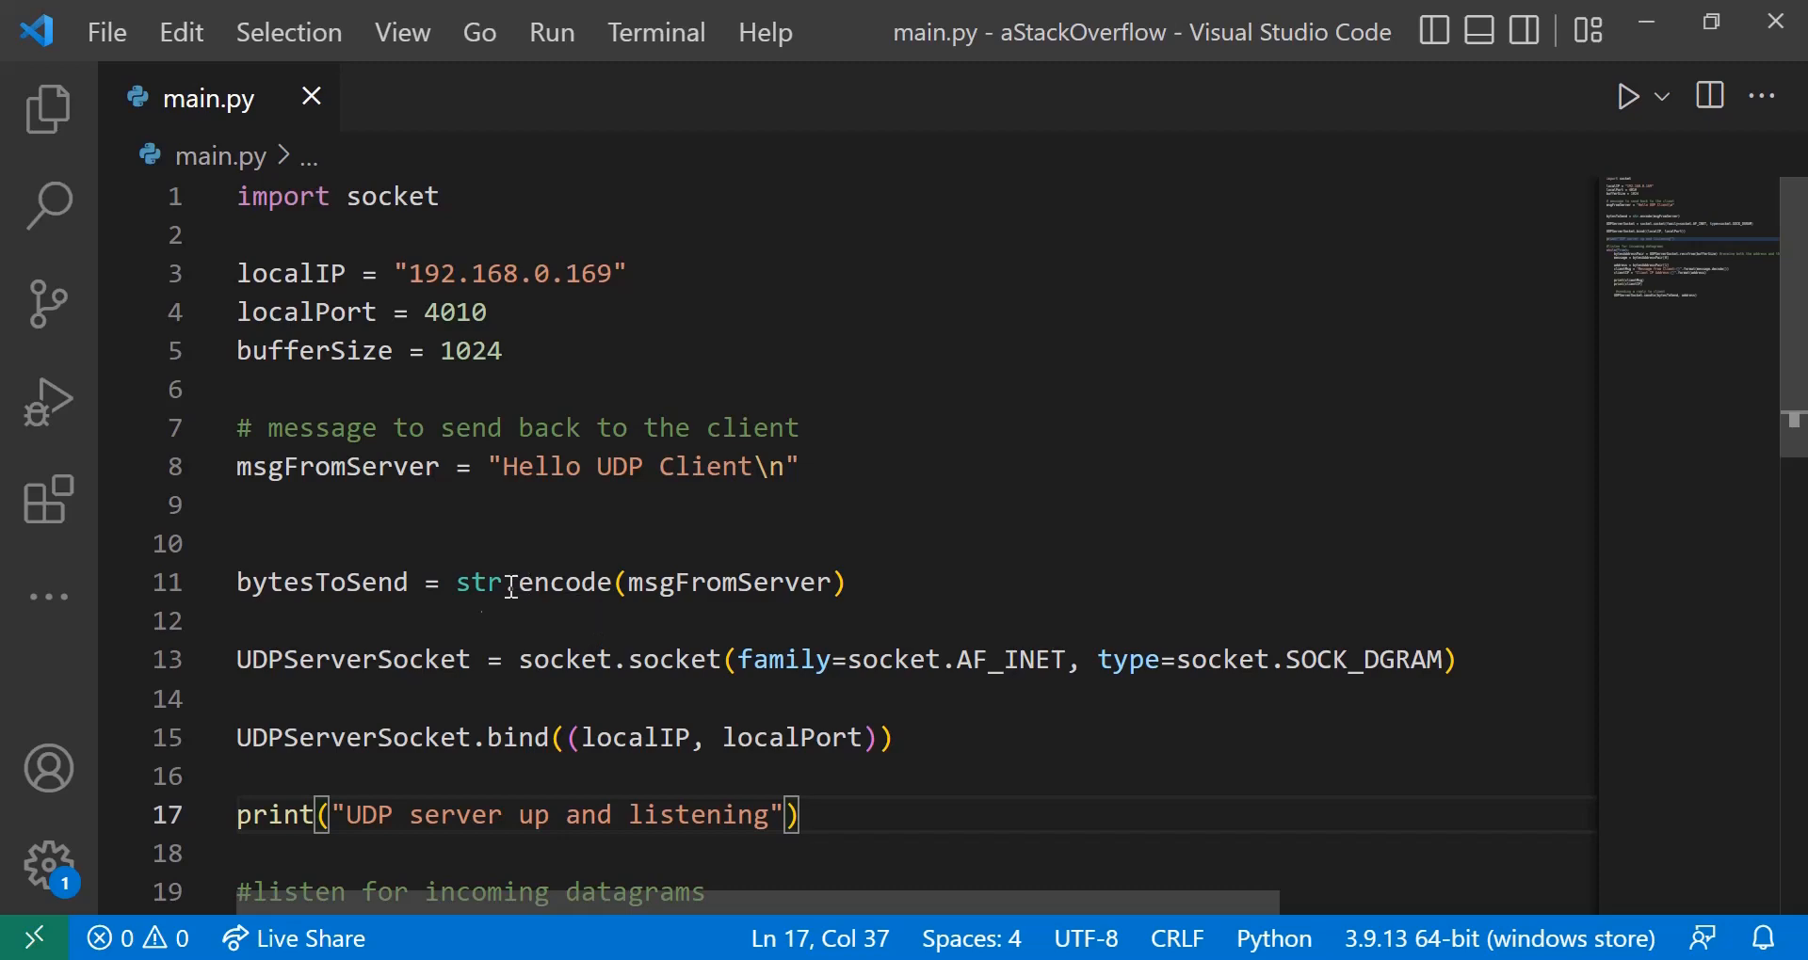
pyautogui.moveTo(731, 565)
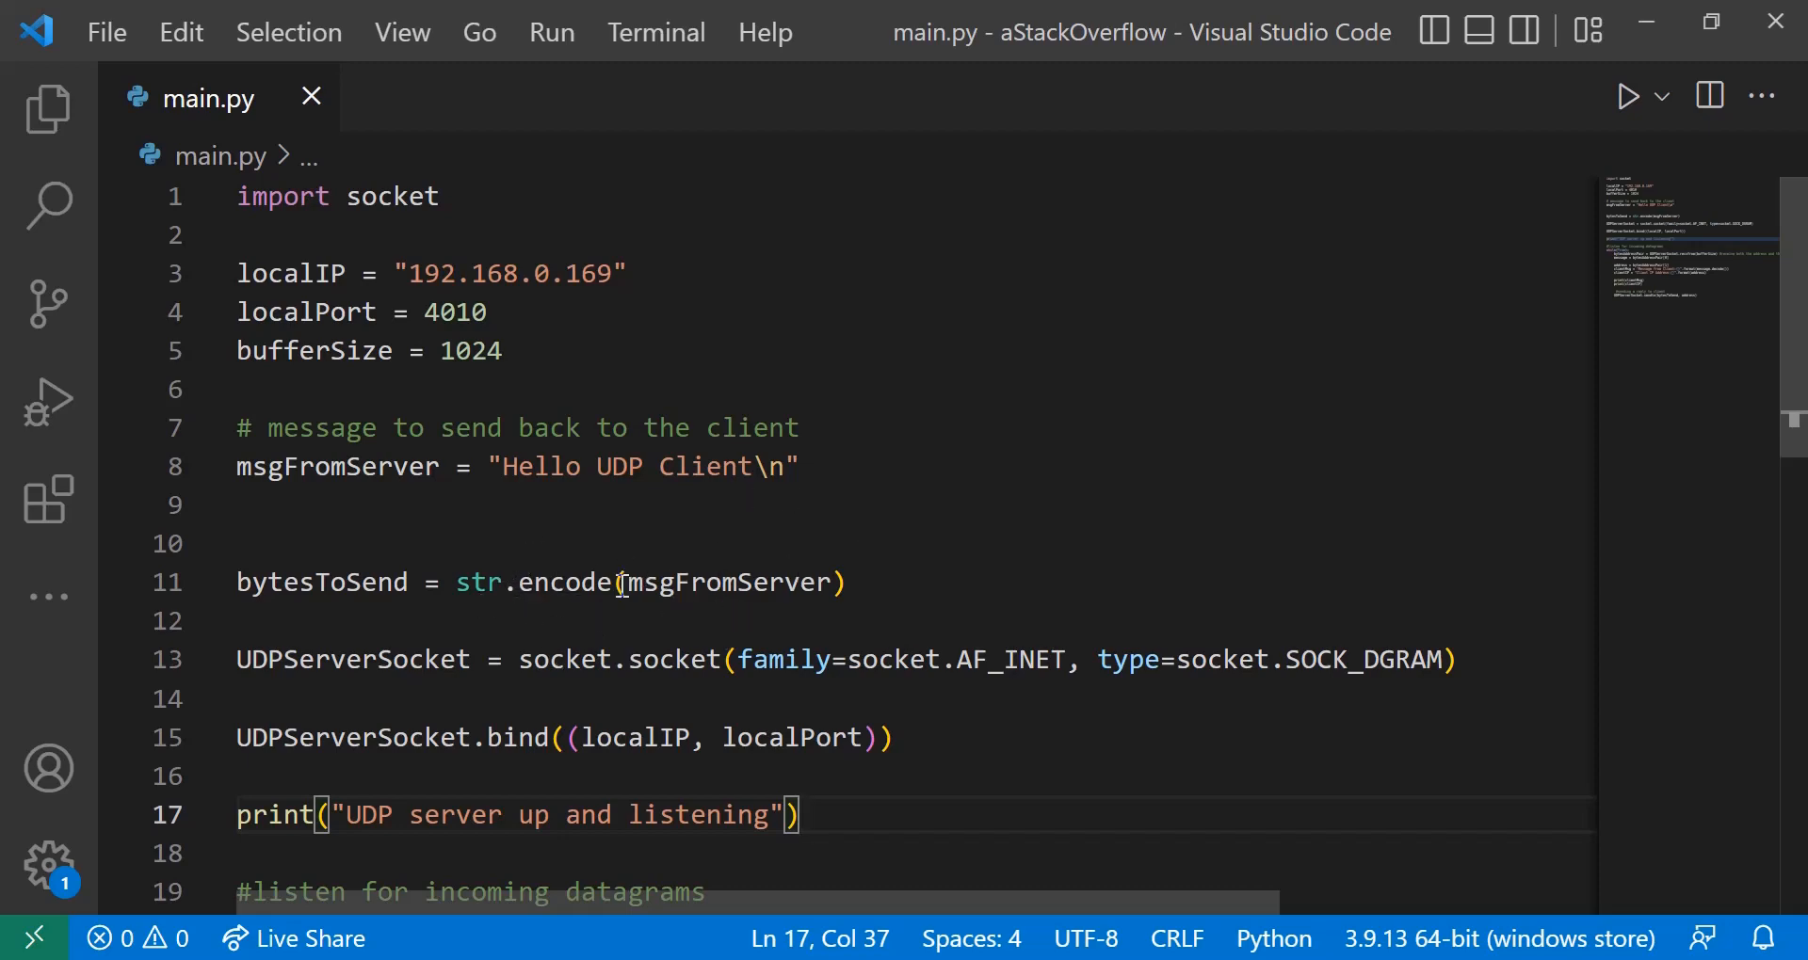
pyautogui.scroll(-3)
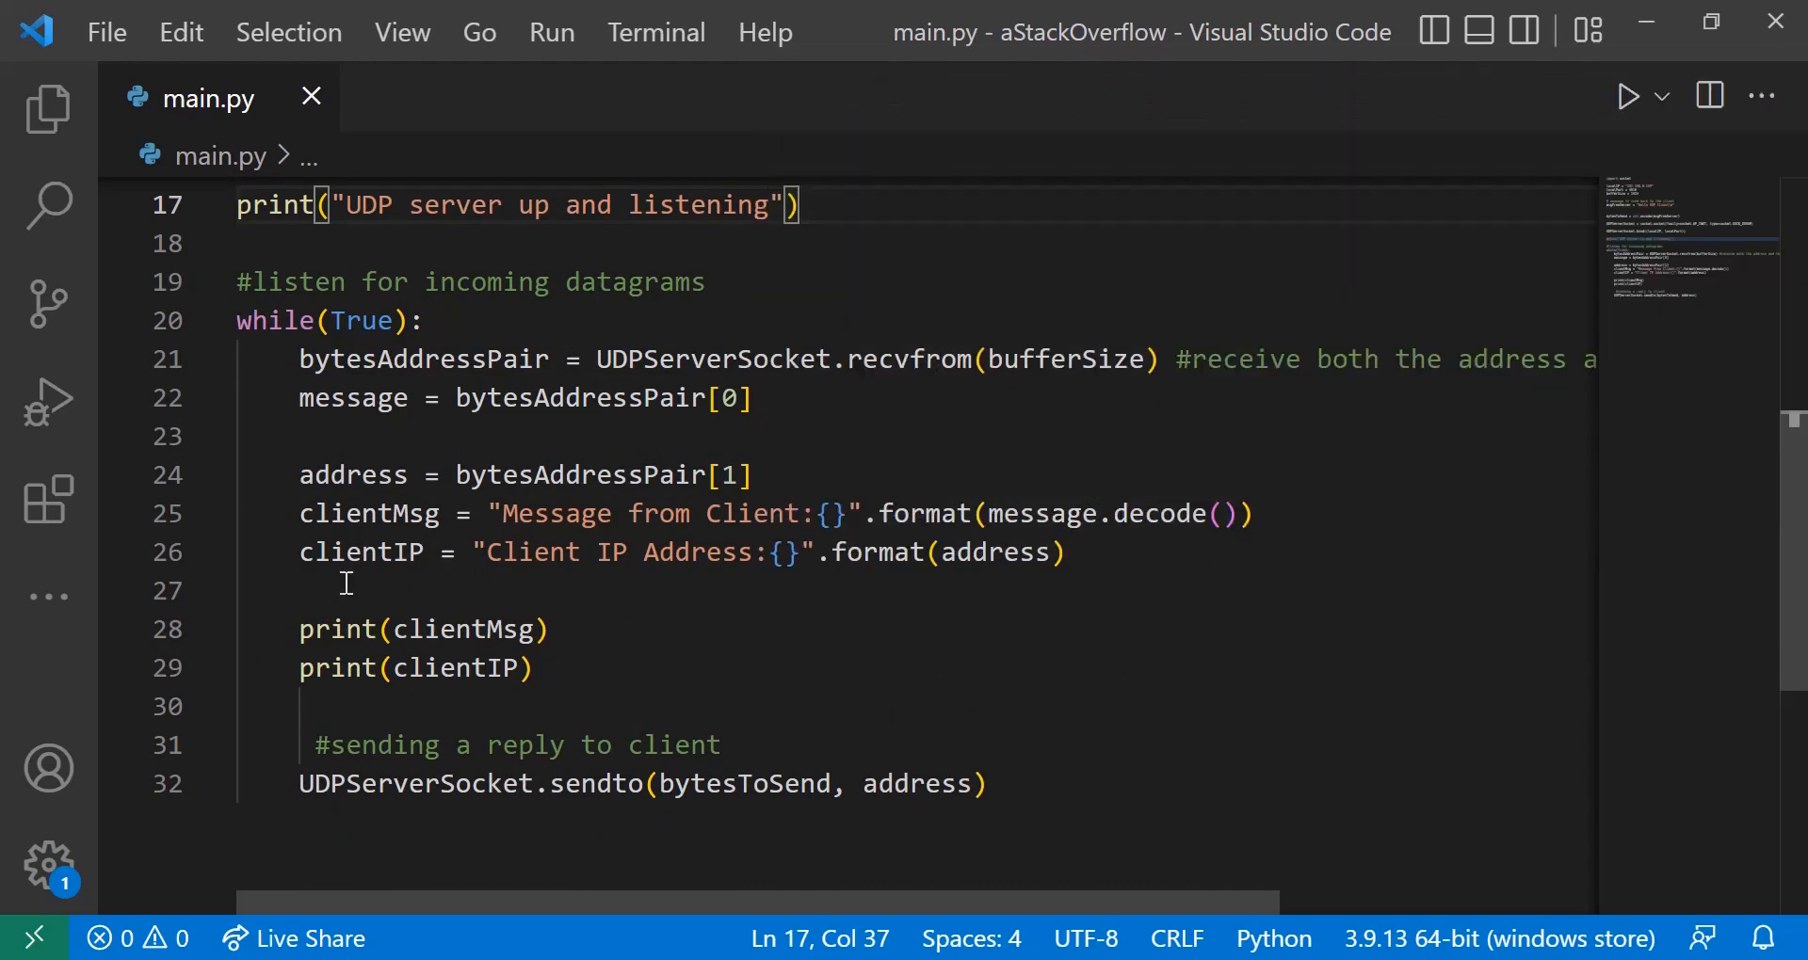
pyautogui.moveTo(985, 580)
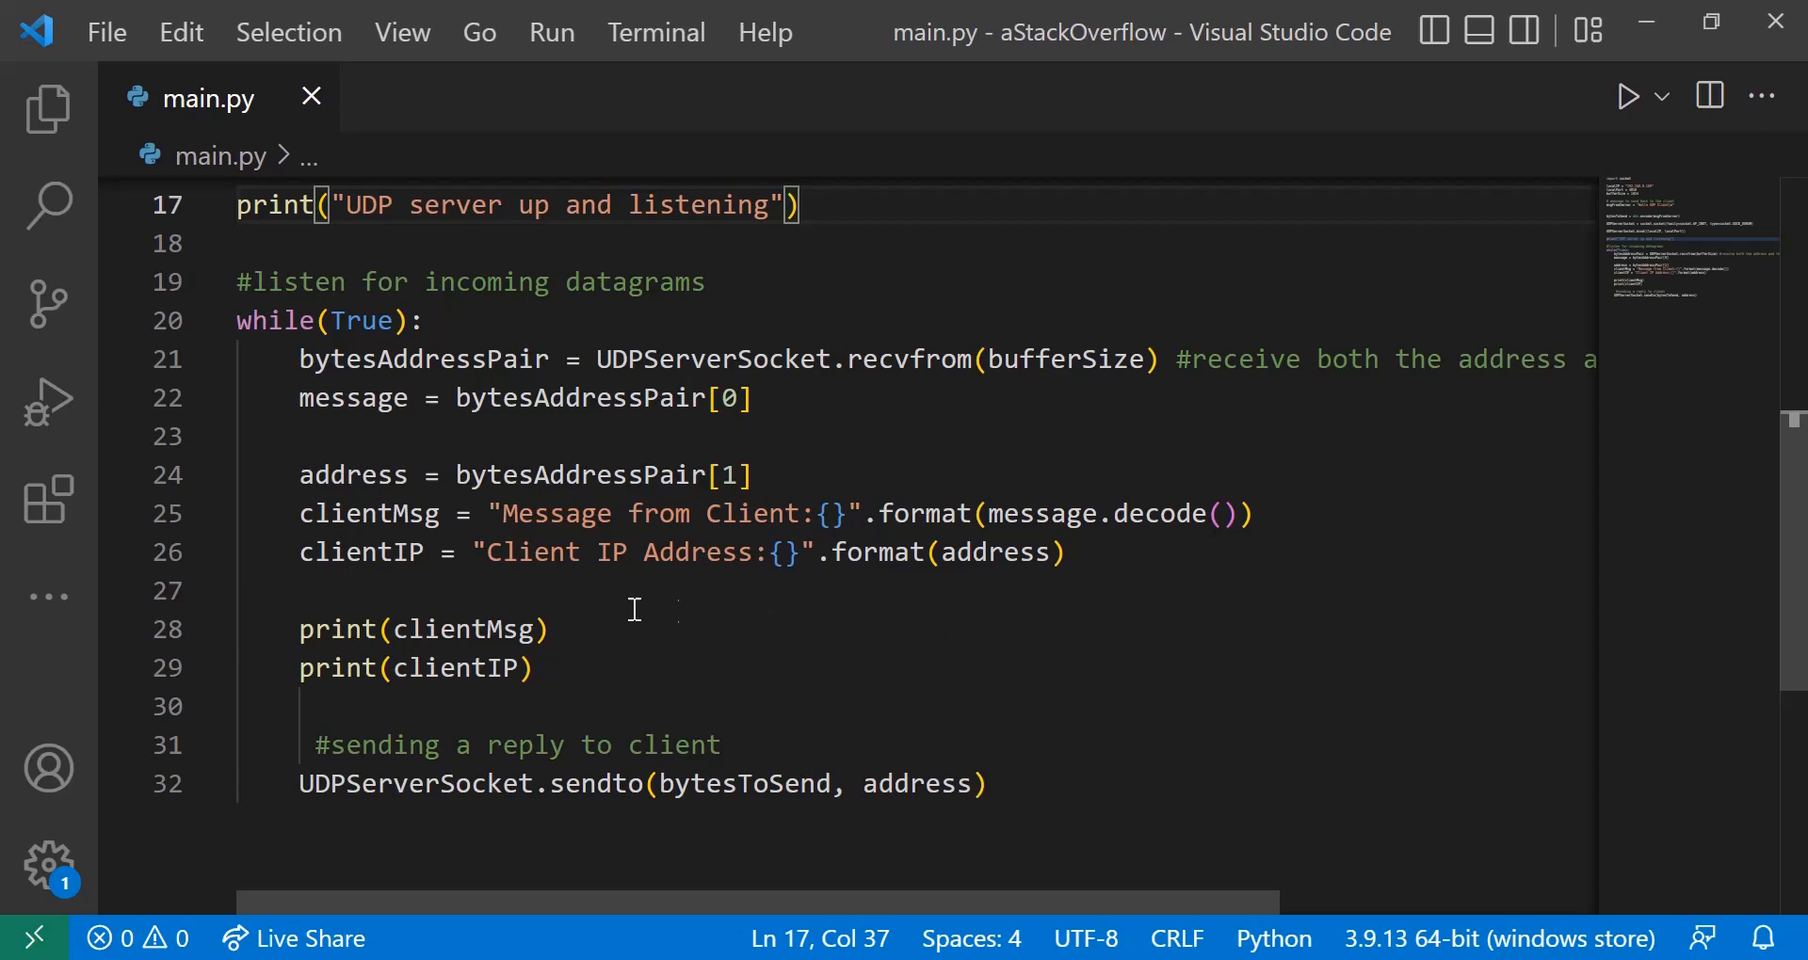
pyautogui.moveTo(808, 676)
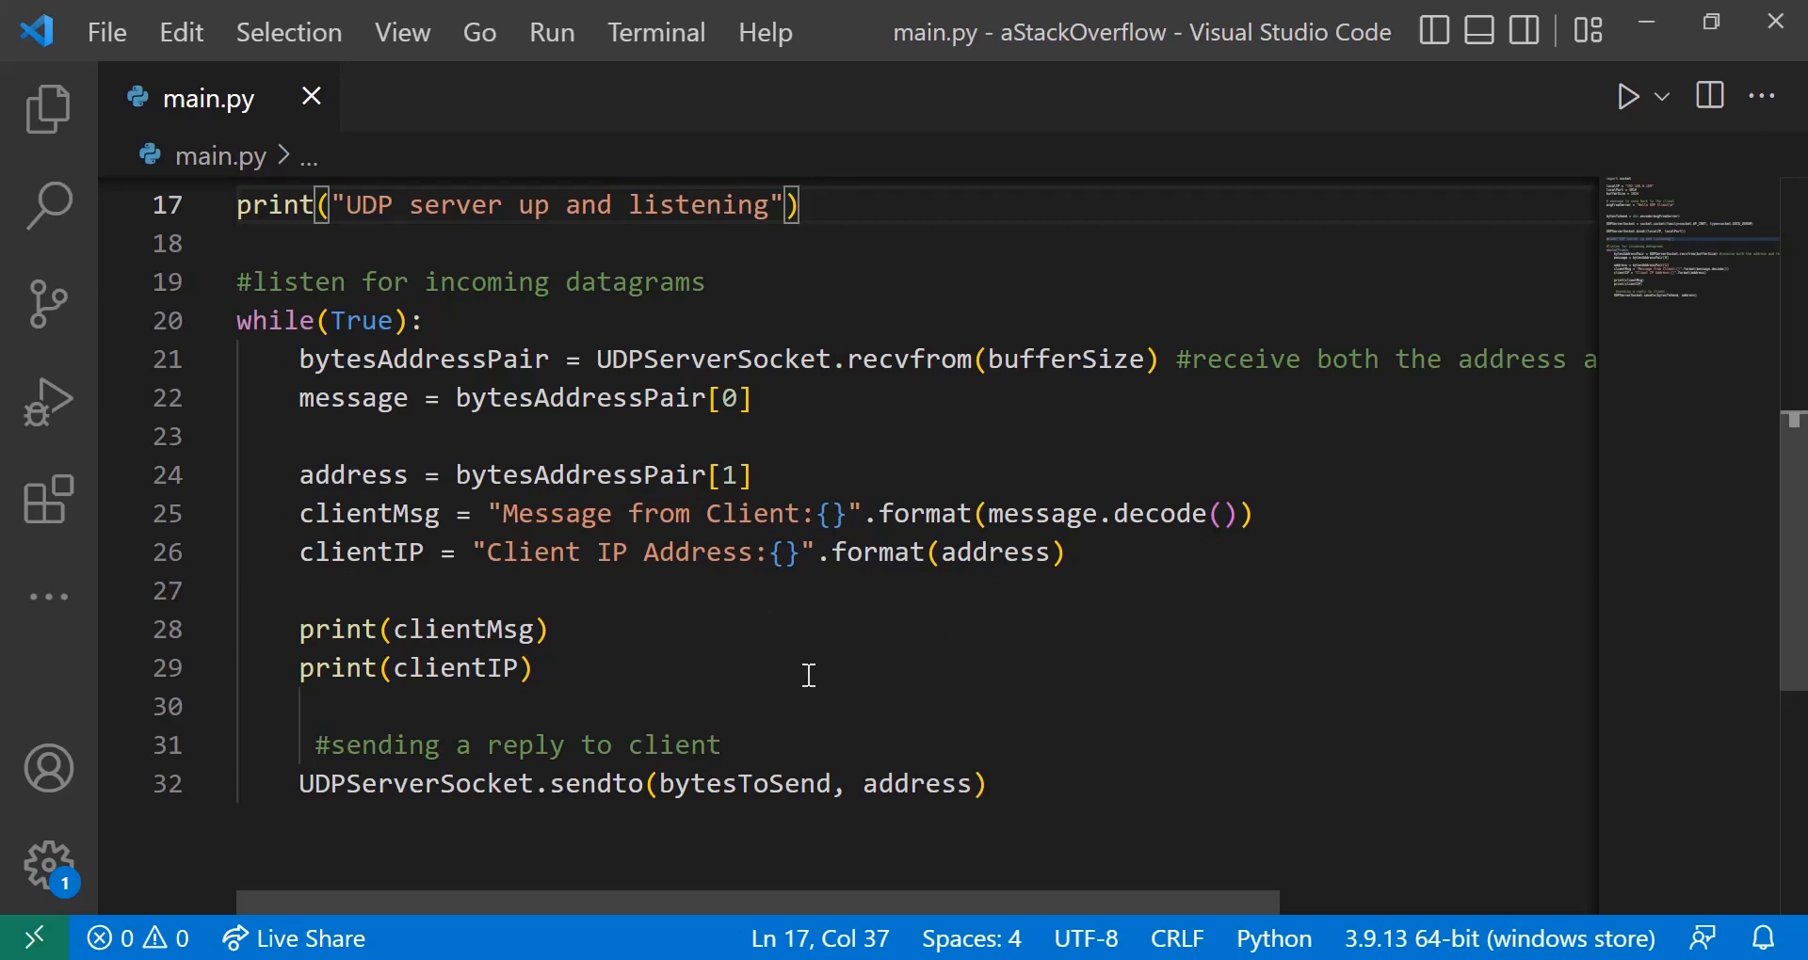
pyautogui.moveTo(849, 805)
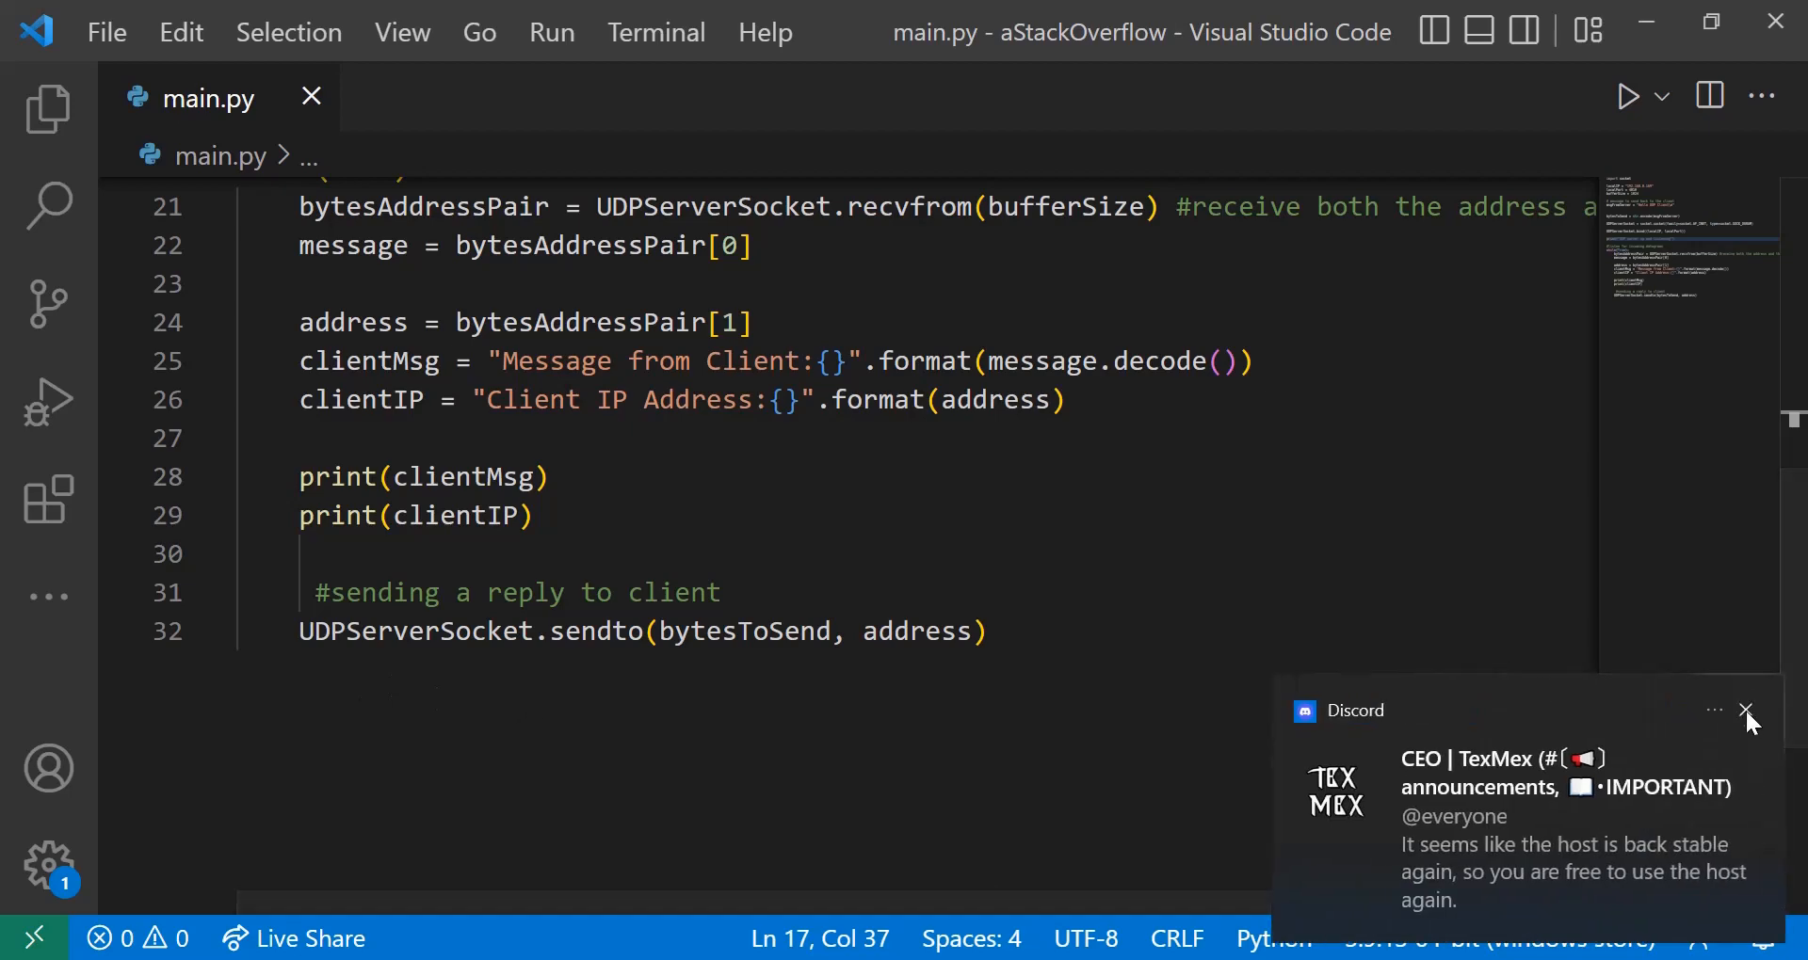
pyautogui.click(1744, 709)
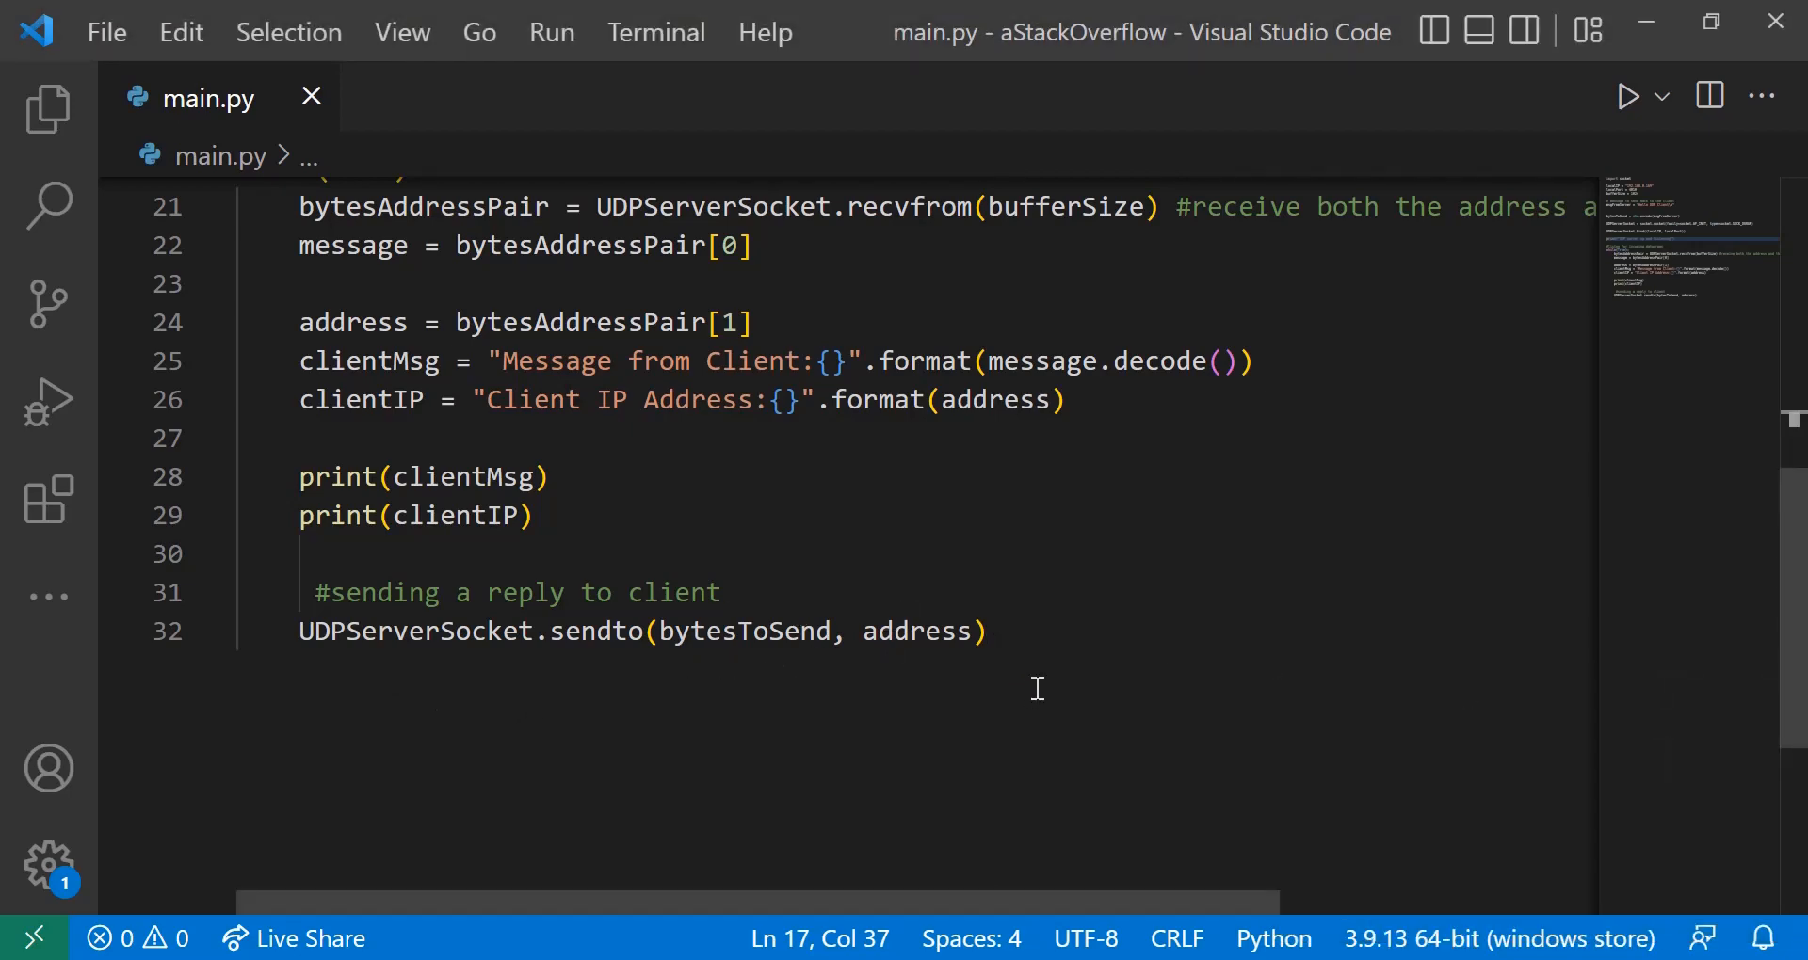
pyautogui.moveTo(964, 453)
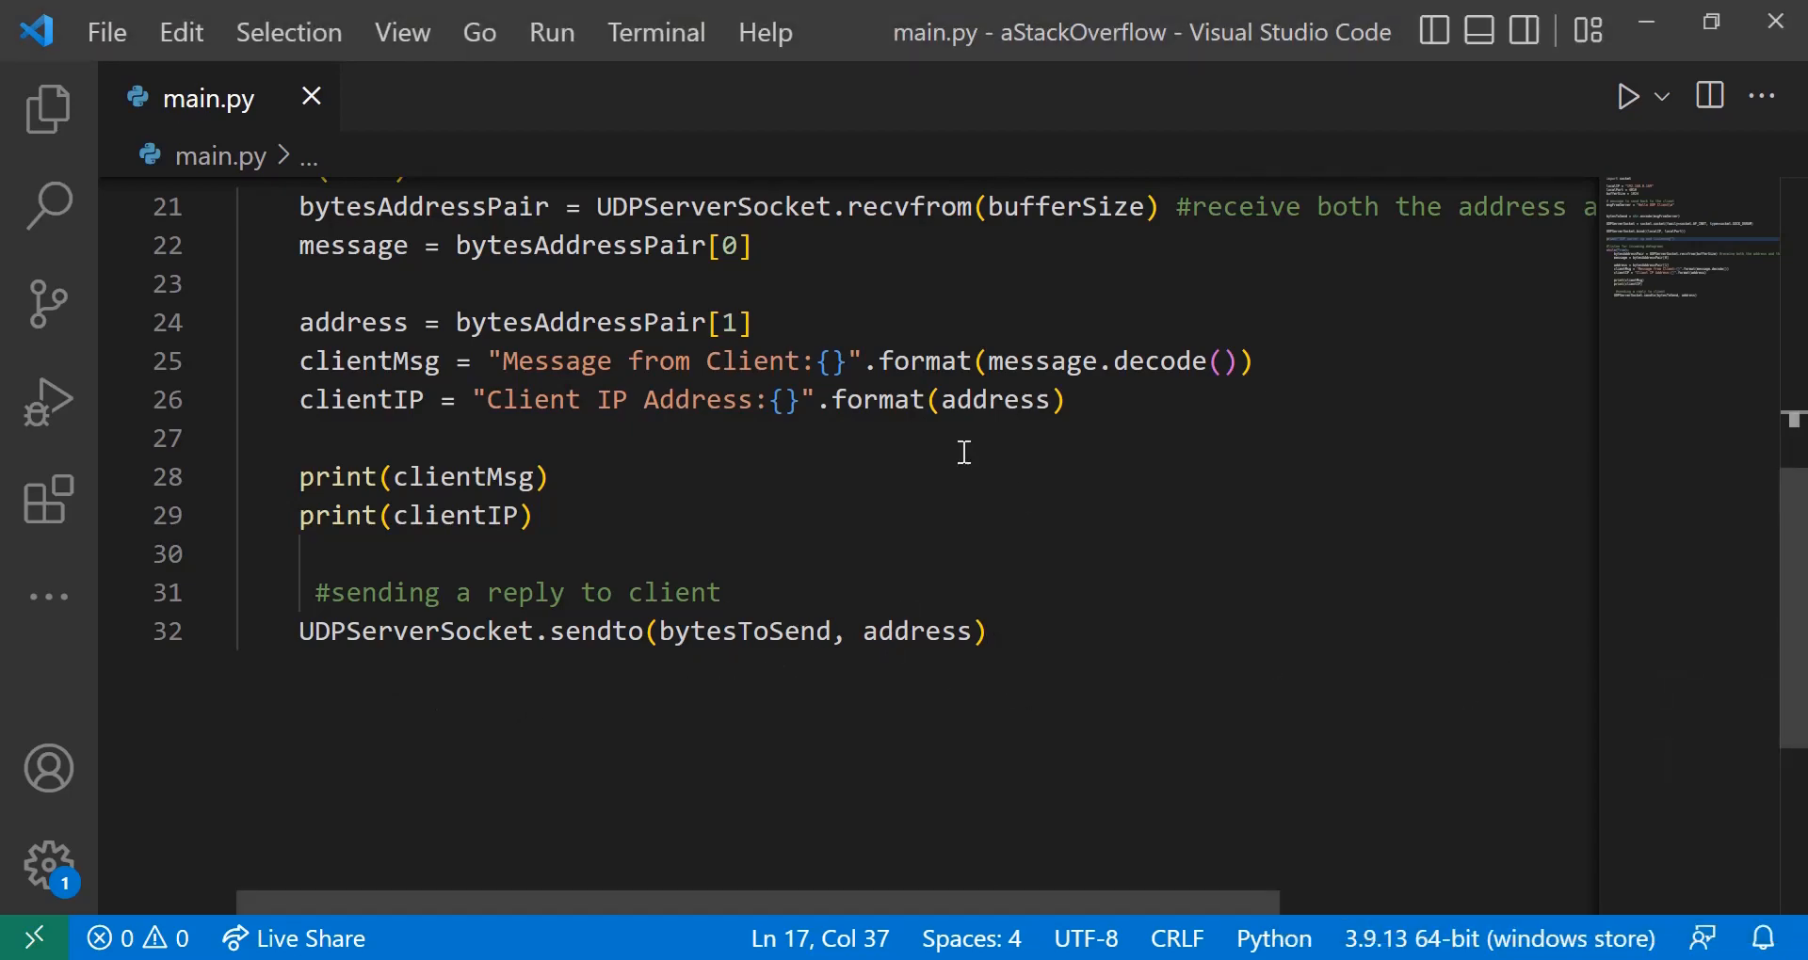
pyautogui.moveTo(1085, 673)
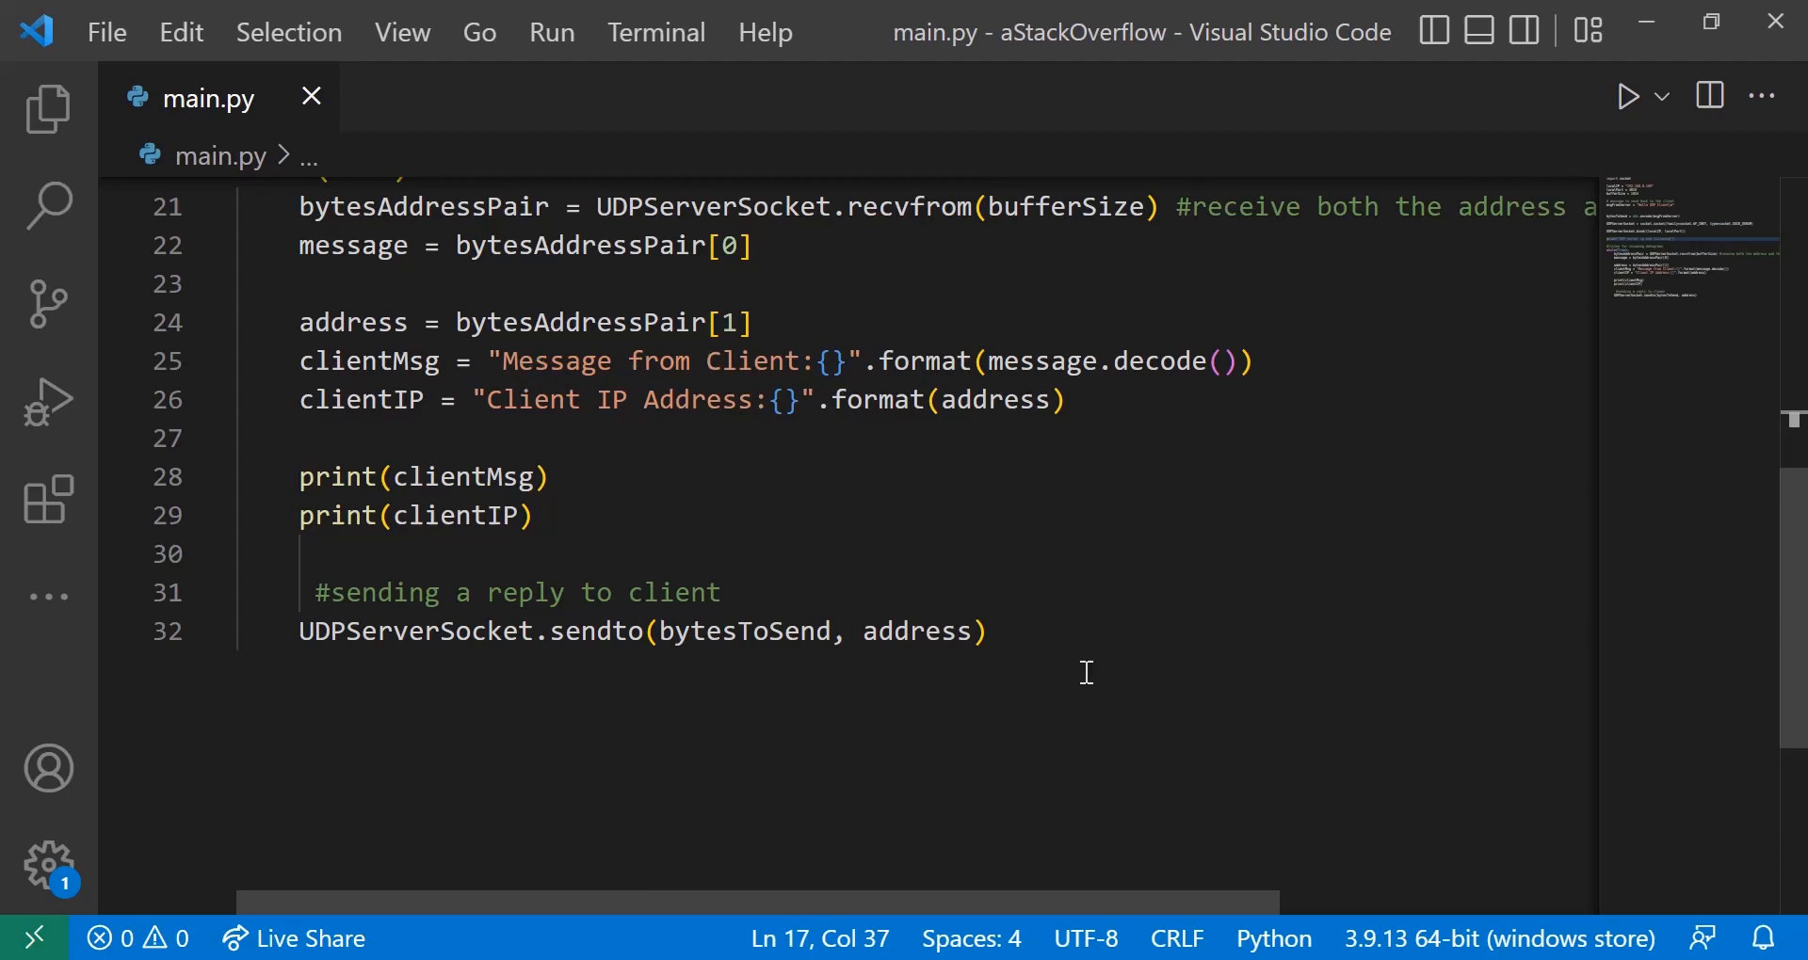
pyautogui.moveTo(1124, 674)
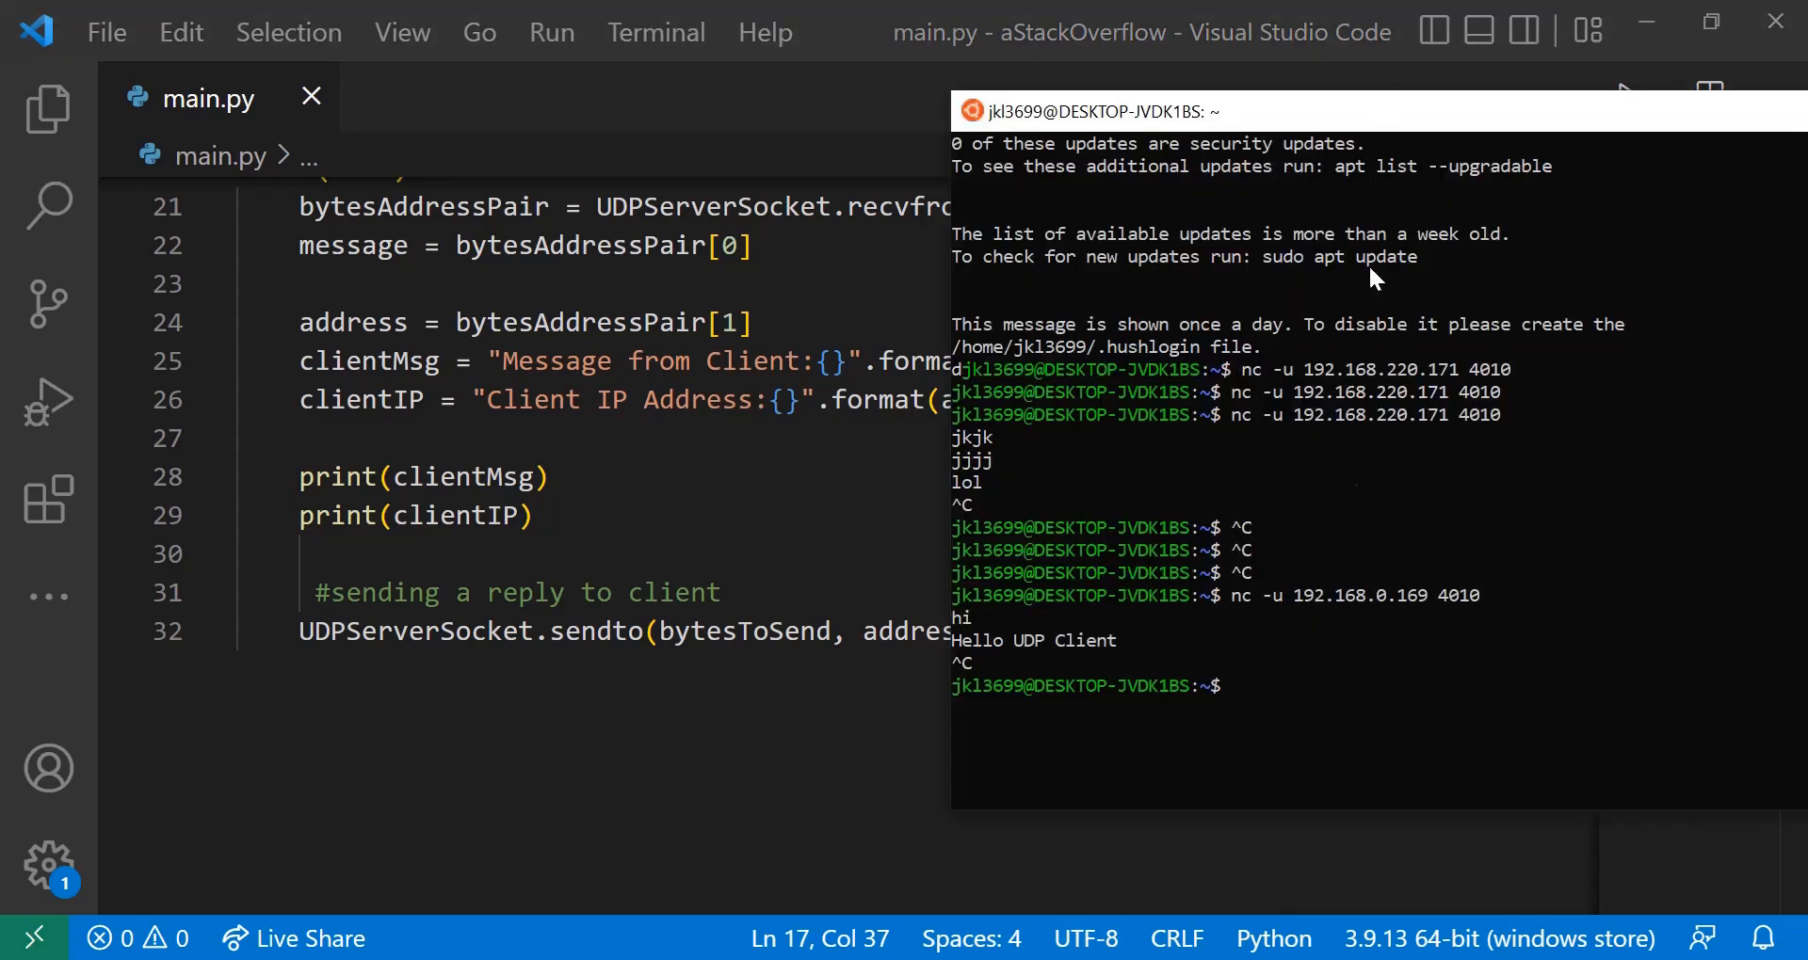
pyautogui.moveTo(1301, 694)
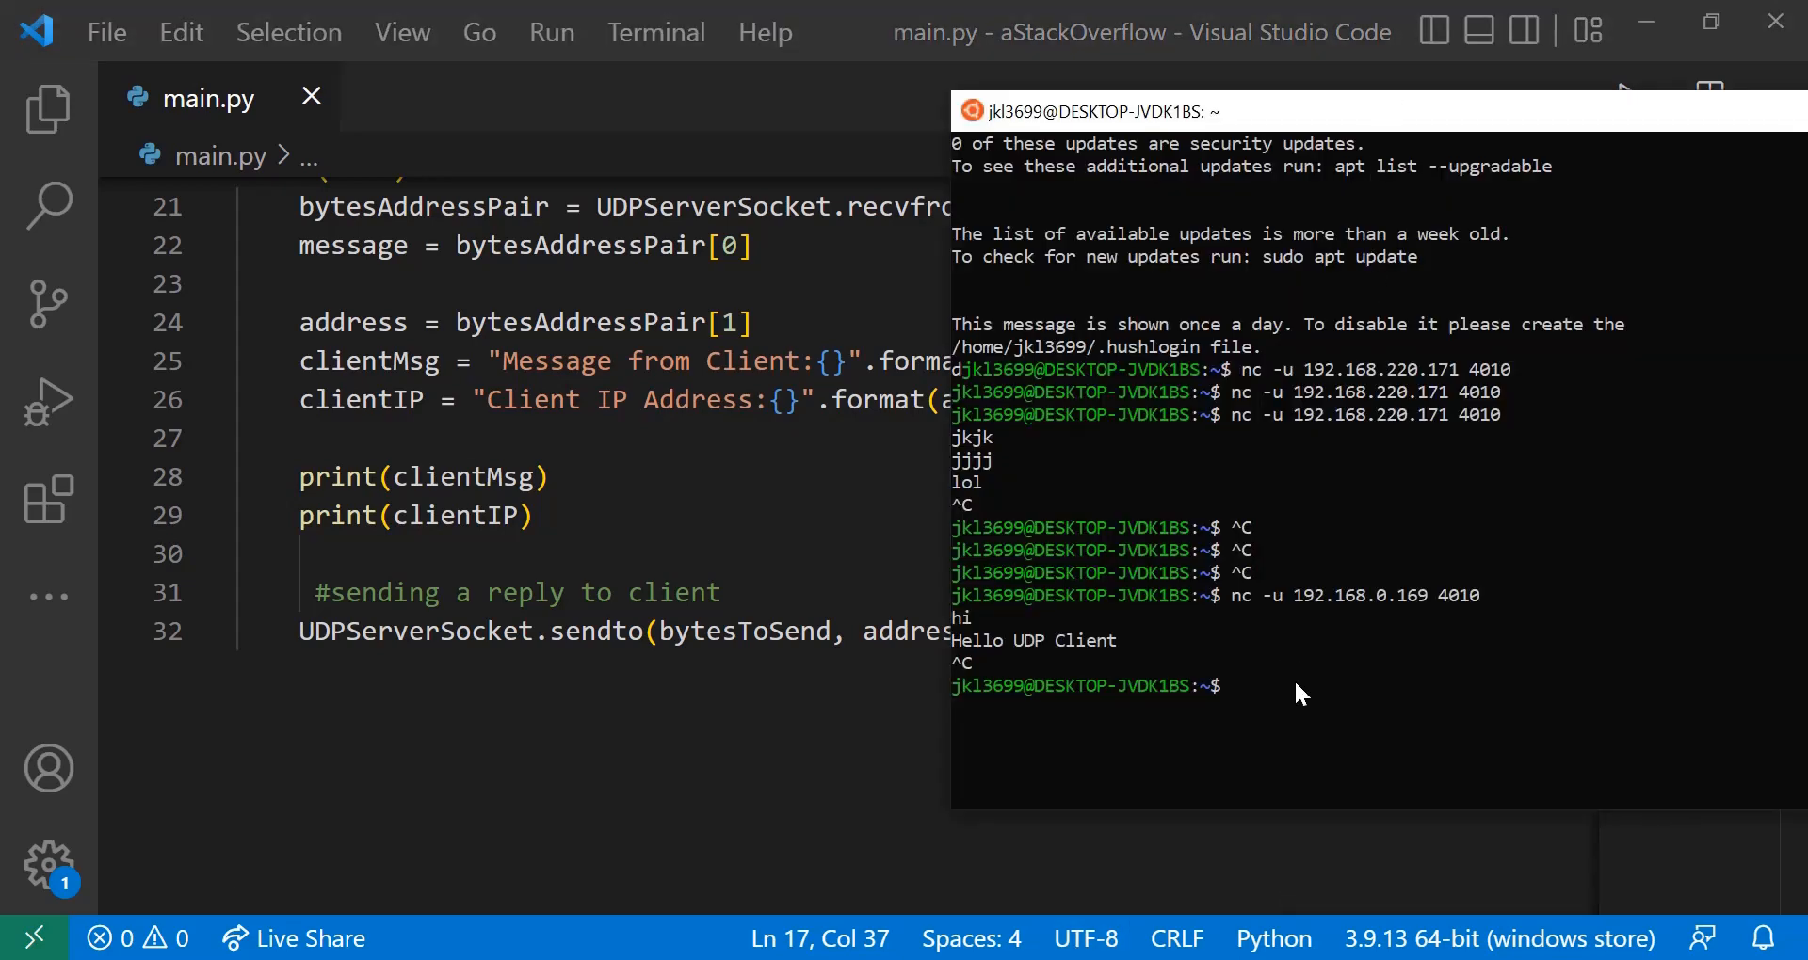
pyautogui.write('clear')
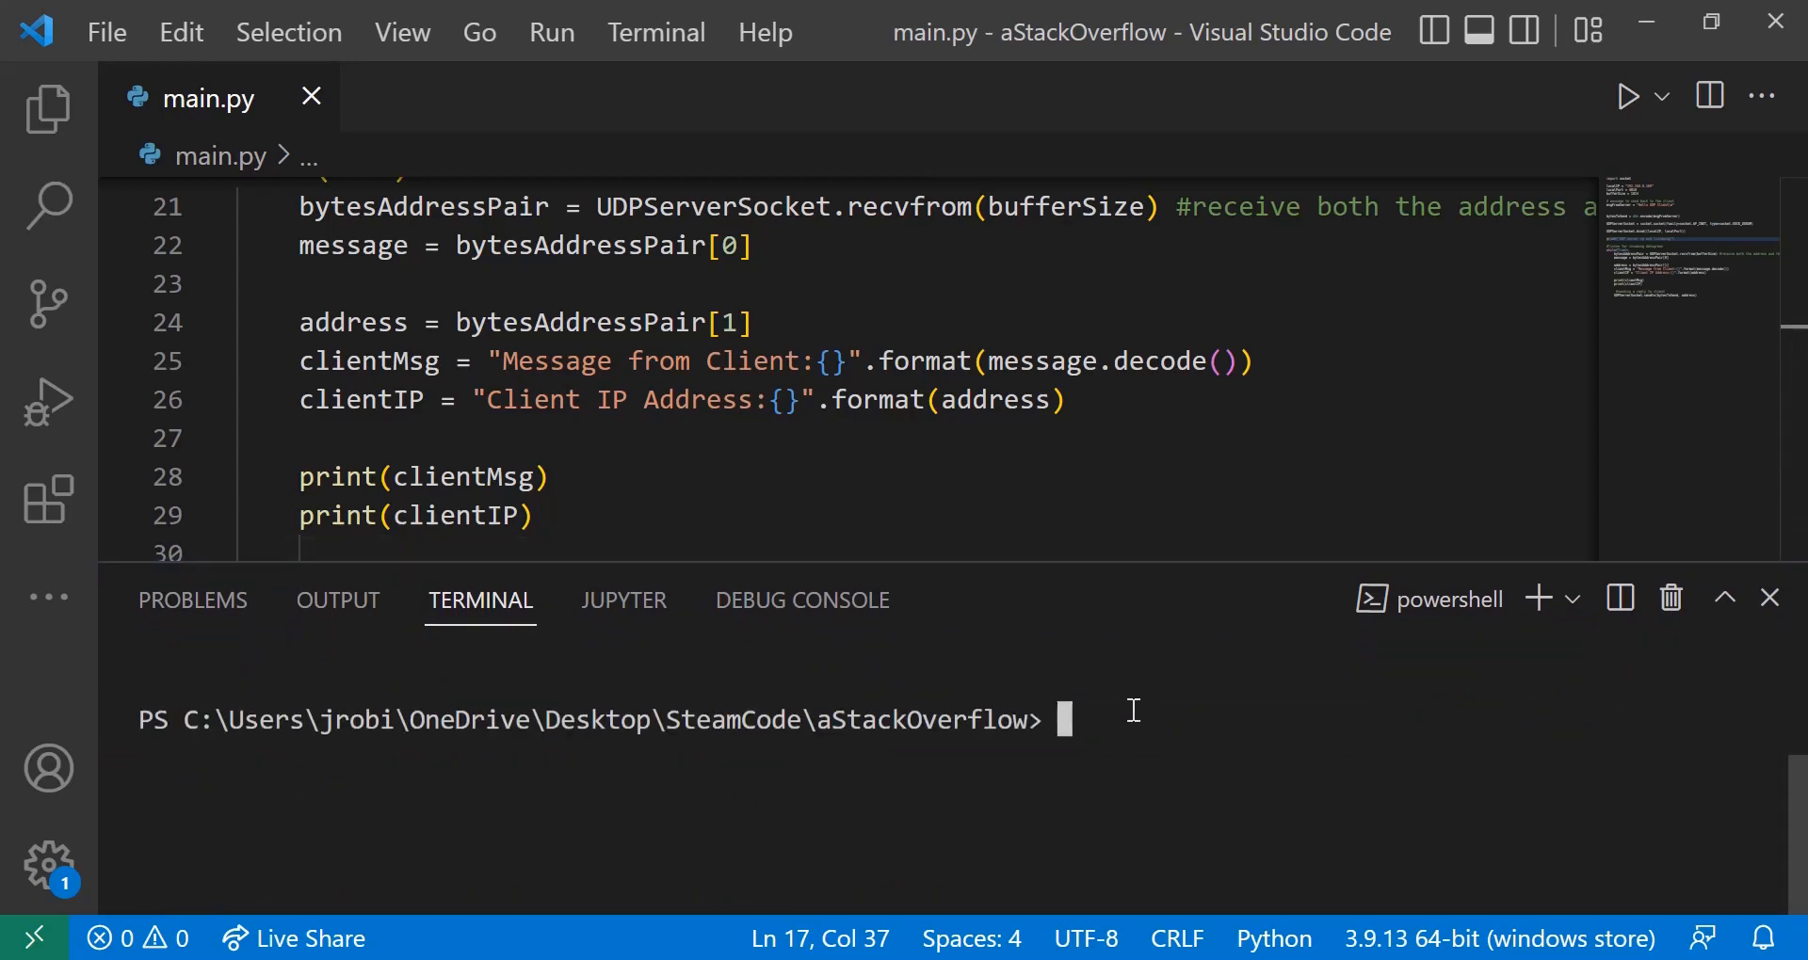
# Run python main.py so the server reports 'UDP server up and listening'.
pyautogui.write('python')
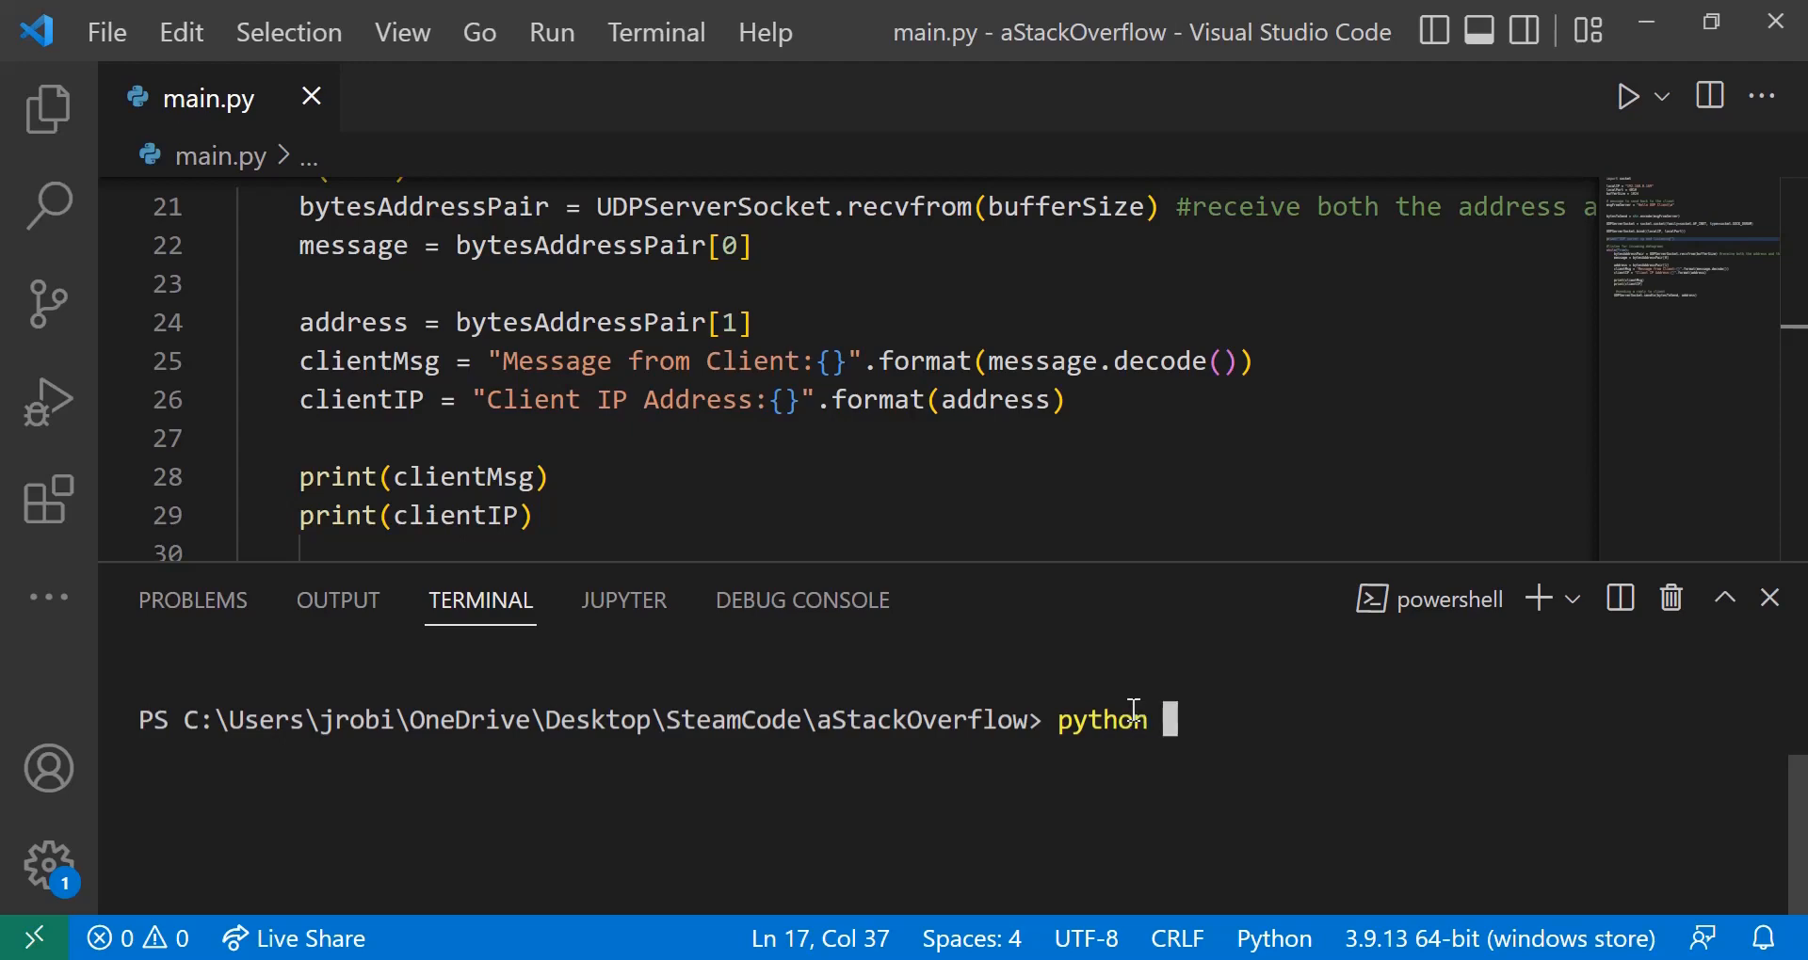
pyautogui.write('main.')
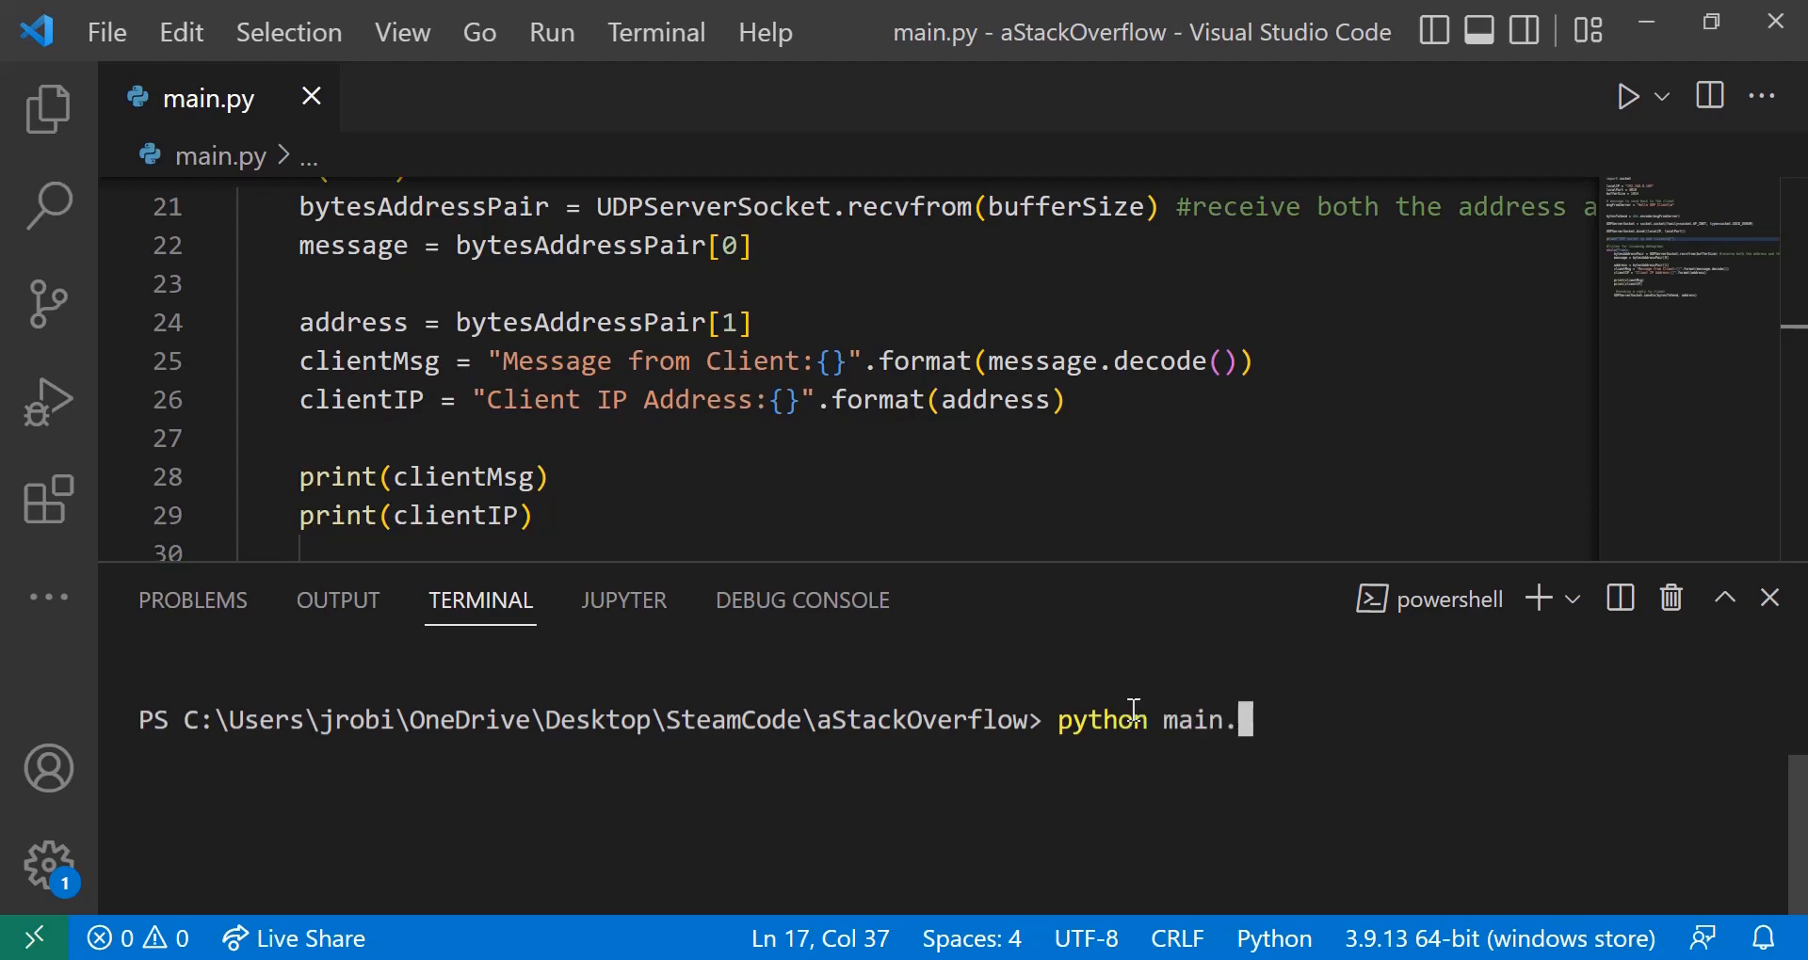
pyautogui.press('Enter')
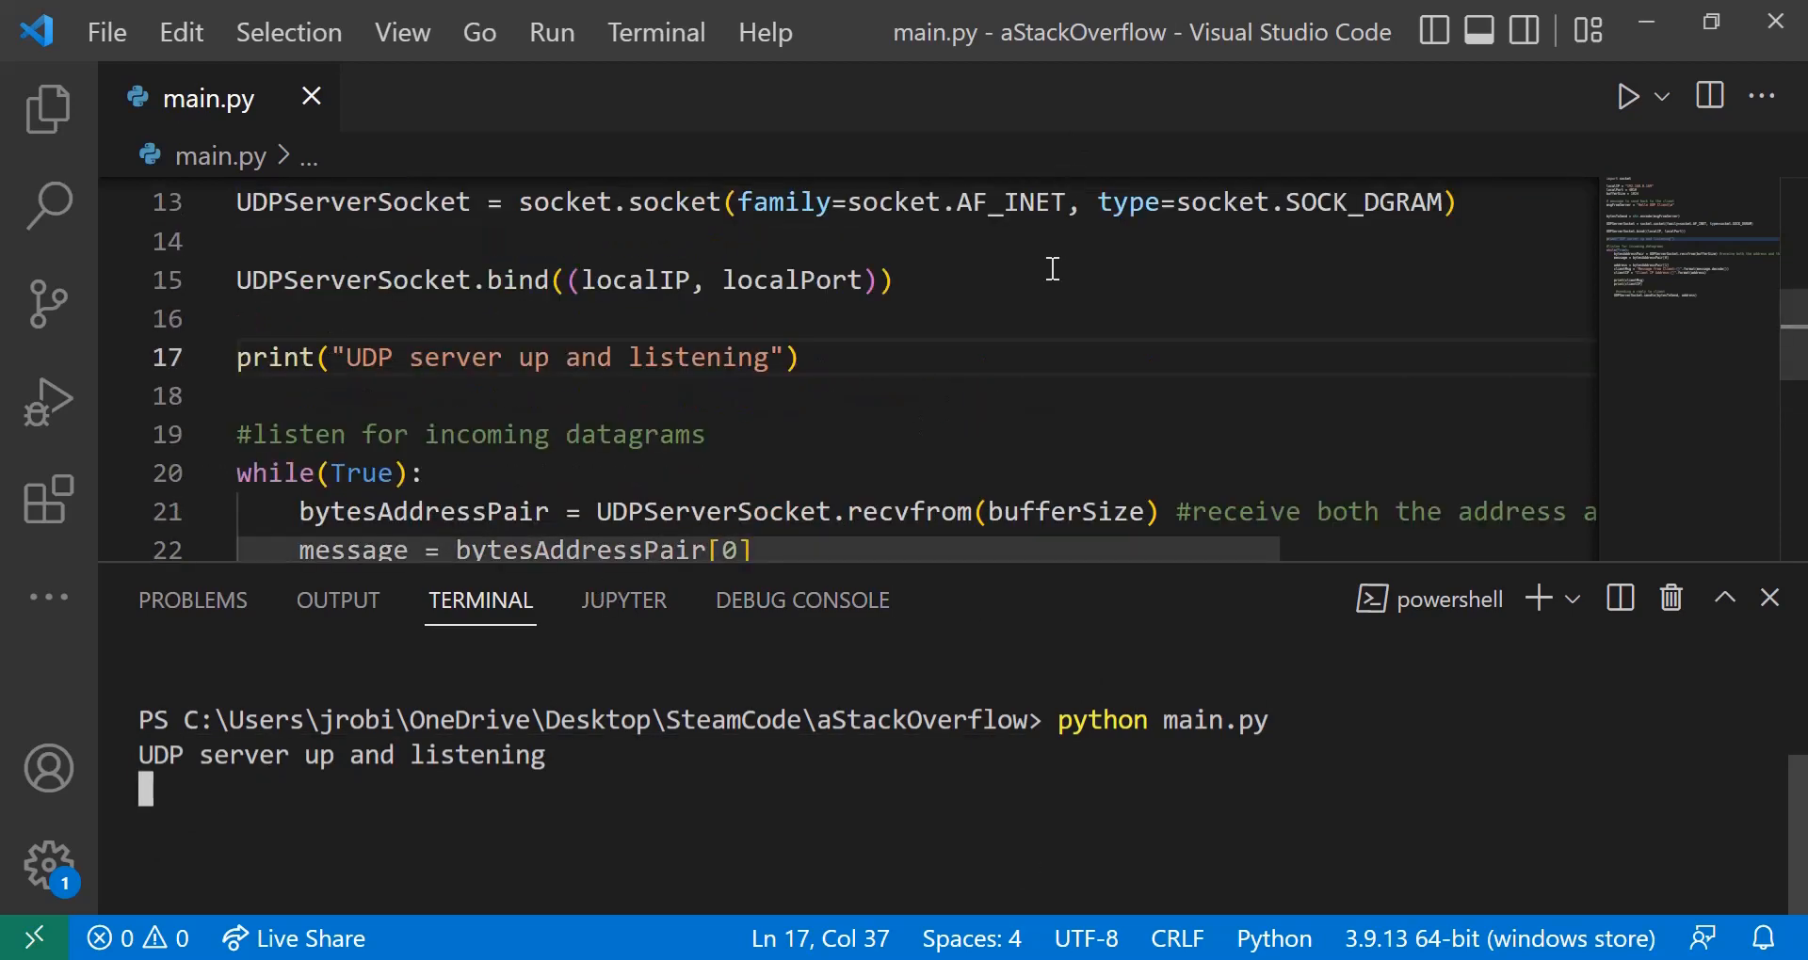
pyautogui.scroll(-3)
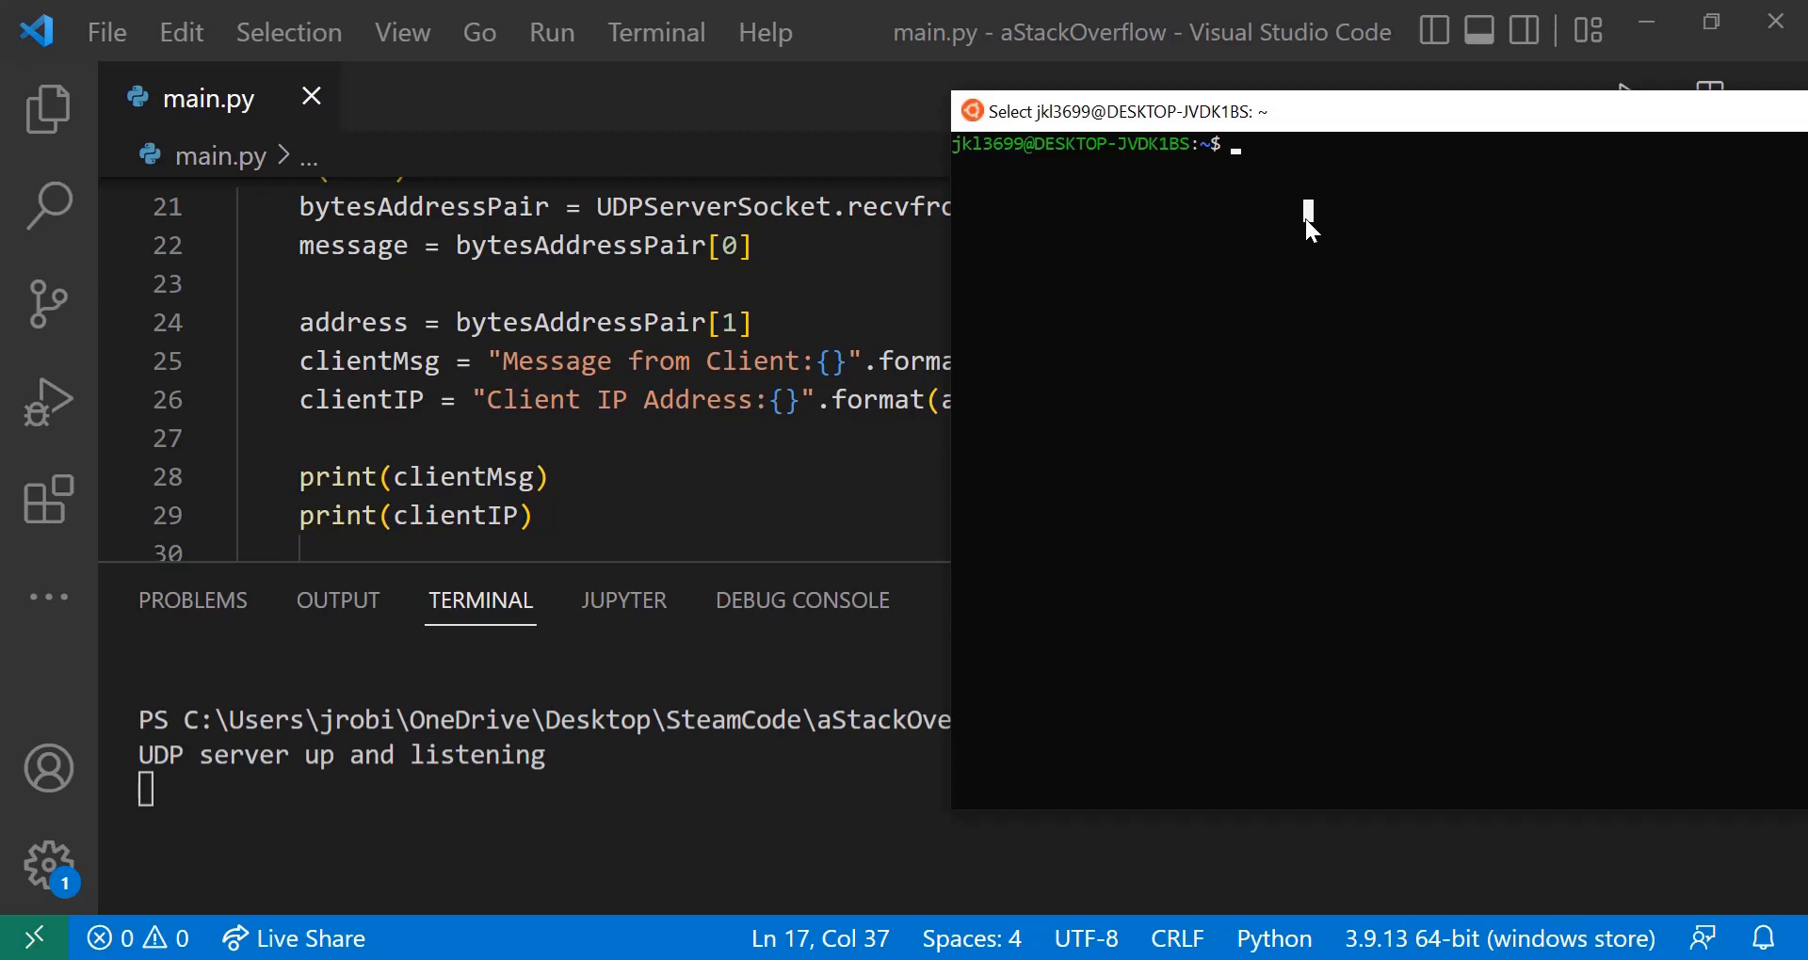
# Enter the netcat UDP command nc -u 192.168.0.169 4010 at the Ubuntu prompt.
pyautogui.write('nc')
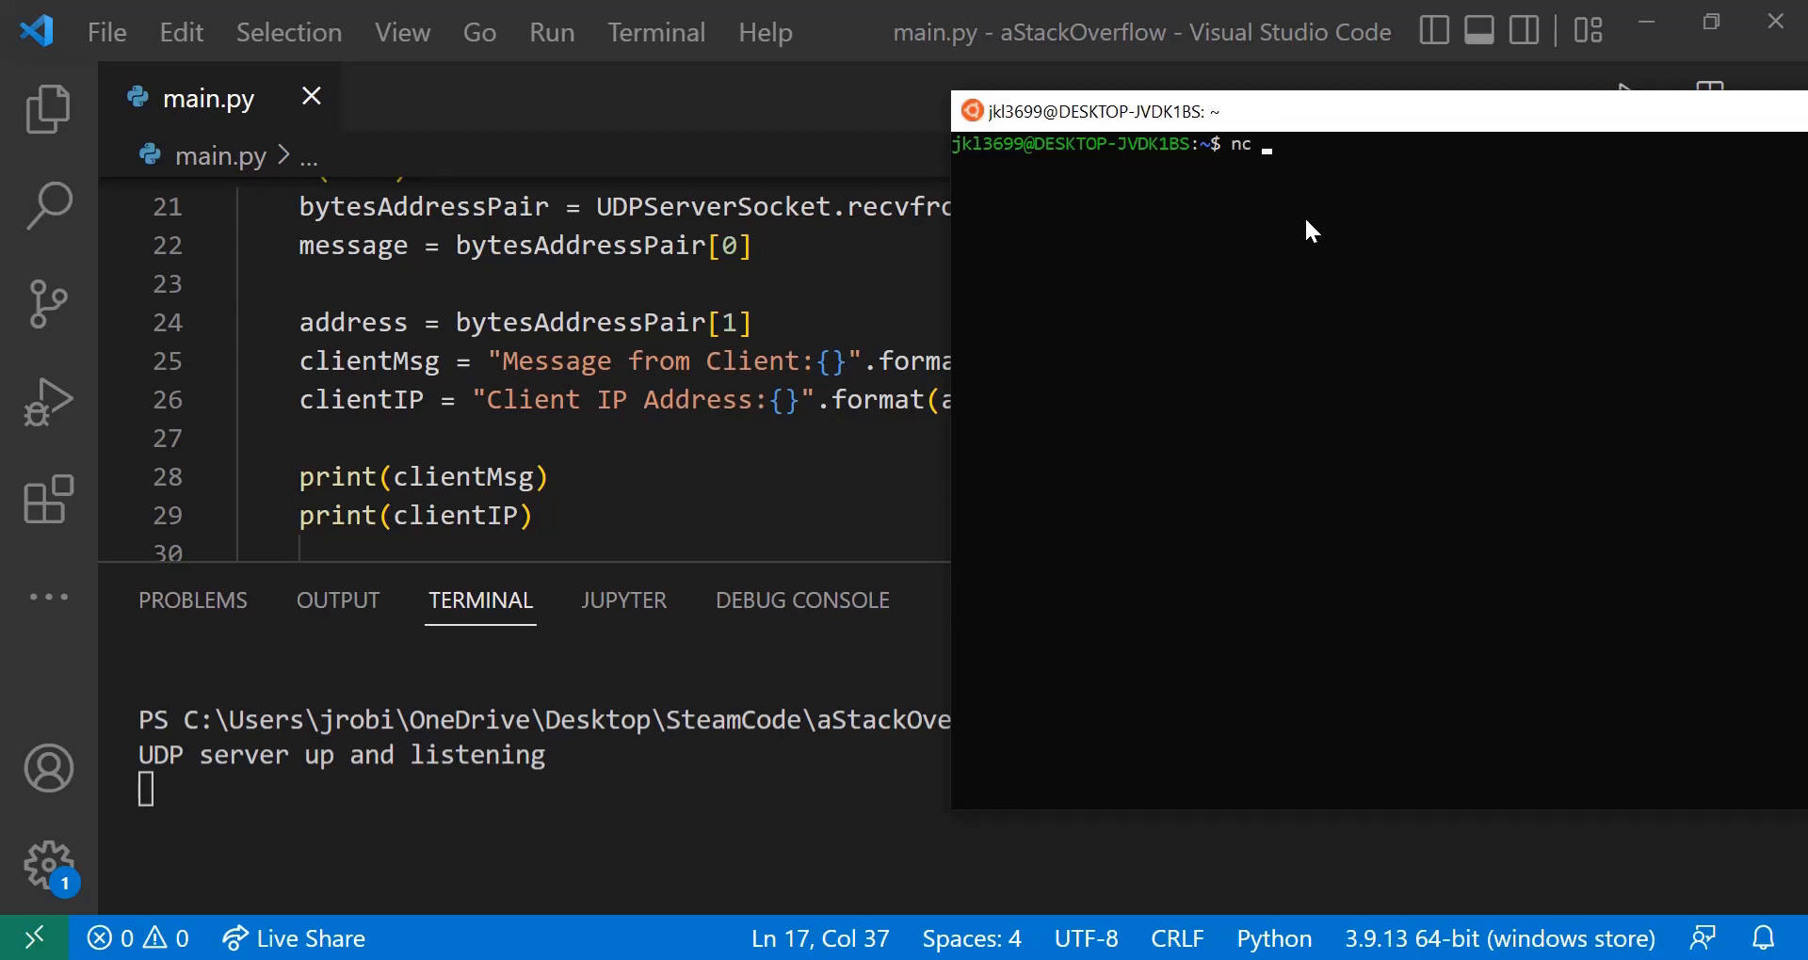
pyautogui.write('-u')
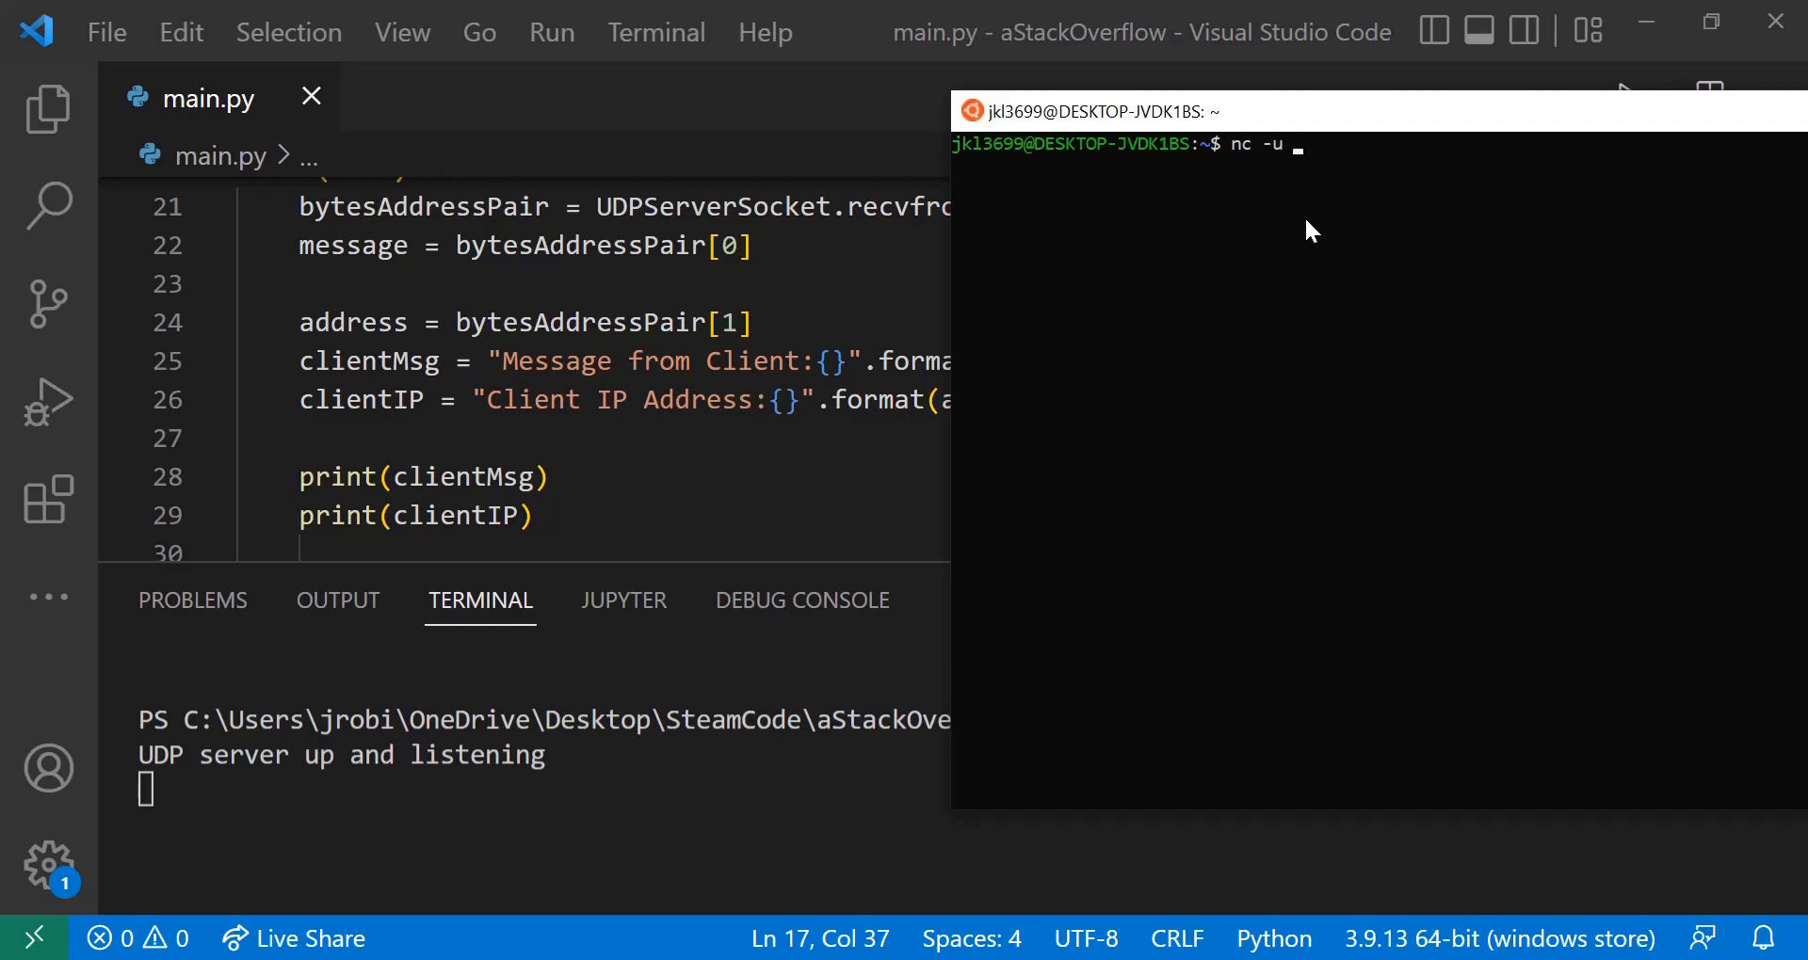
pyautogui.scroll(3)
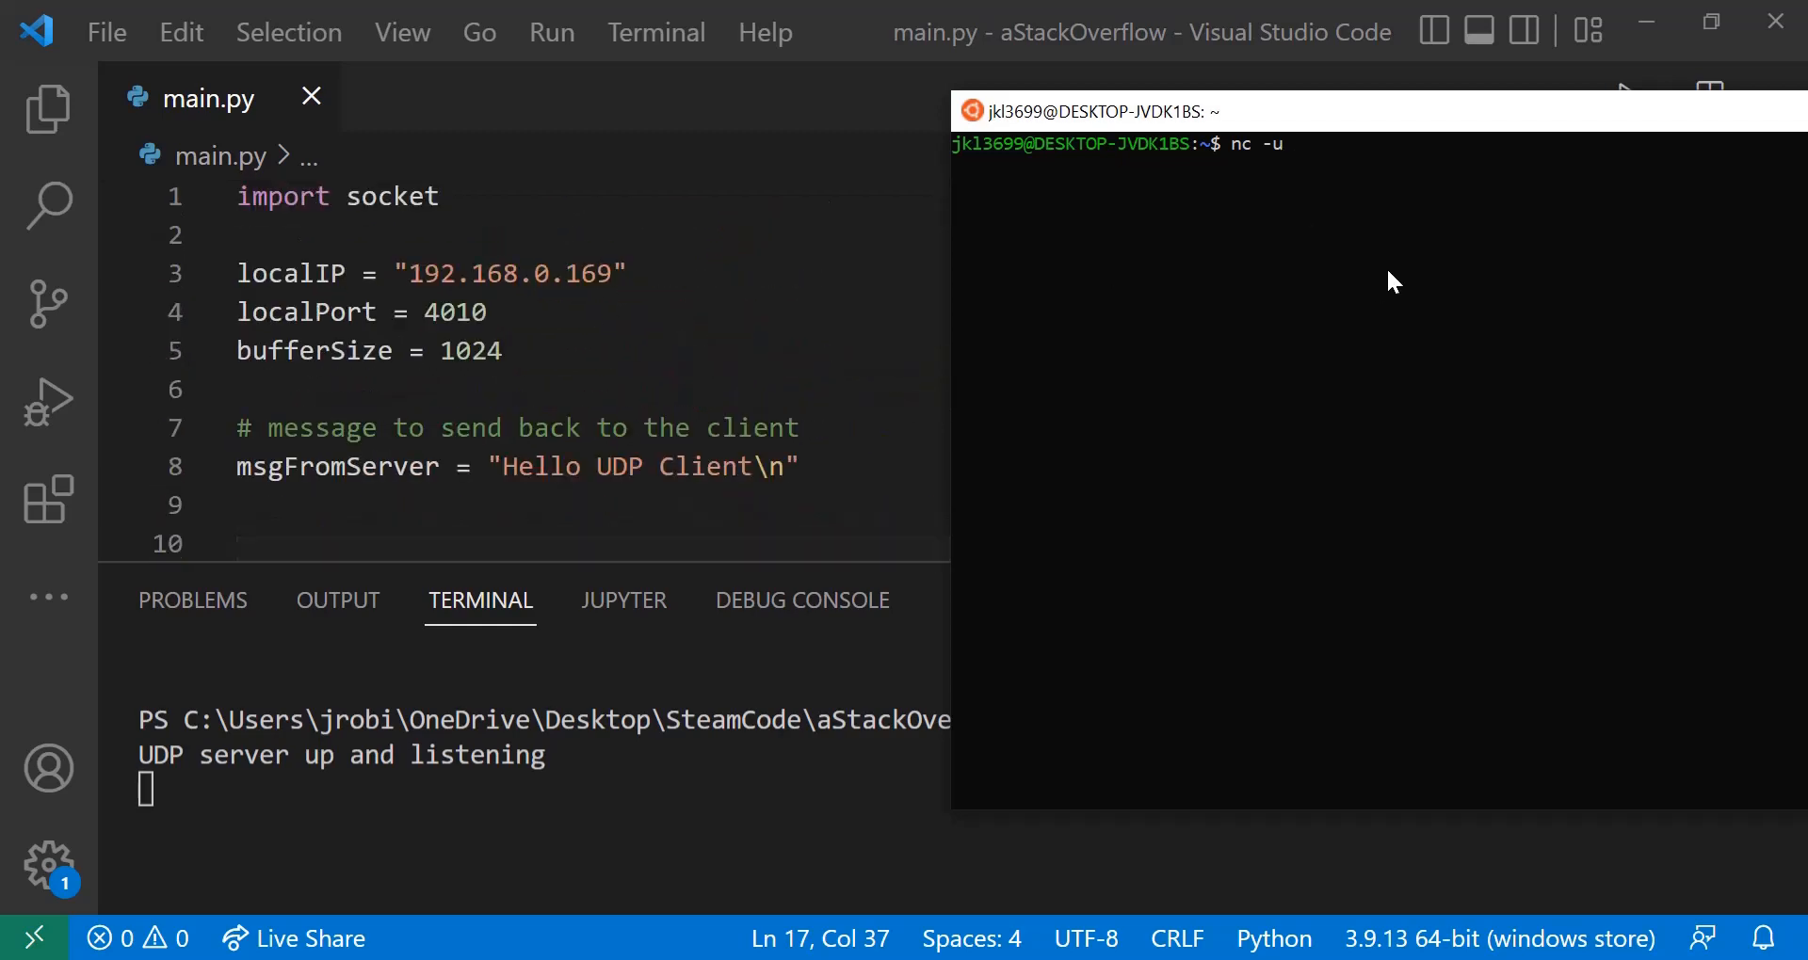
pyautogui.write('192.168')
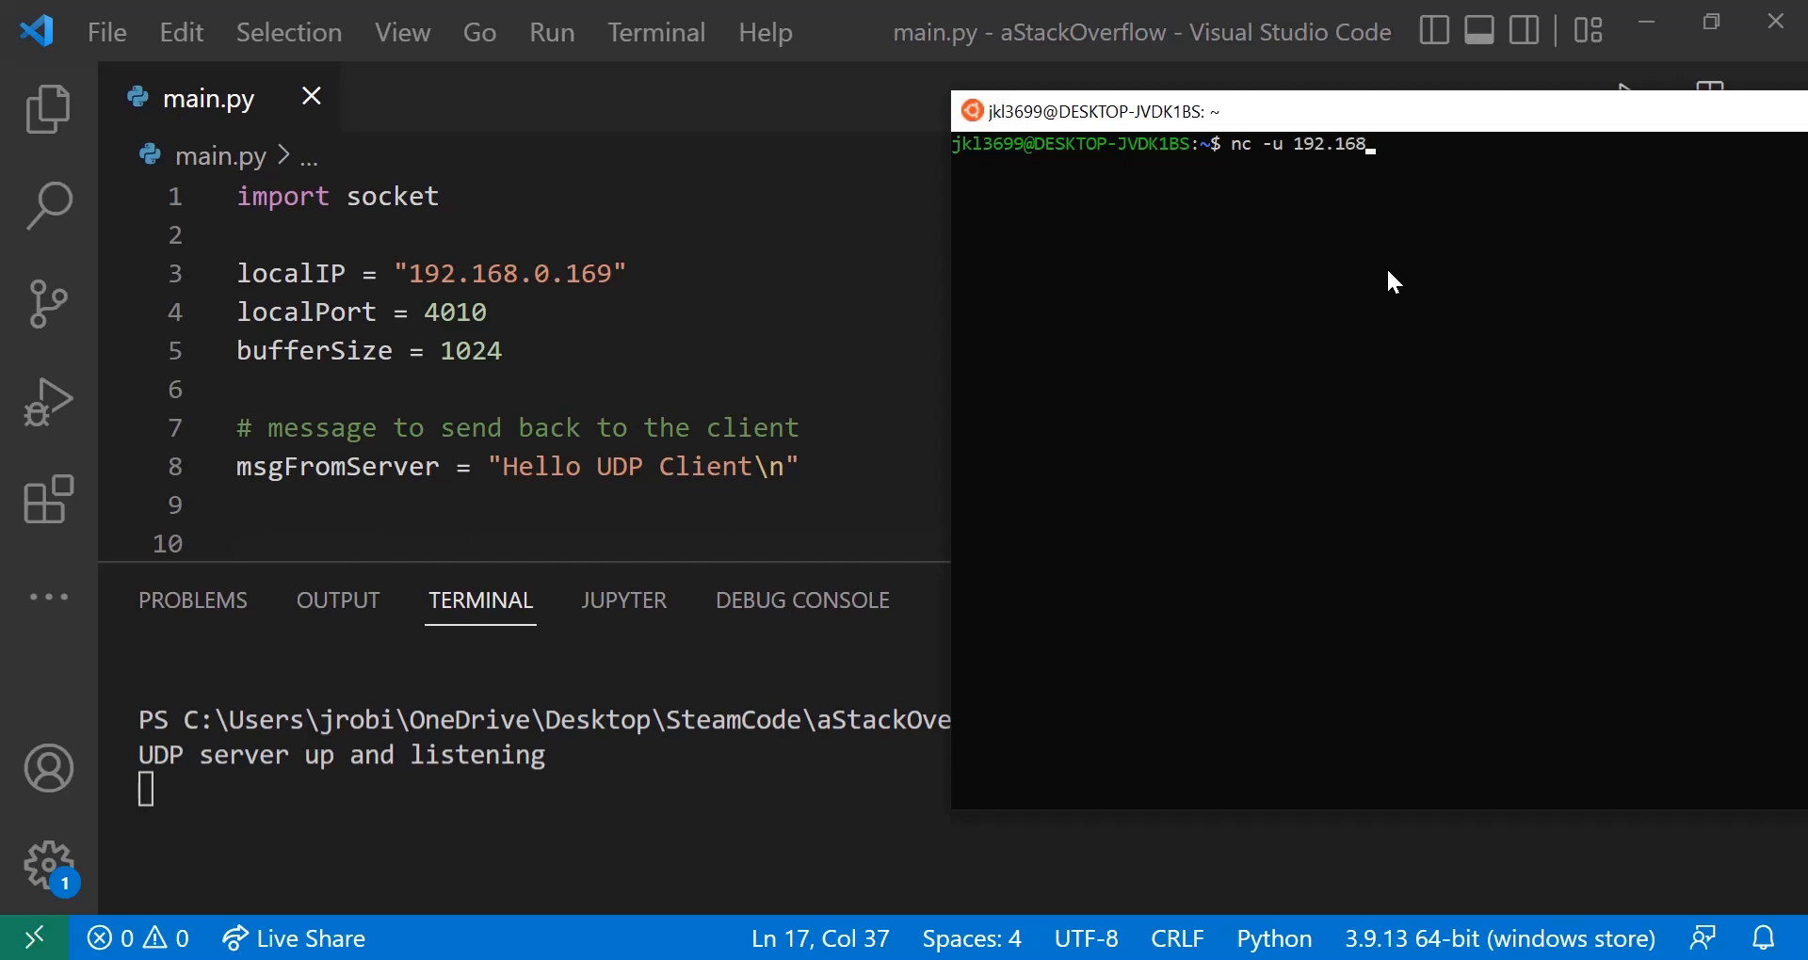
pyautogui.write('0.169')
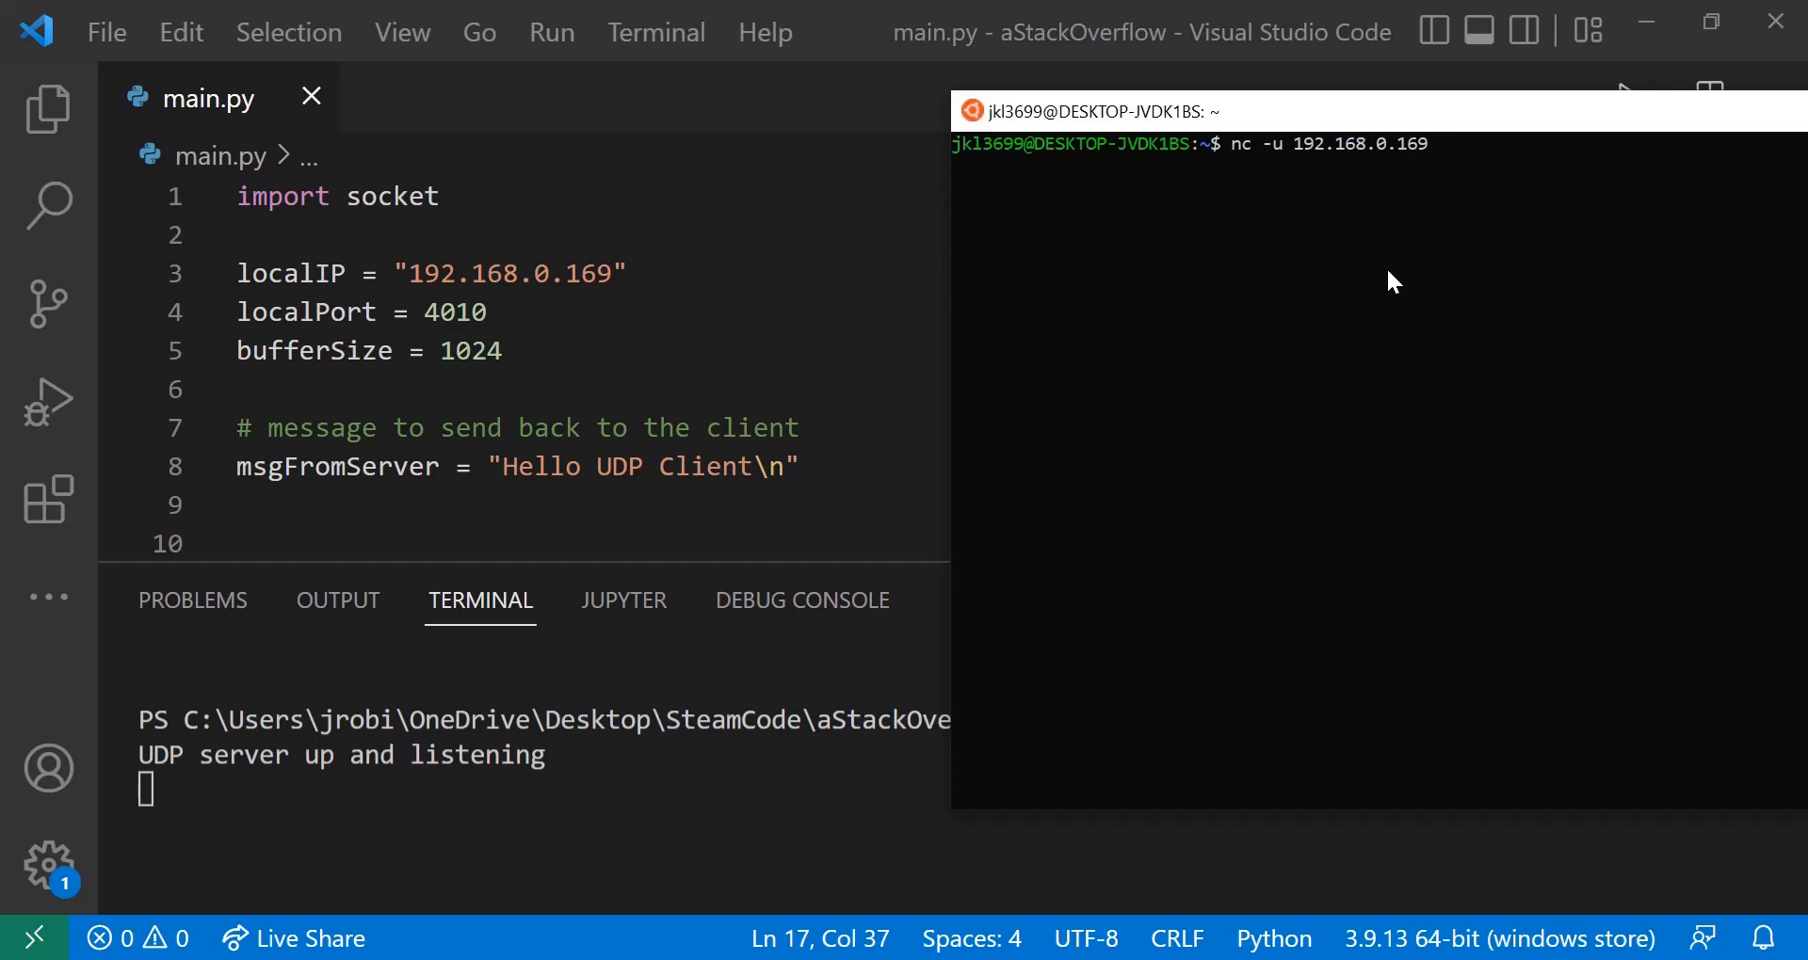
pyautogui.write('4020')
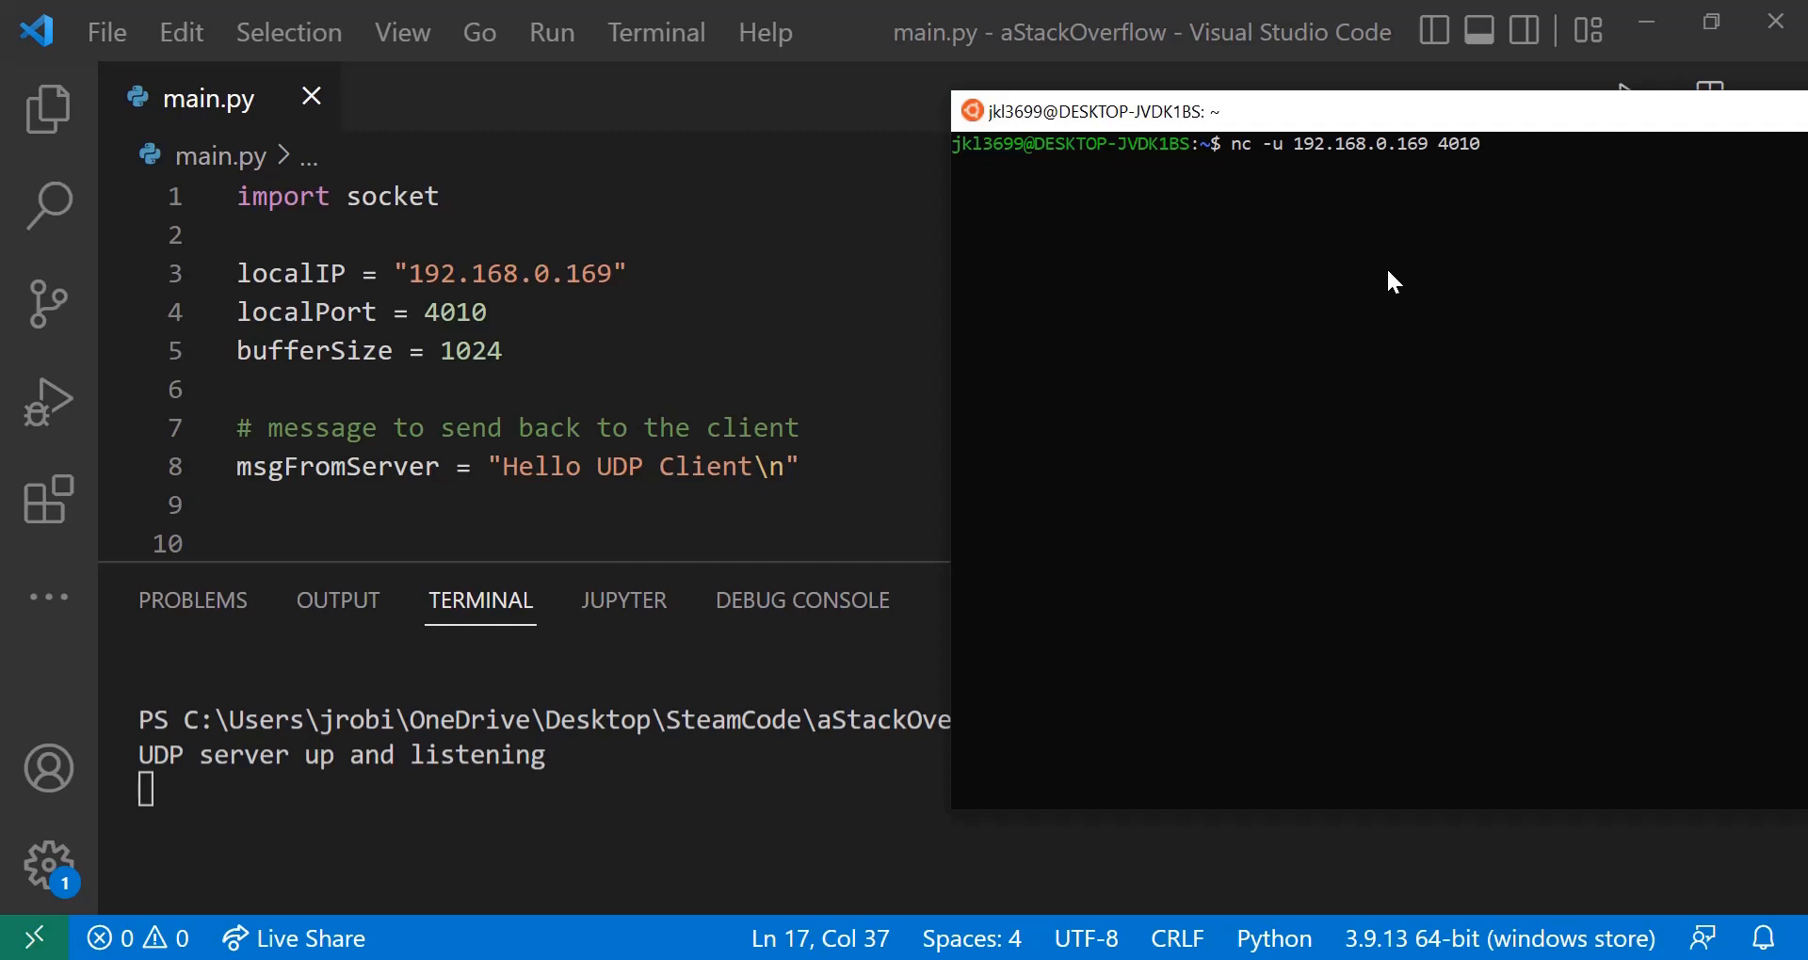
# Send 'hi' through netcat and receive the 'Hello UDP Client' reply.
pyautogui.write('hi')
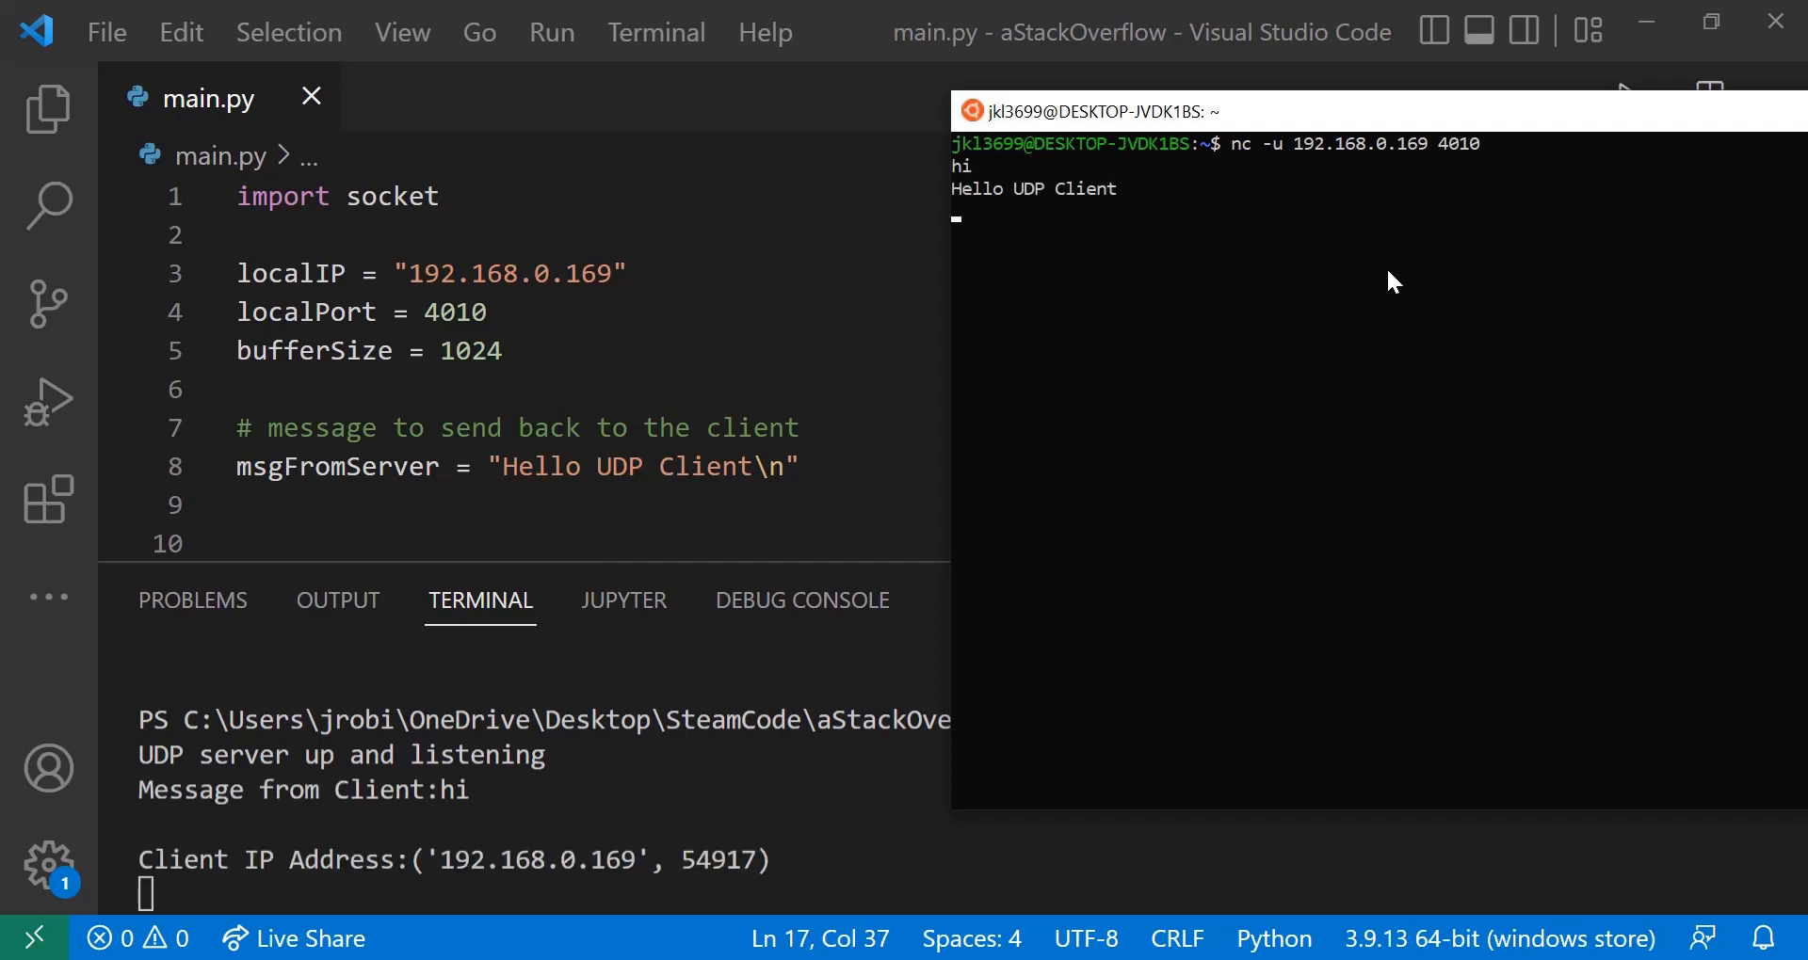
pyautogui.moveTo(1095, 193)
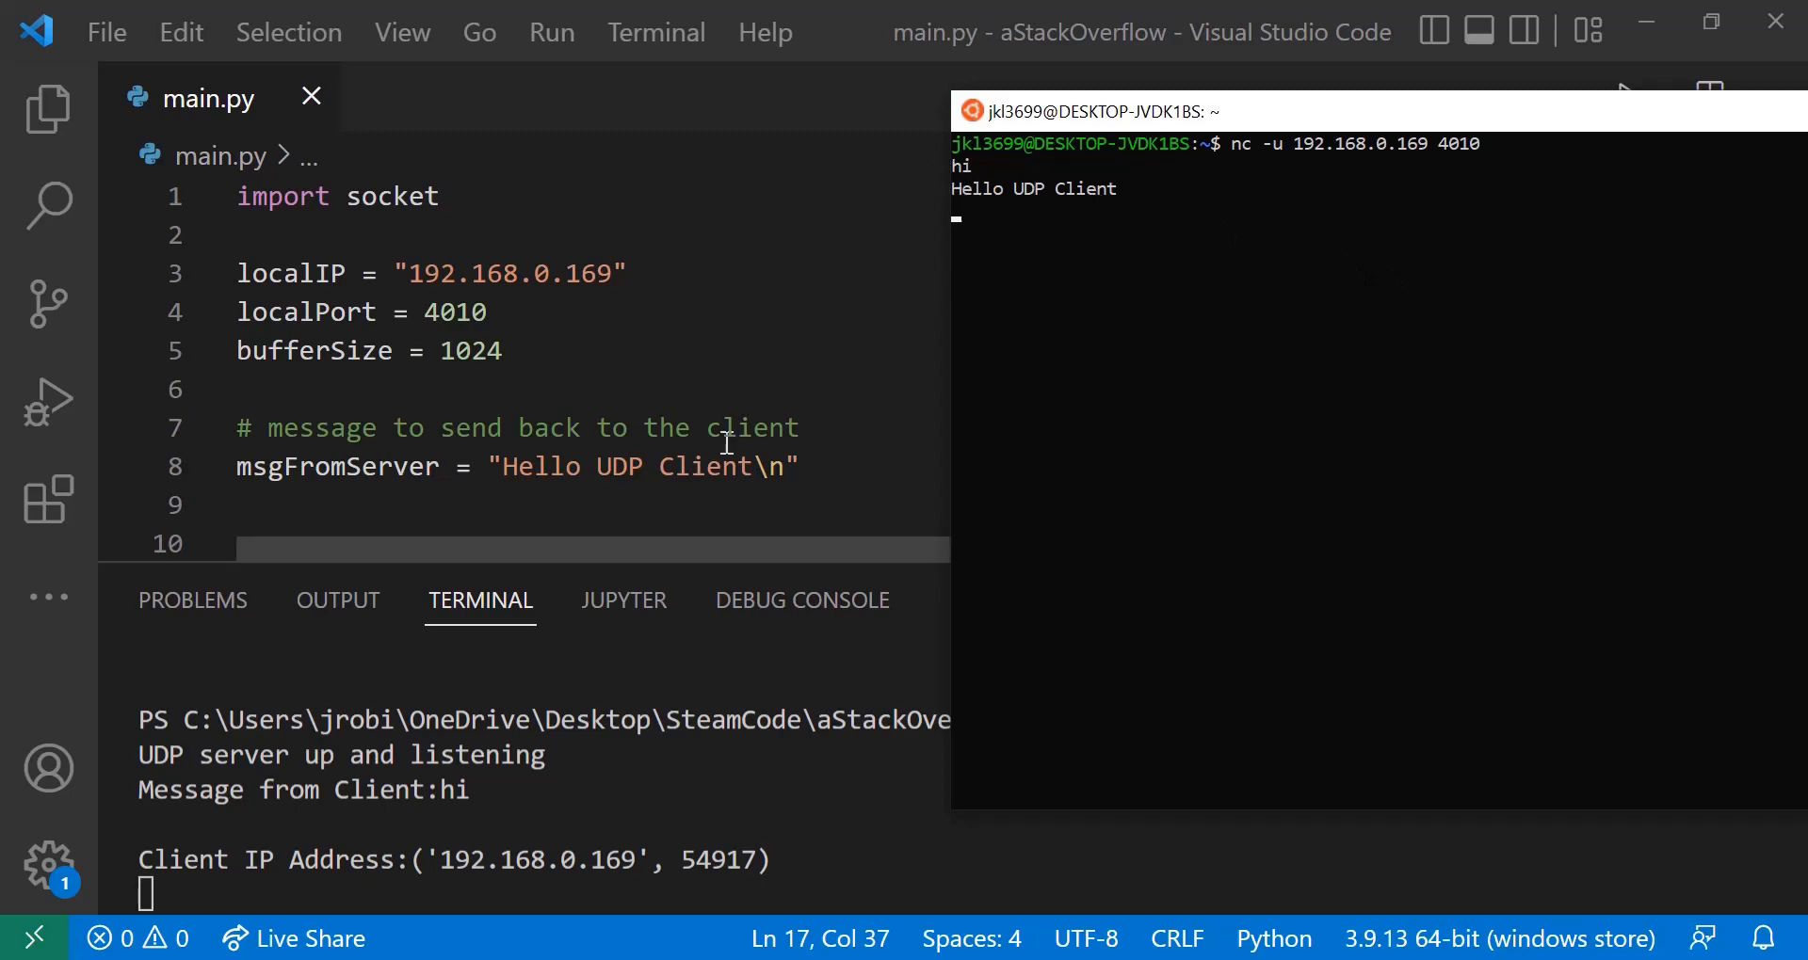
pyautogui.moveTo(568, 398)
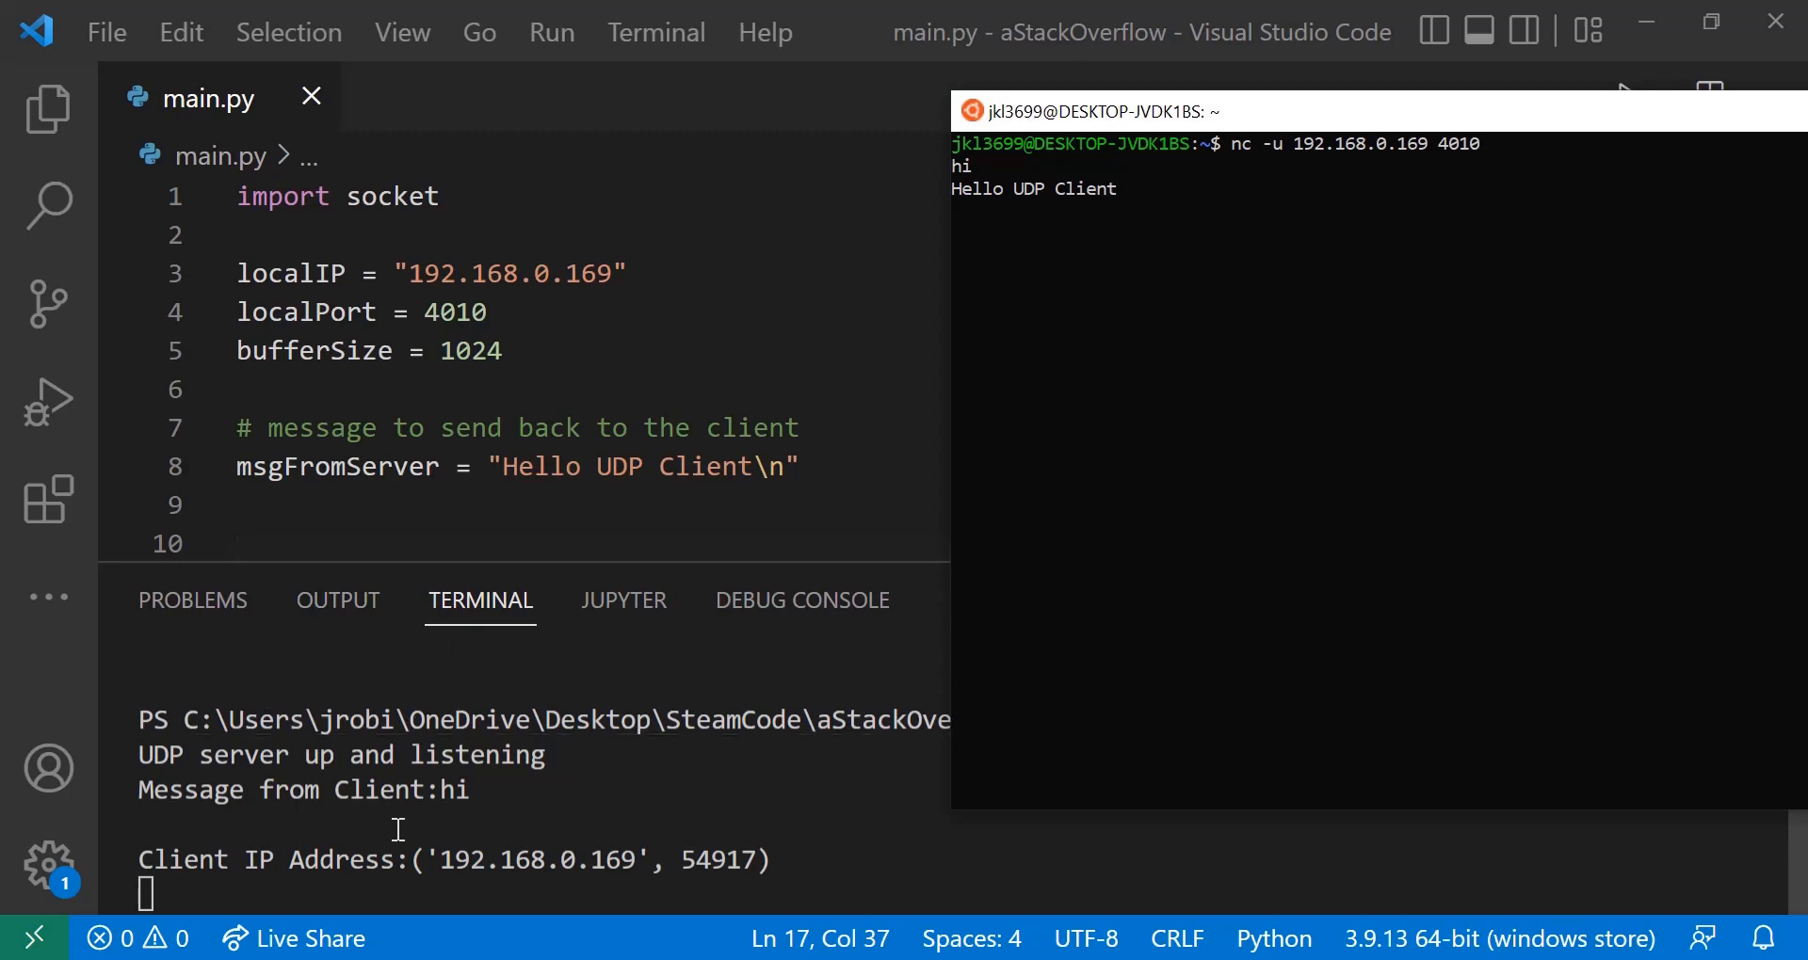
pyautogui.moveTo(481, 817)
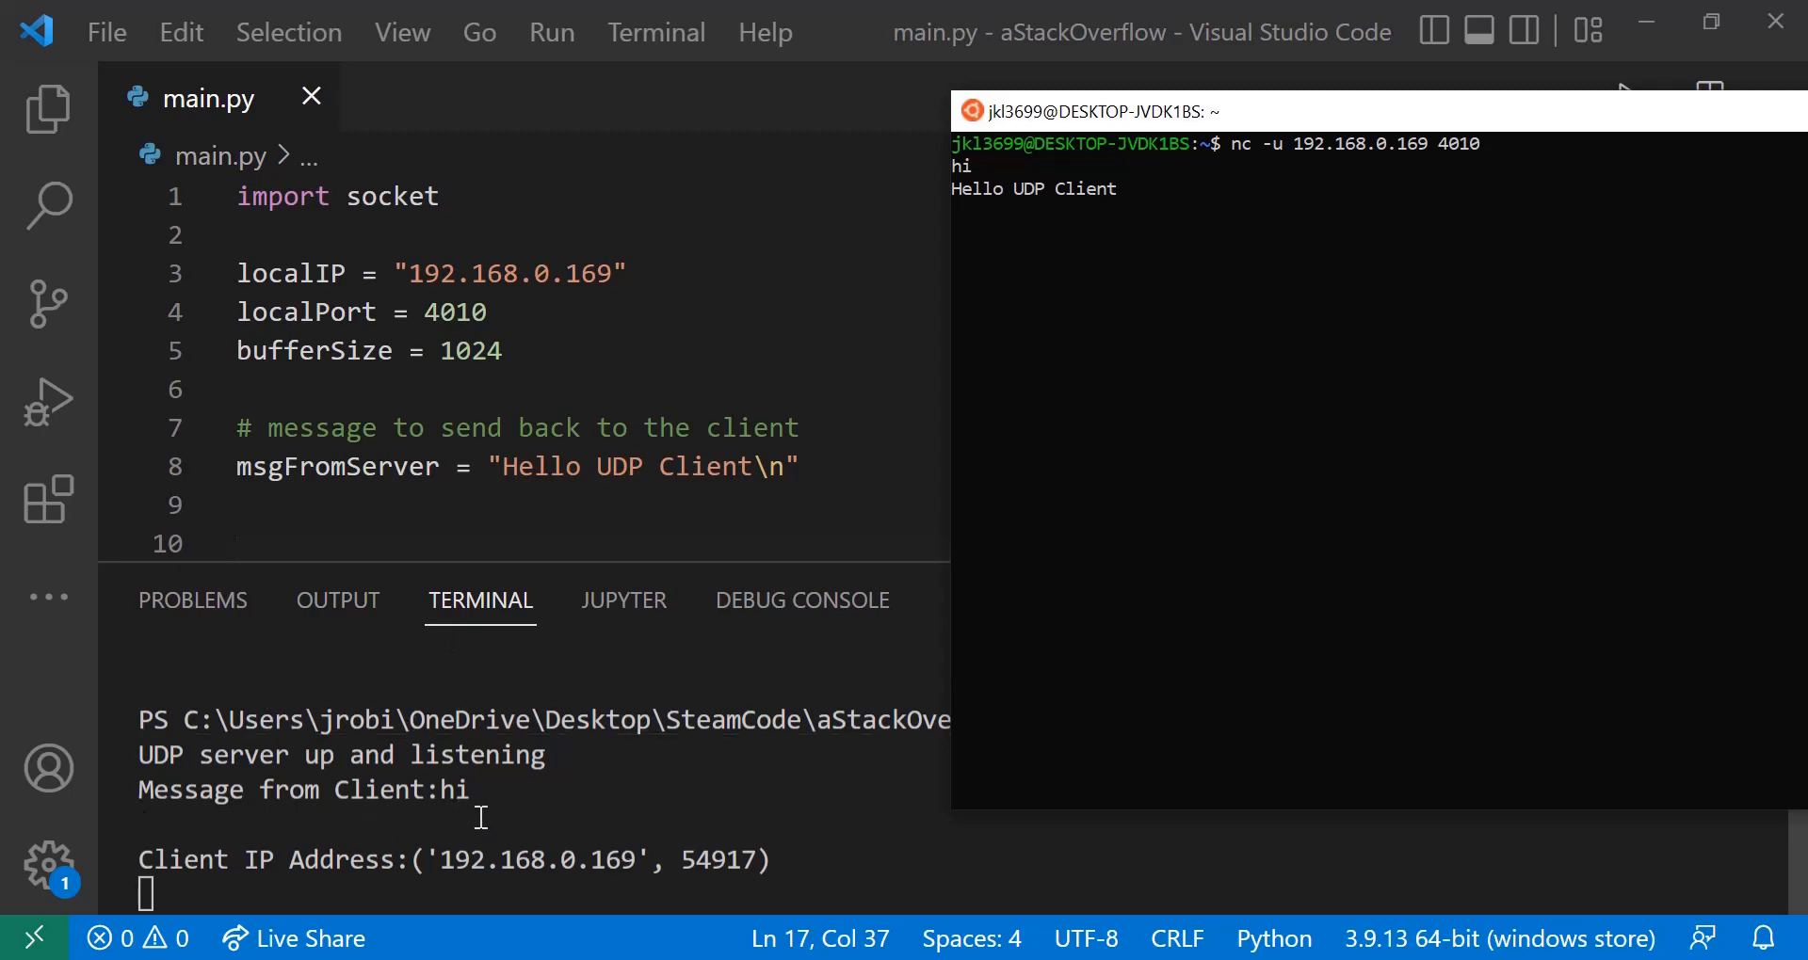
pyautogui.moveTo(588, 905)
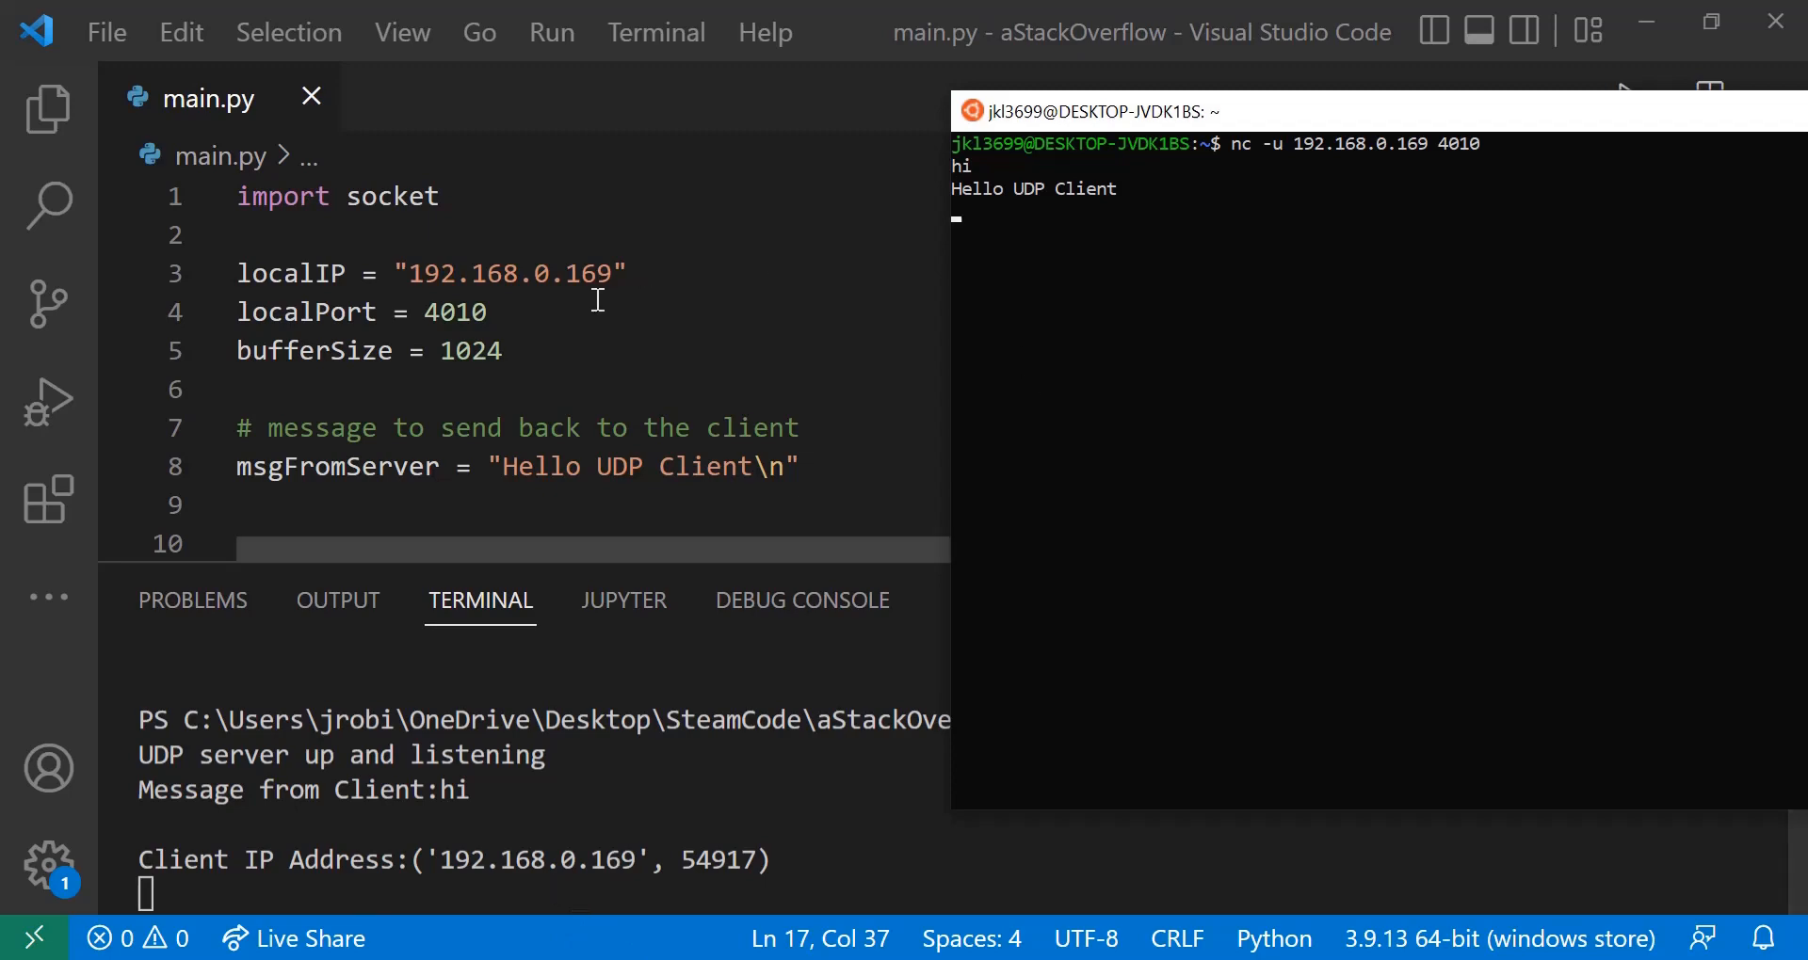
pyautogui.moveTo(904, 683)
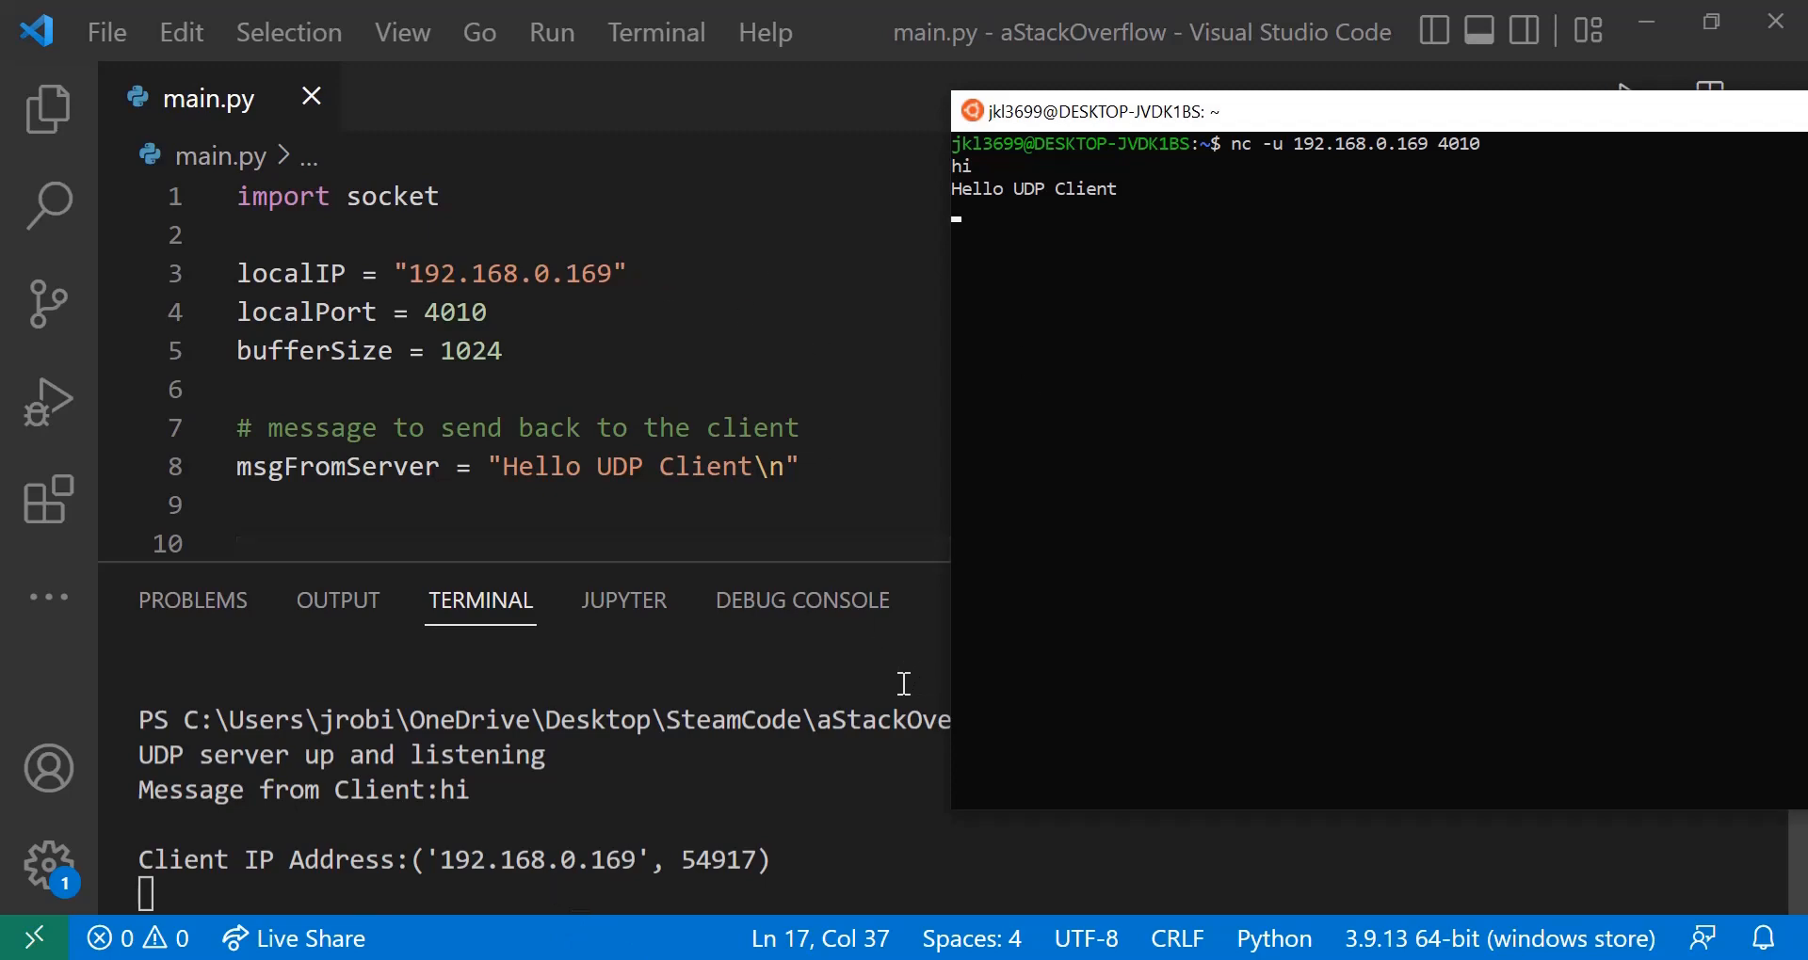
pyautogui.moveTo(560, 887)
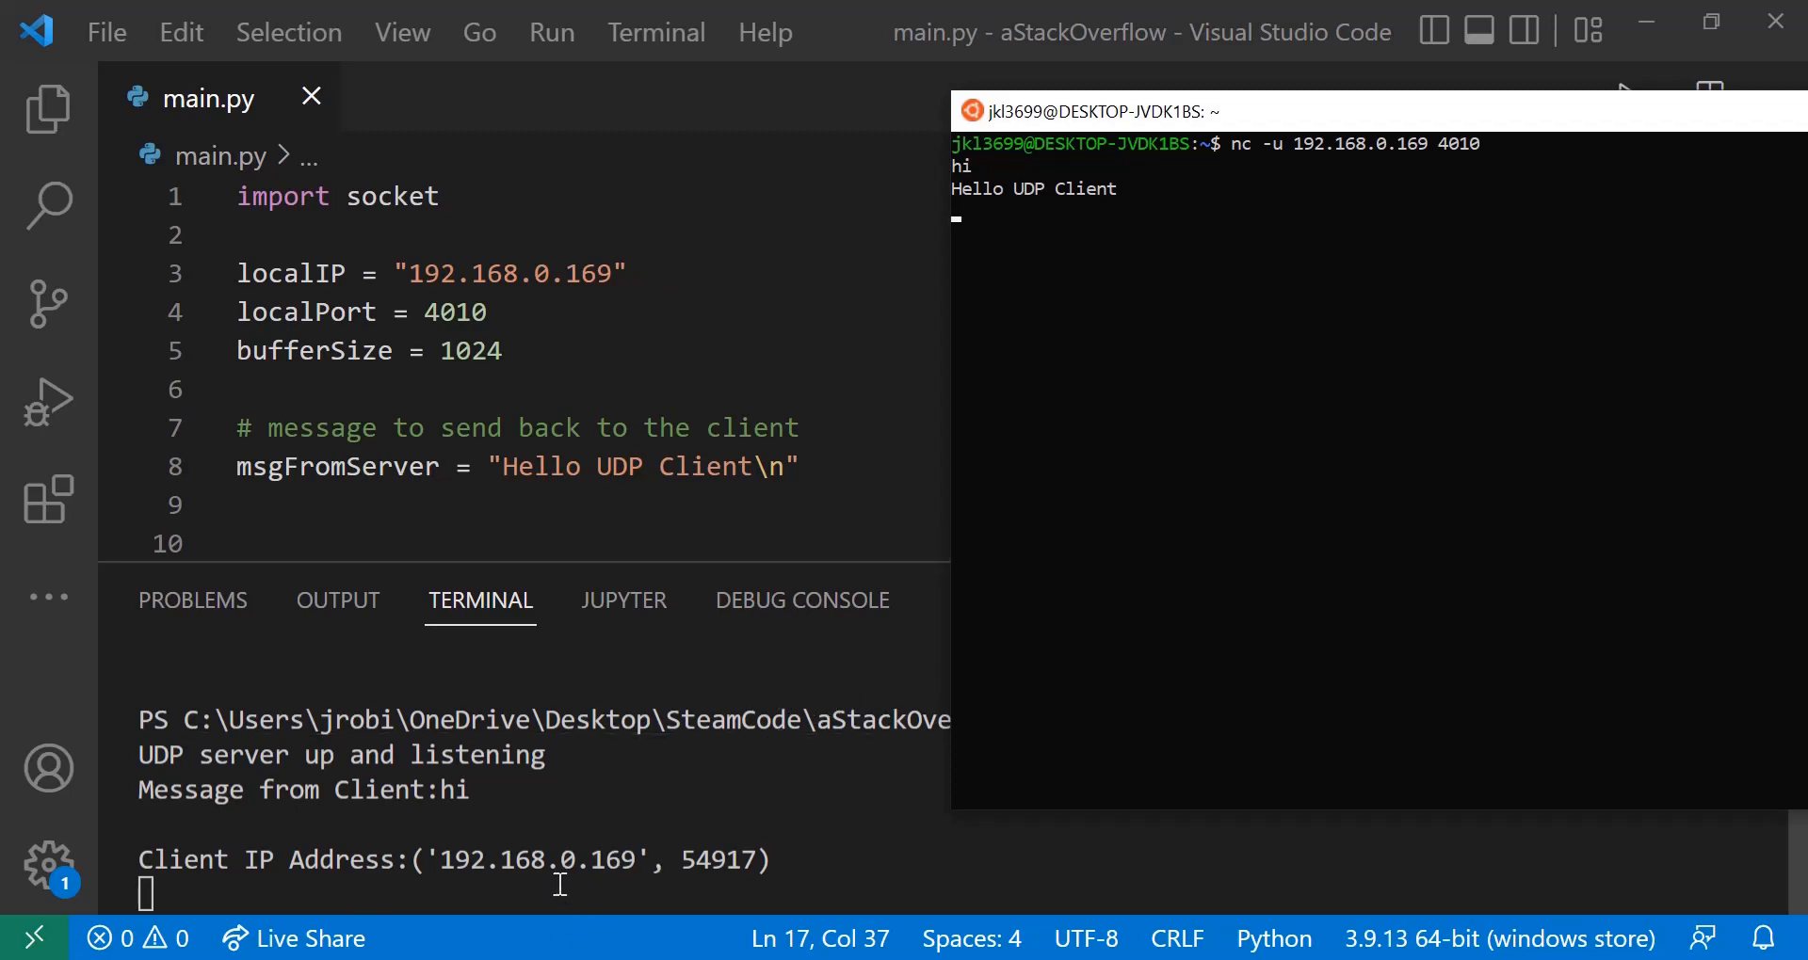
pyautogui.moveTo(833, 858)
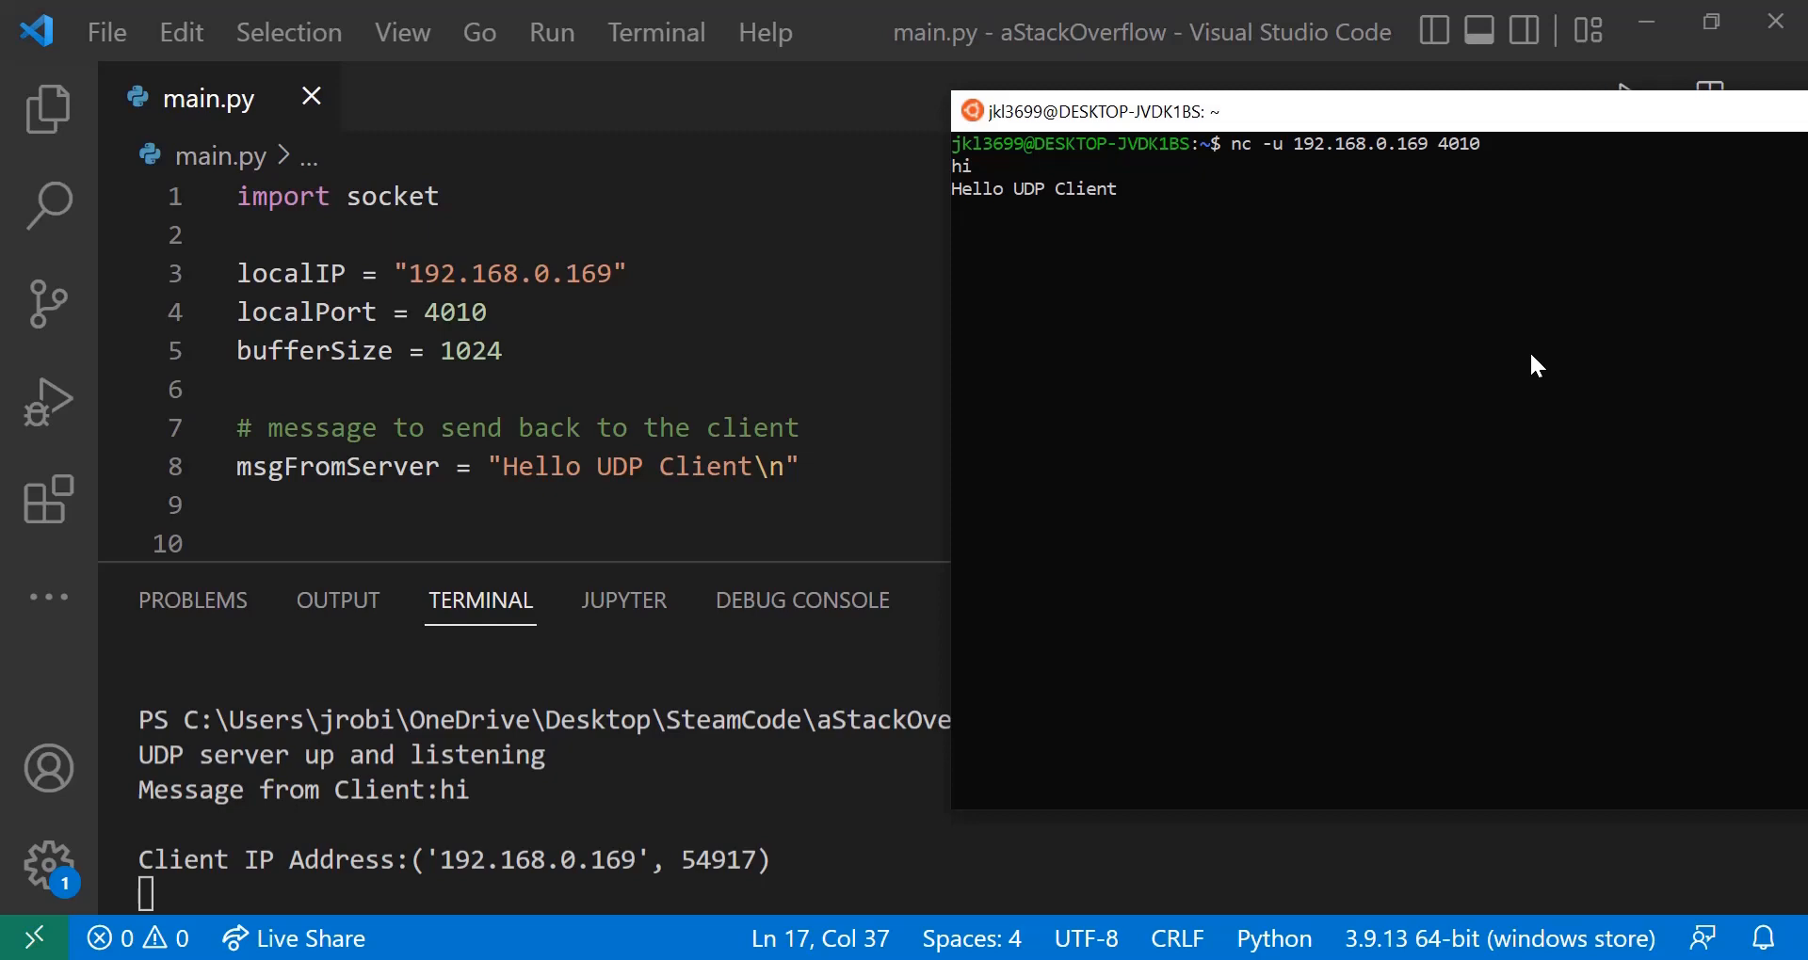
# Send 'Hello, this is Steamcode' through netcat and get the server's reply.
pyautogui.write('Hello, this is')
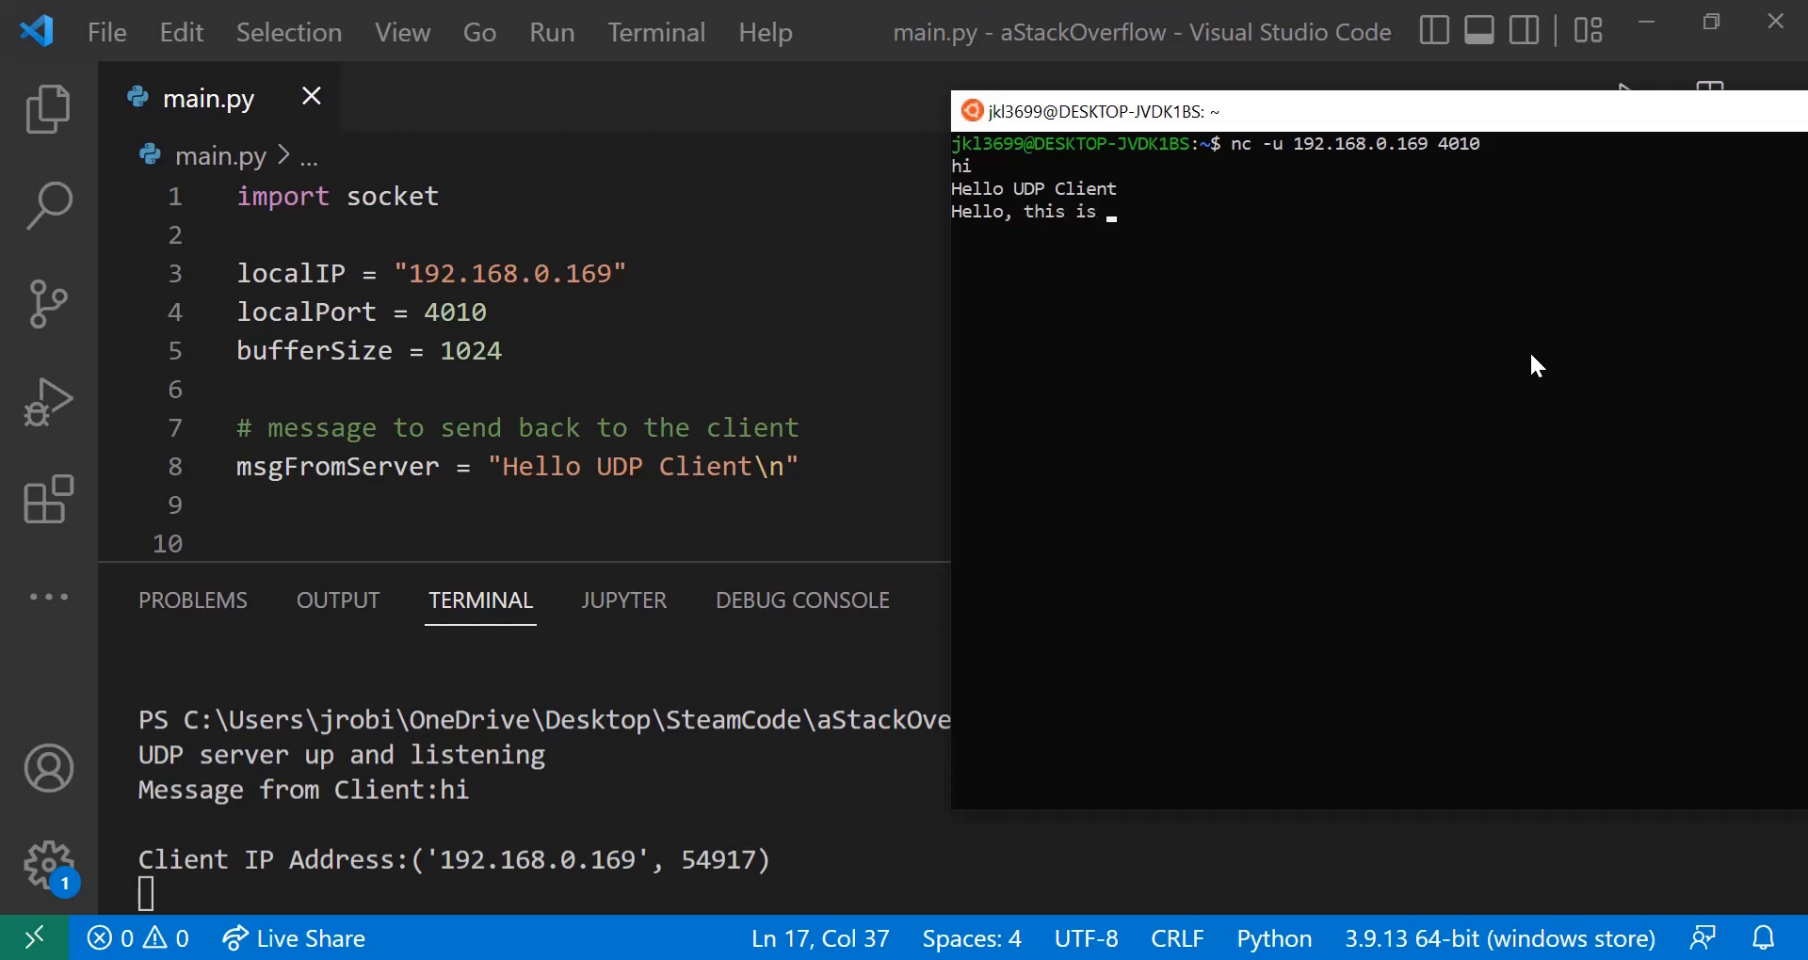
pyautogui.write('Steamcode')
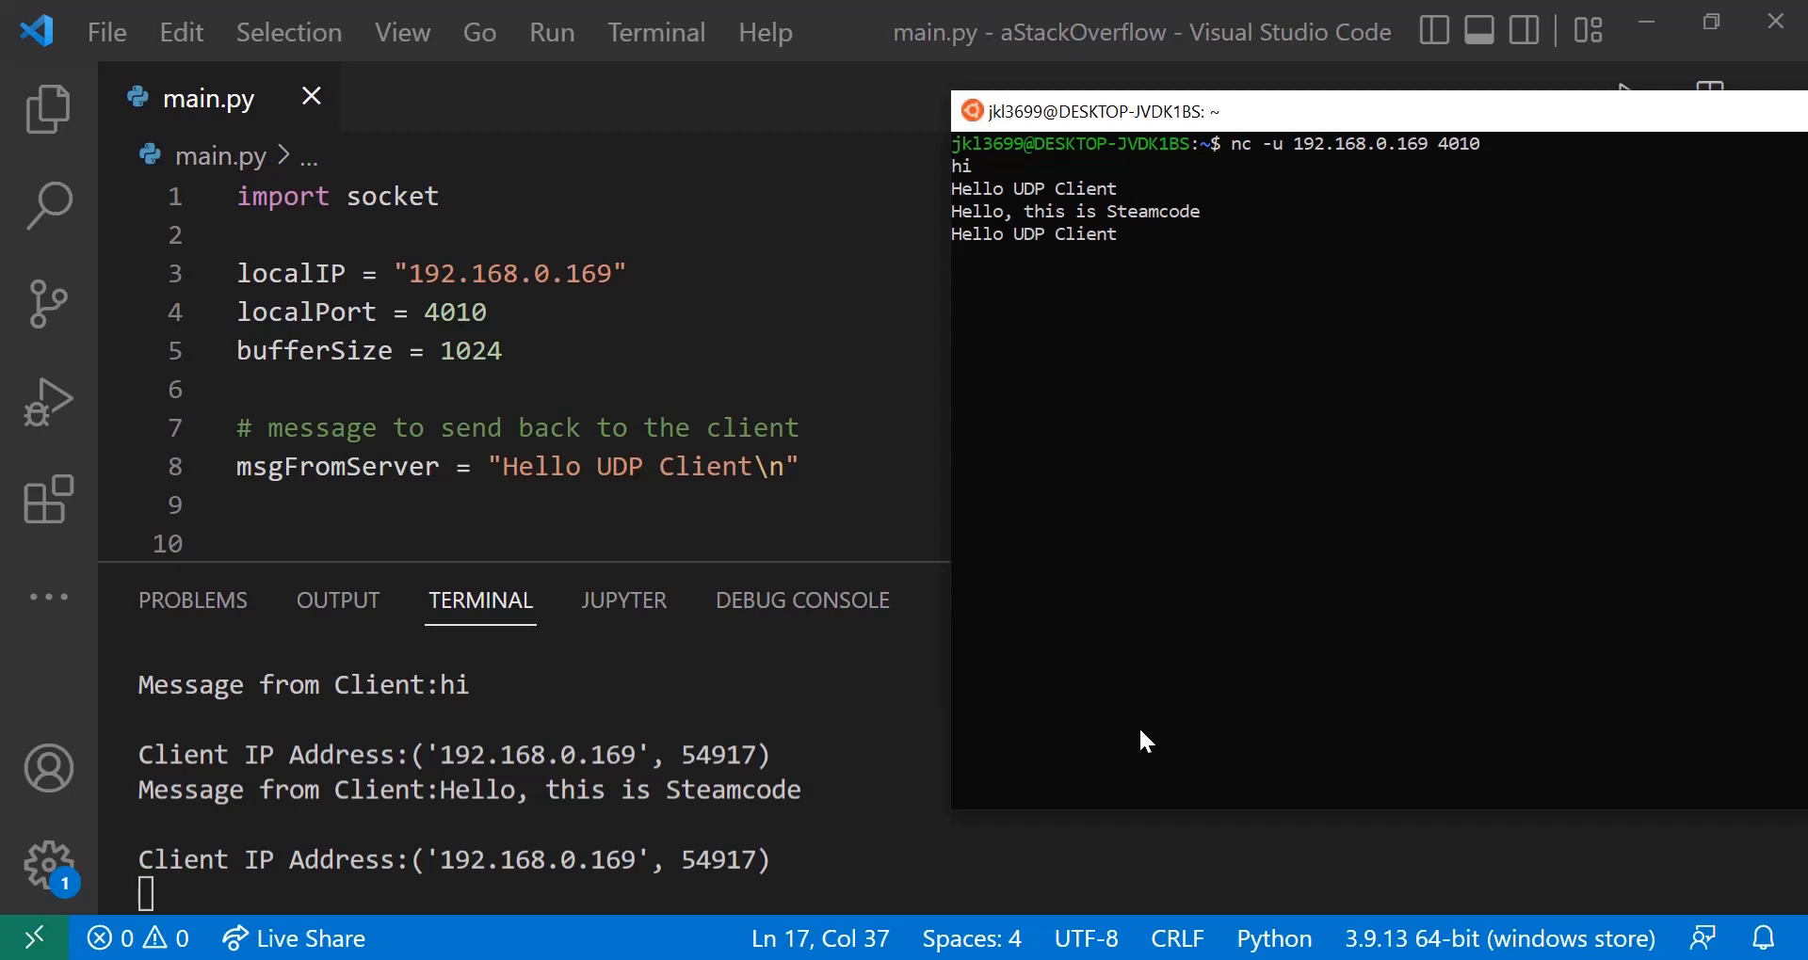
pyautogui.moveTo(1061, 543)
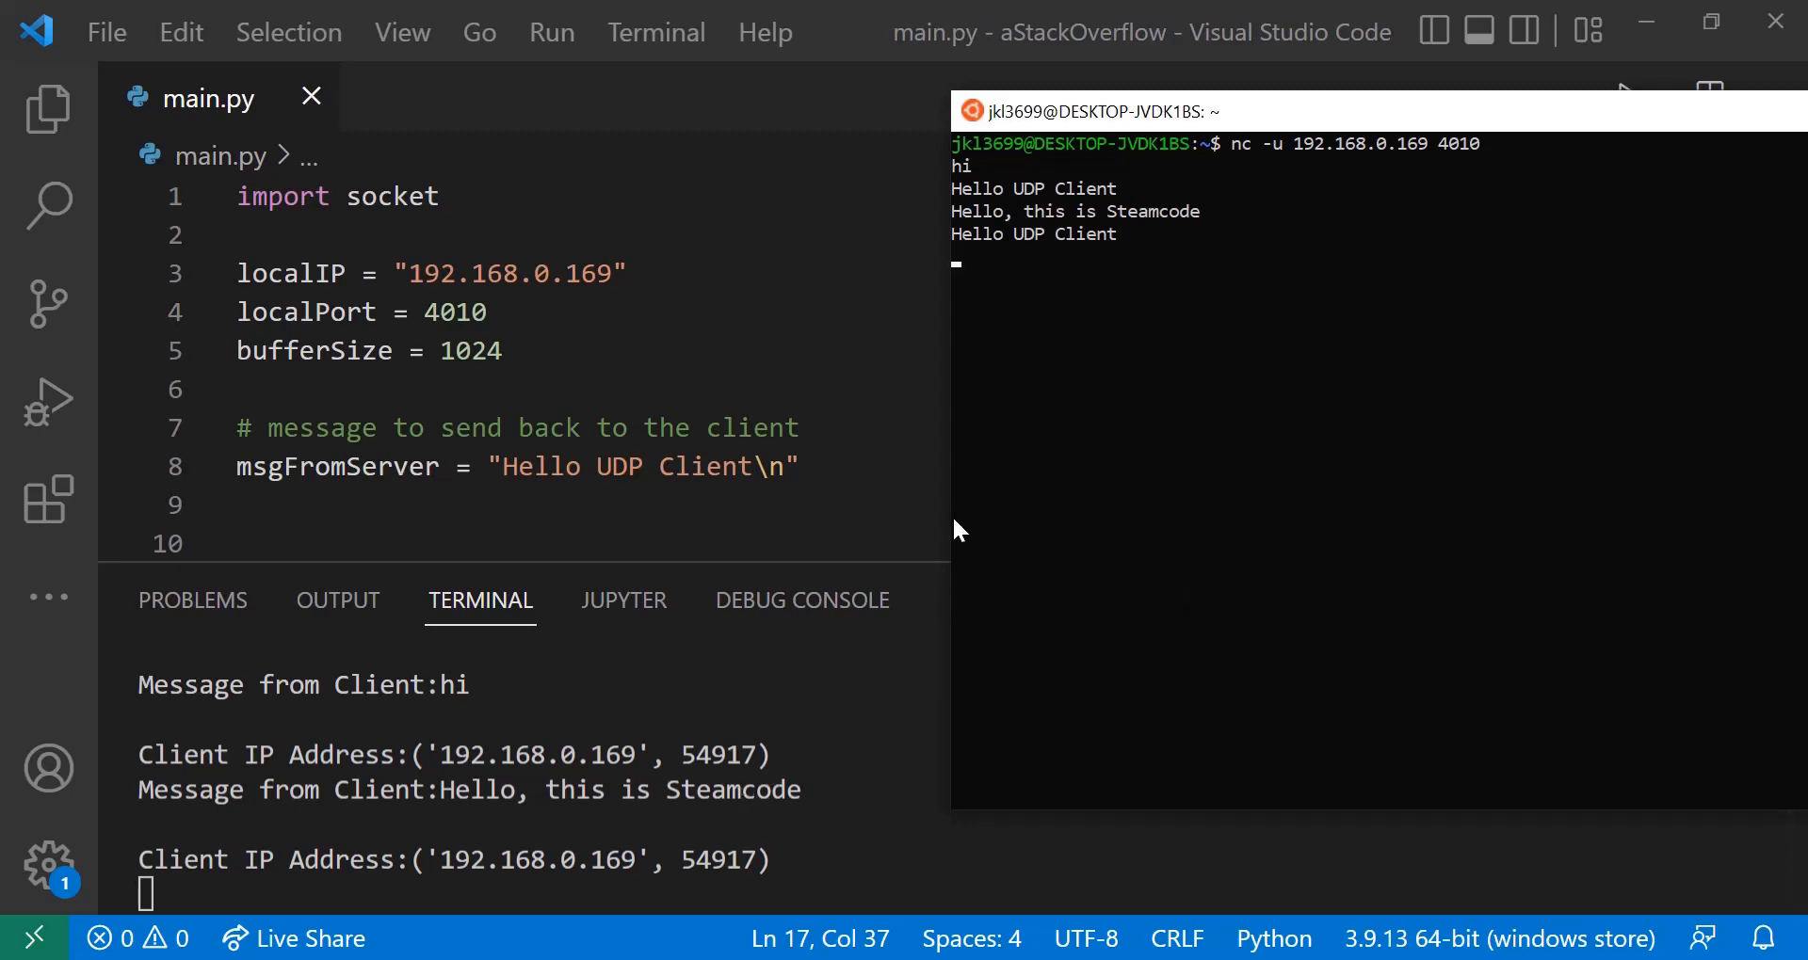
pyautogui.moveTo(1000, 494)
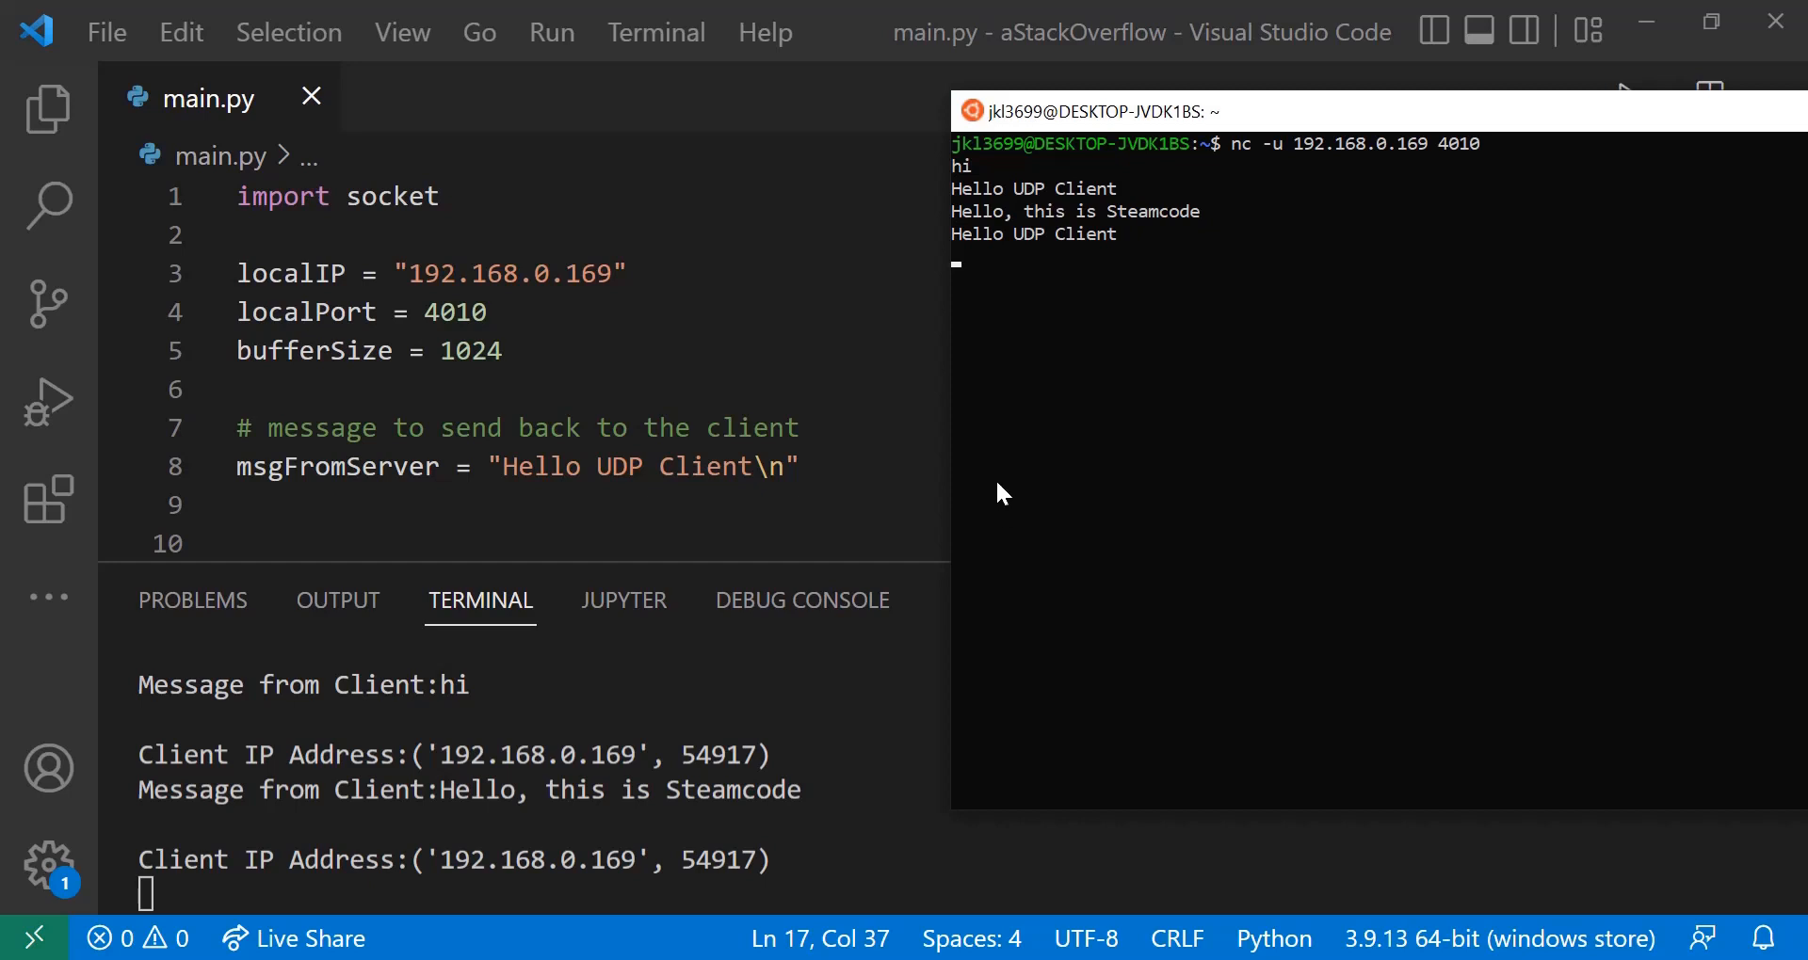
pyautogui.moveTo(984, 490)
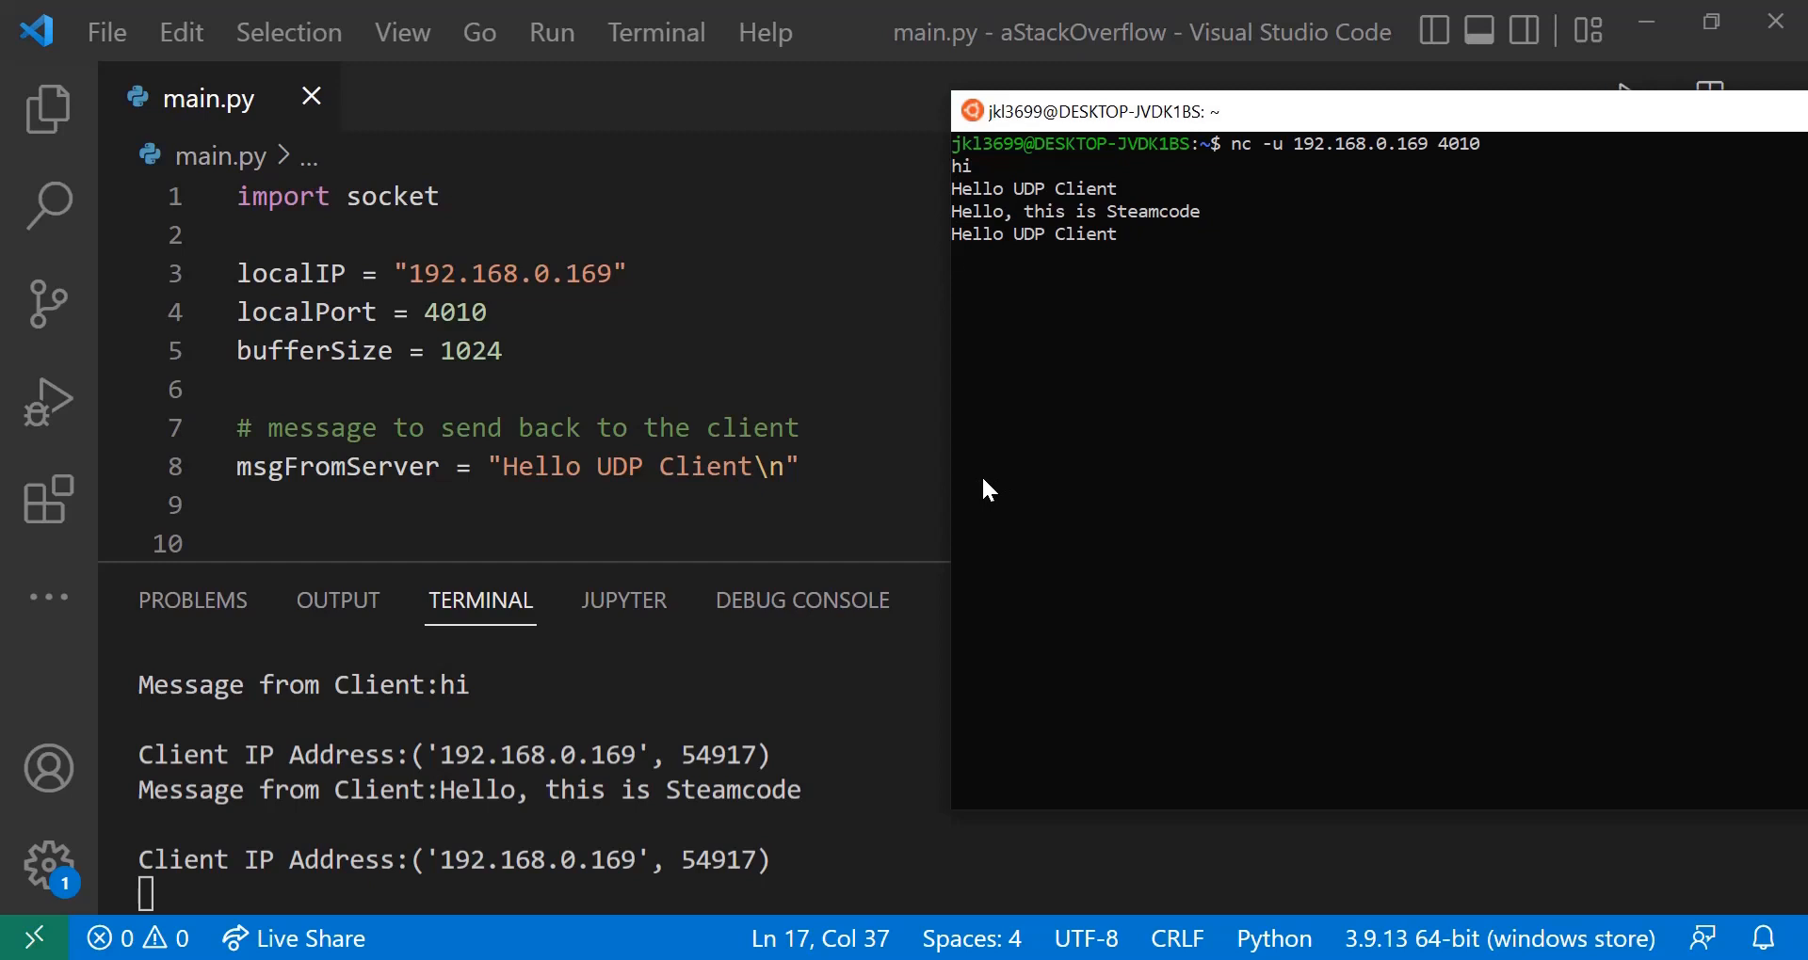
pyautogui.moveTo(979, 497)
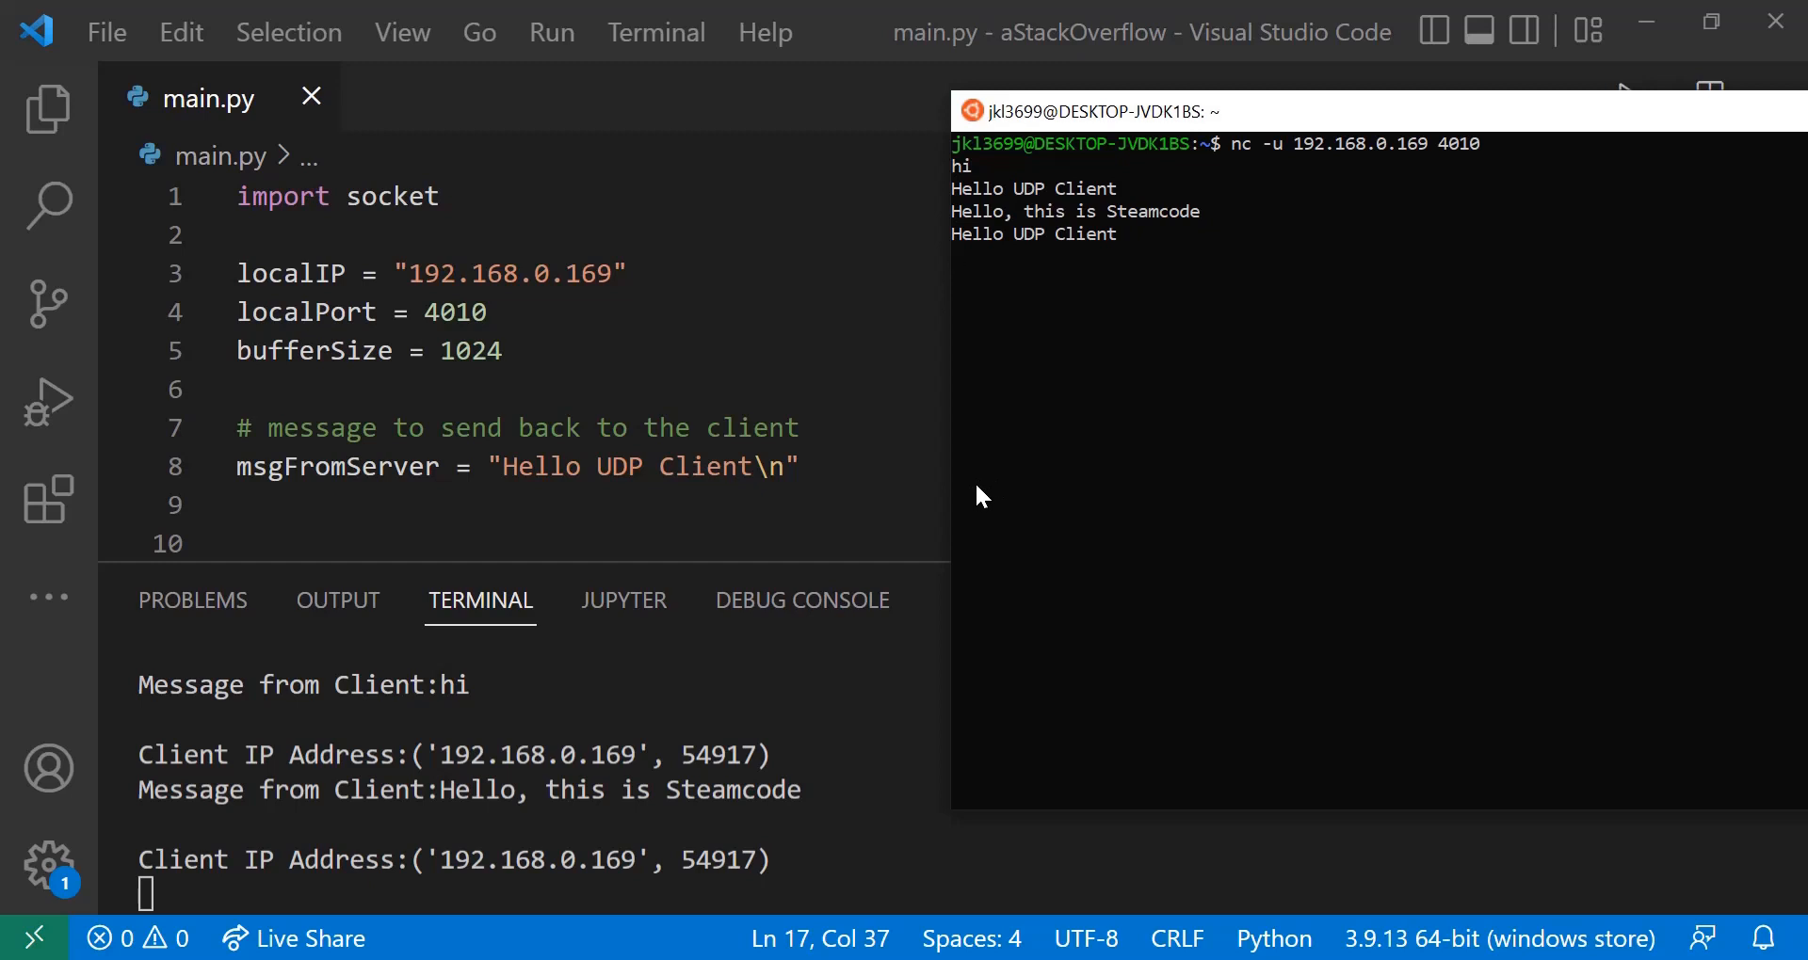
pyautogui.moveTo(990, 493)
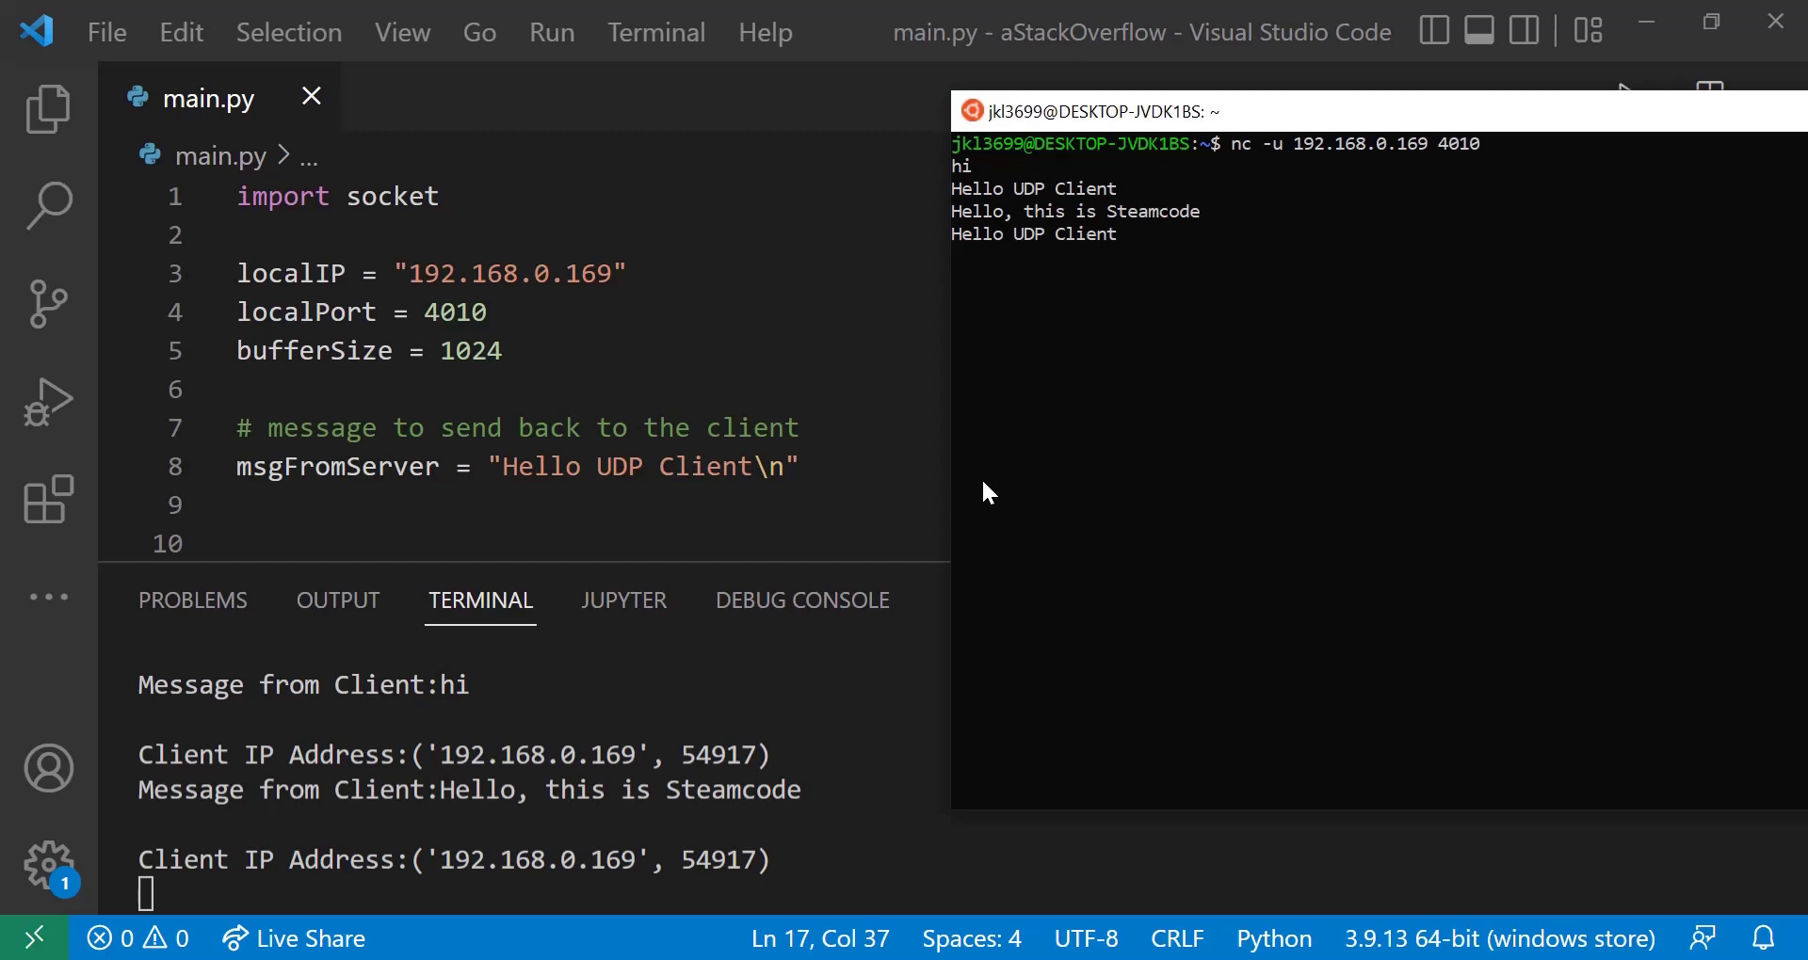
pyautogui.moveTo(996, 502)
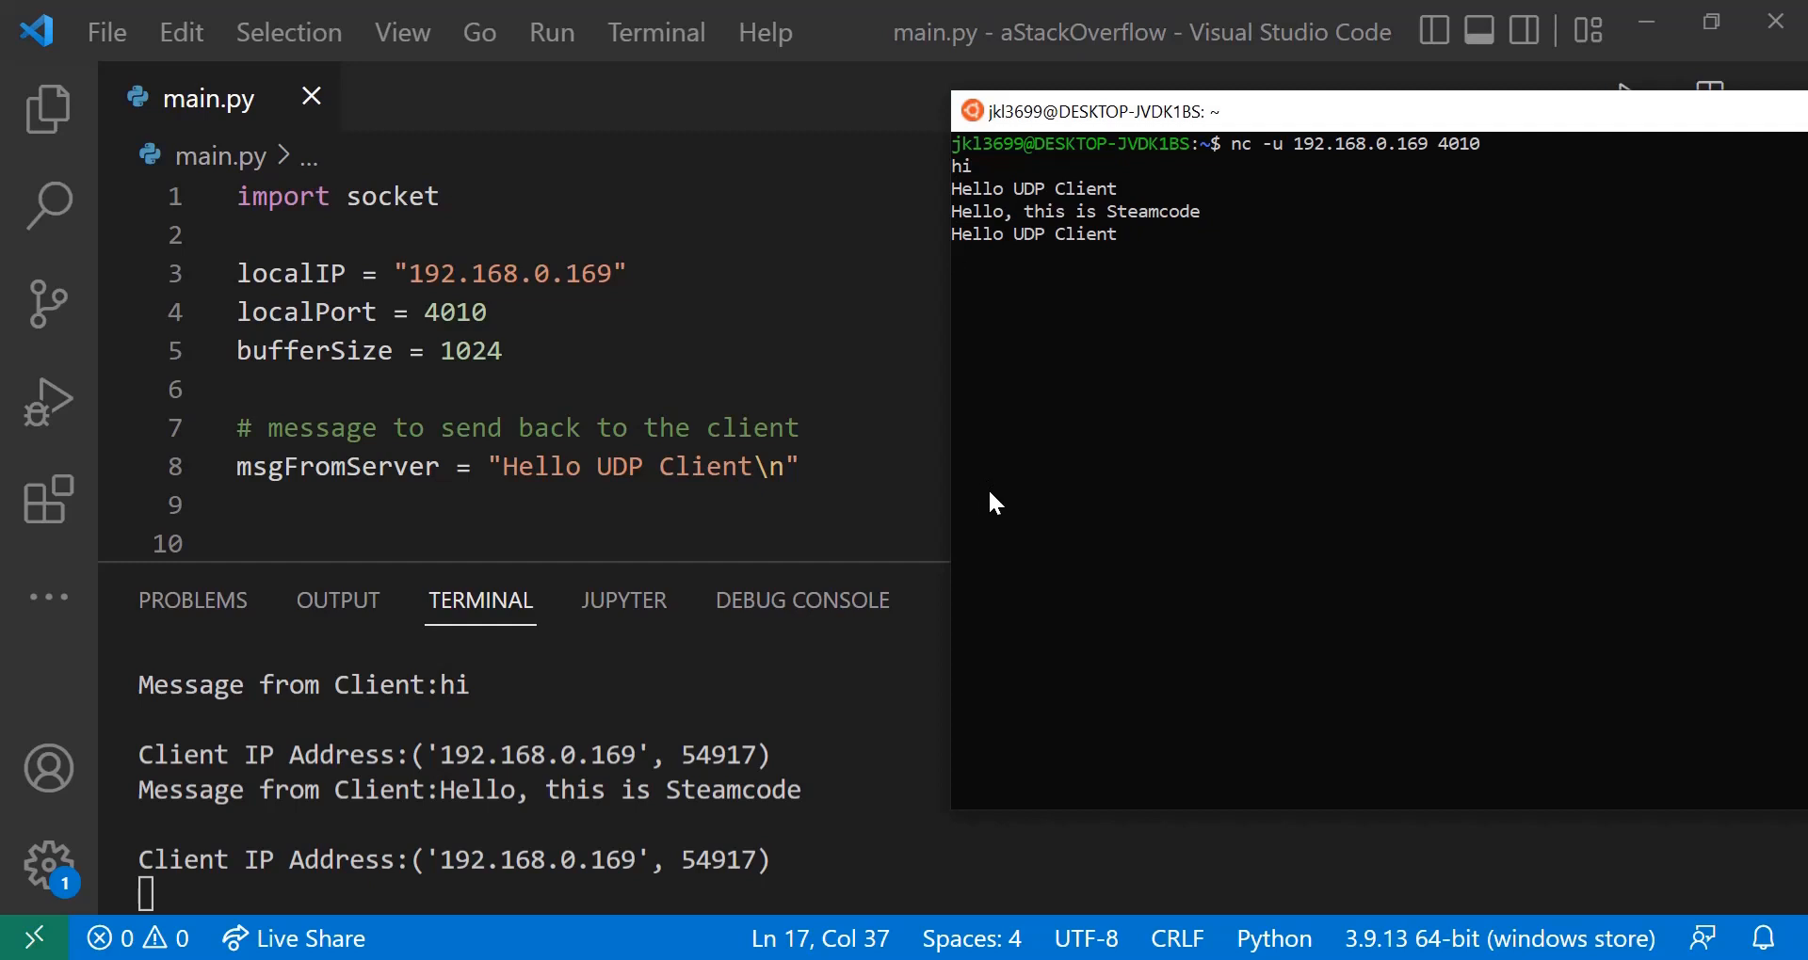
pyautogui.moveTo(998, 514)
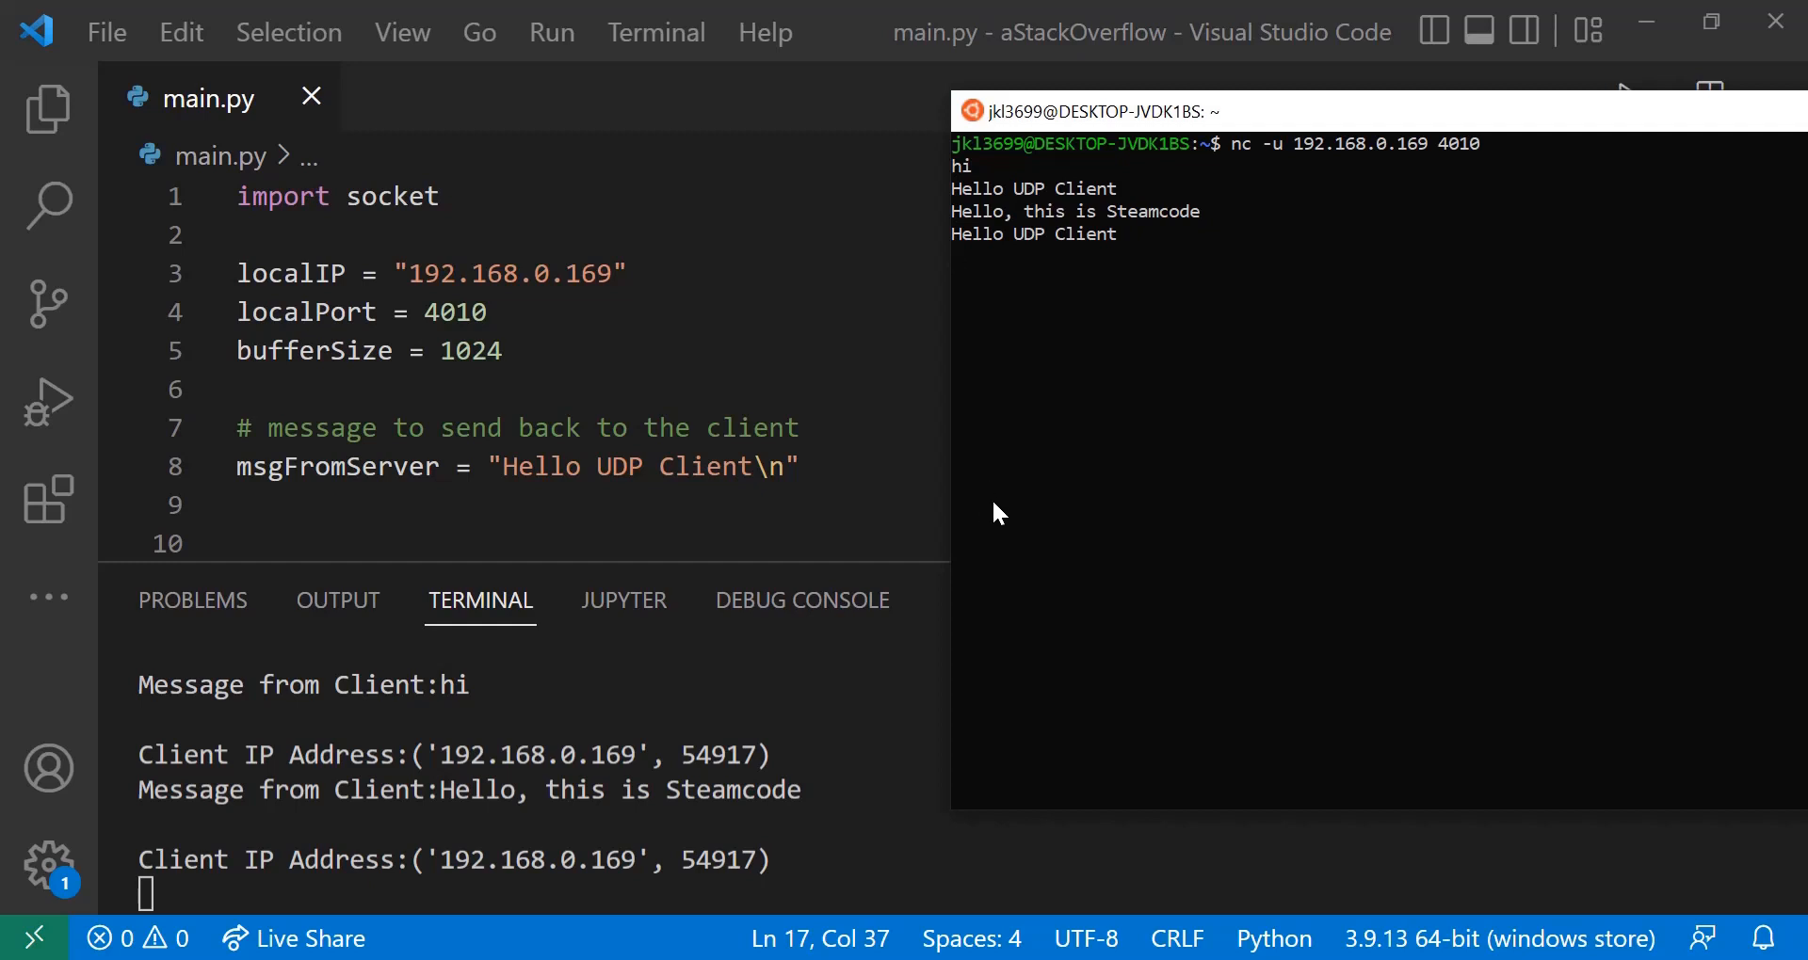